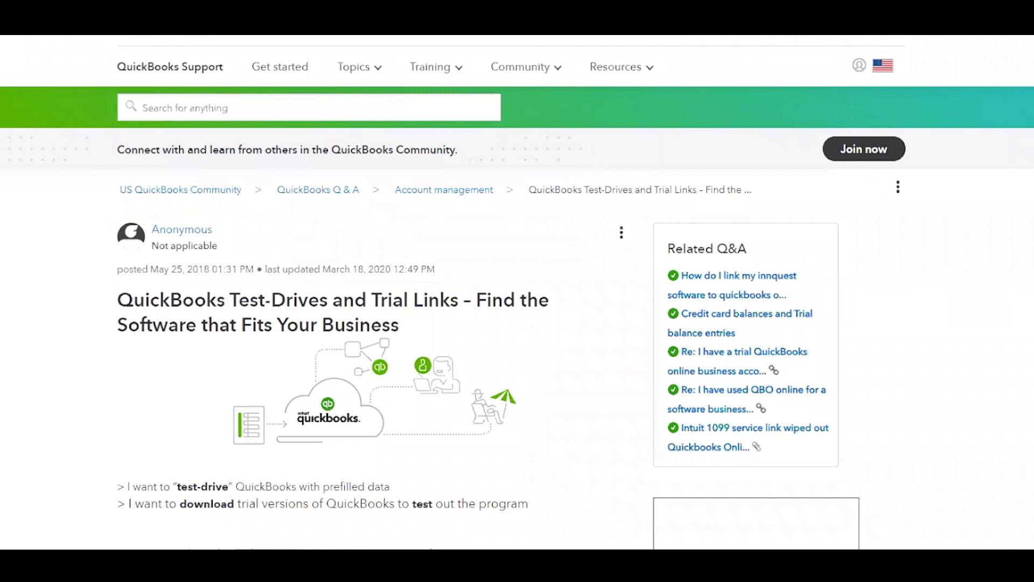
Scroll the Test-Drives and Trial Links article down to the QuickBooks Online Test Drive links
{"action": "scroll", "scroll_direction": "down", "scroll_amount": 3}
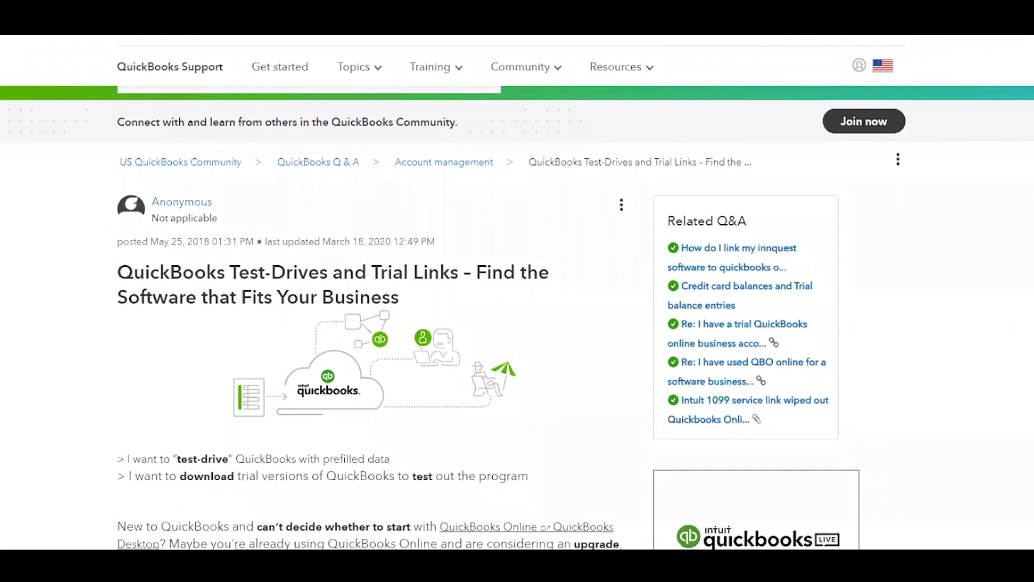
{"action": "scroll", "scroll_direction": "down", "scroll_amount": 3}
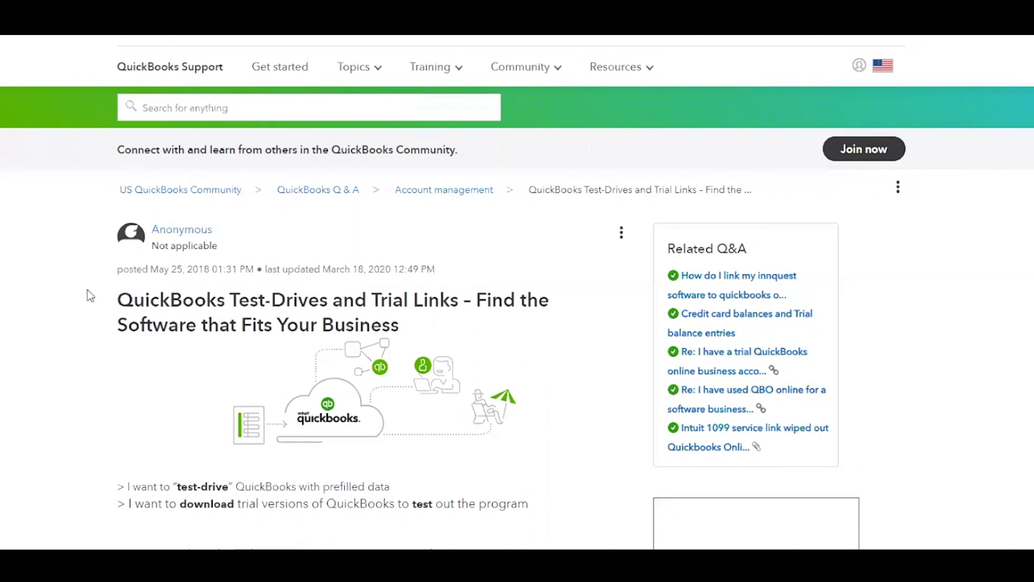
{"action": "scroll", "scroll_direction": "down", "scroll_amount": 3}
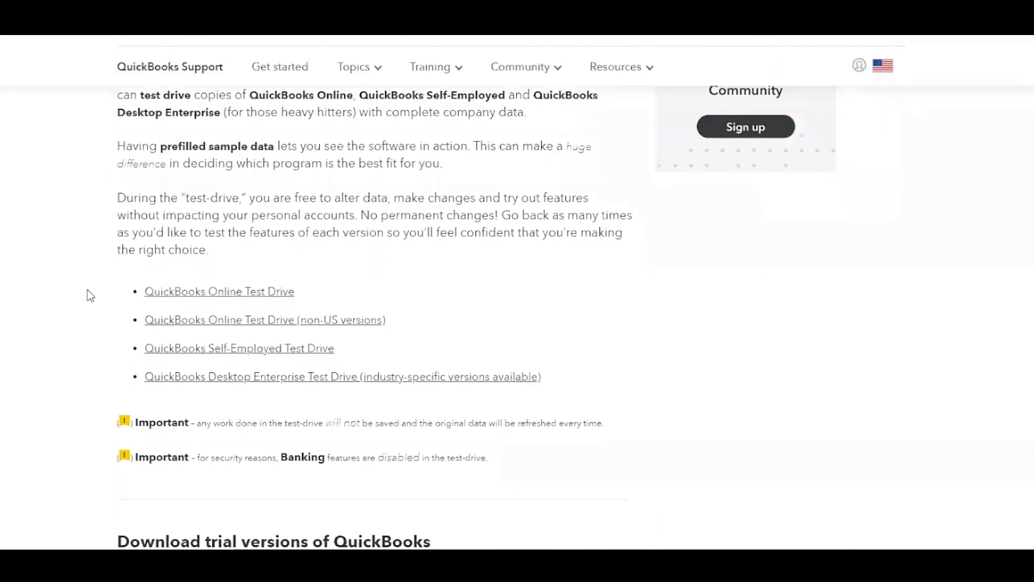
{"action": "scroll", "scroll_direction": "up", "scroll_amount": 3}
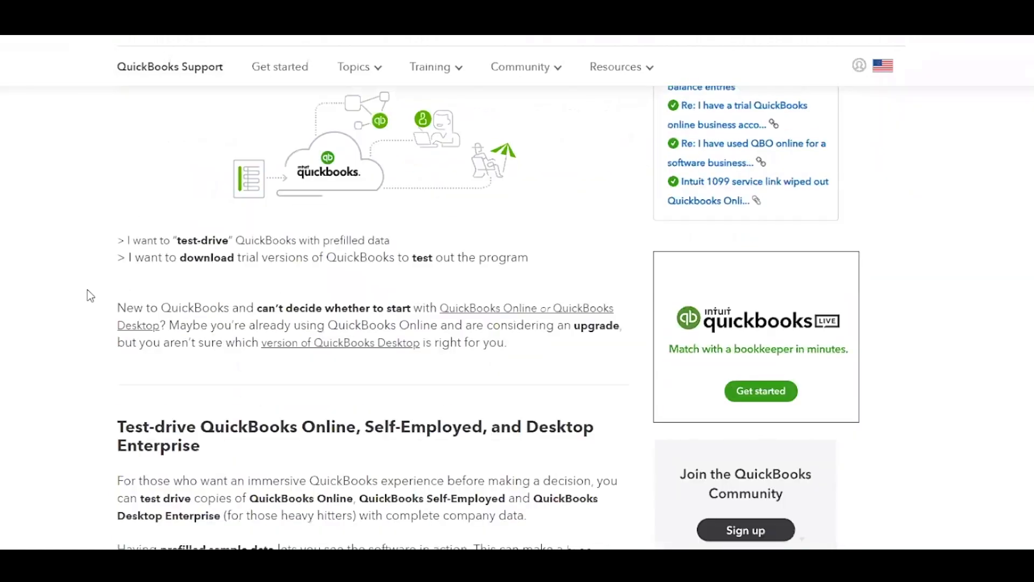
{"action": "scroll", "scroll_direction": "down", "scroll_amount": 3}
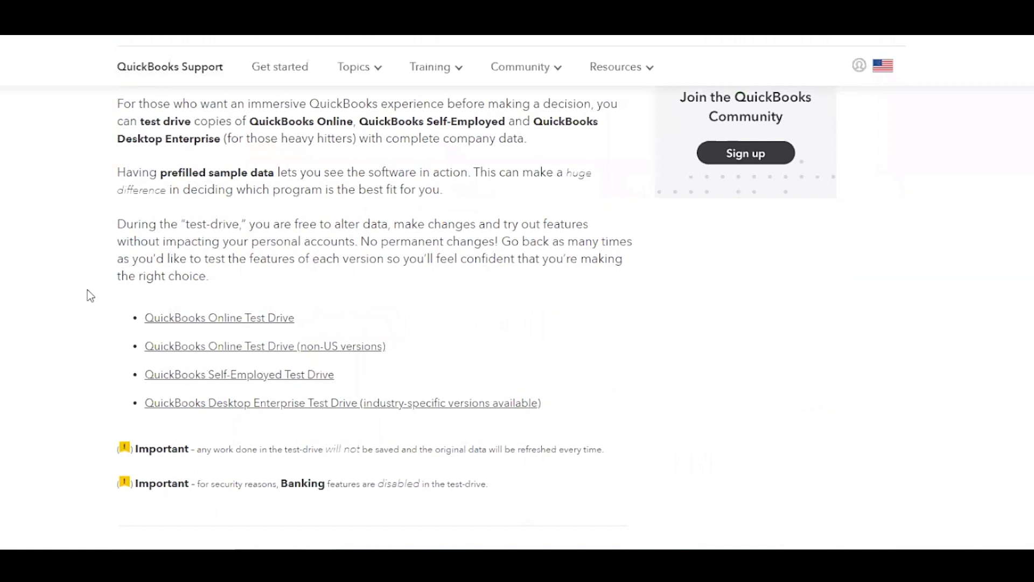
{"action": "mouse_move", "coordinate": [236, 328]}
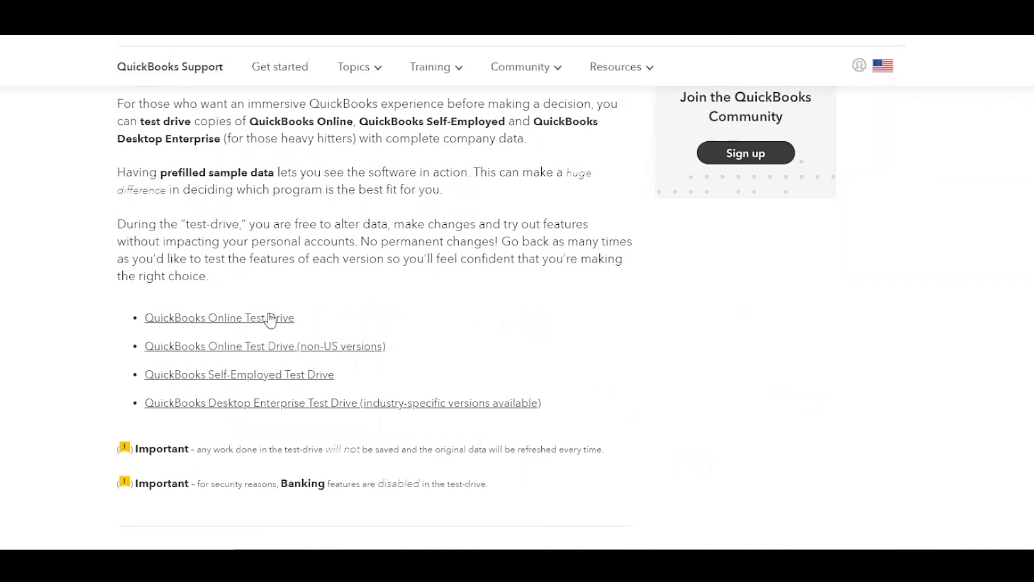
Launch the QuickBooks Online Test Drive and pass the I'm not a robot verification
{"action": "left_click", "coordinate": [220, 317]}
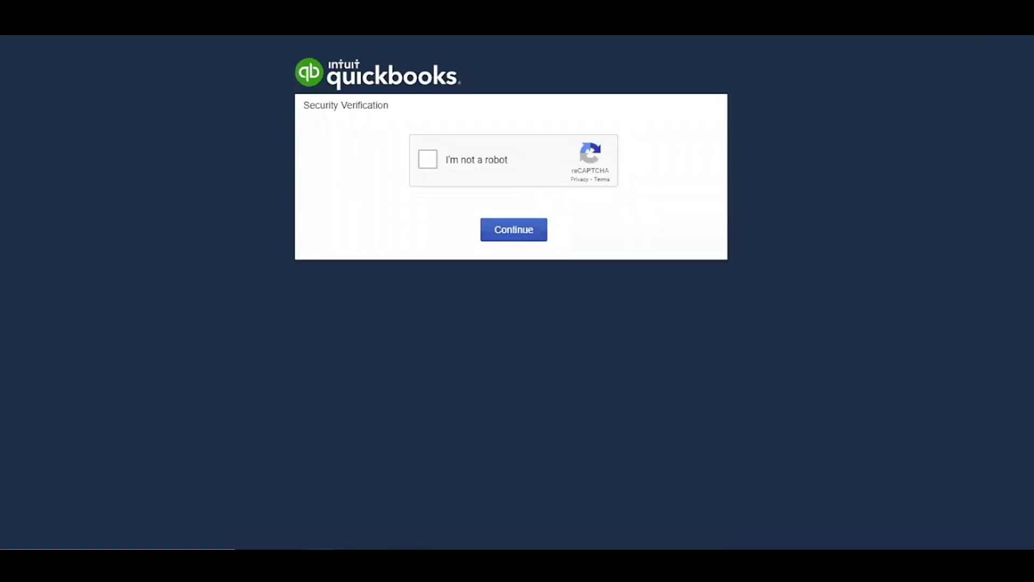
{"action": "mouse_move", "coordinate": [323, 299]}
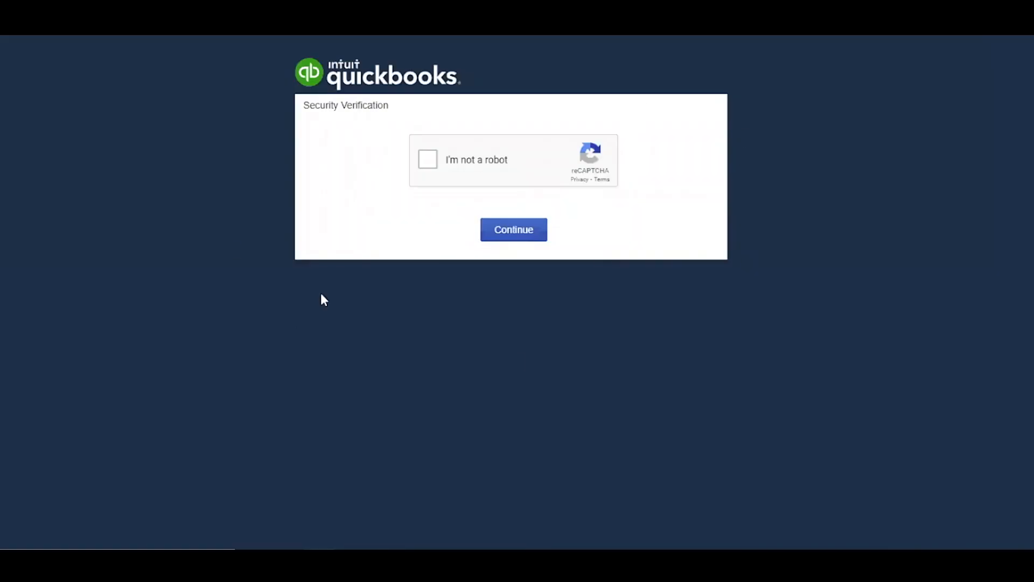
{"action": "mouse_move", "coordinate": [424, 199]}
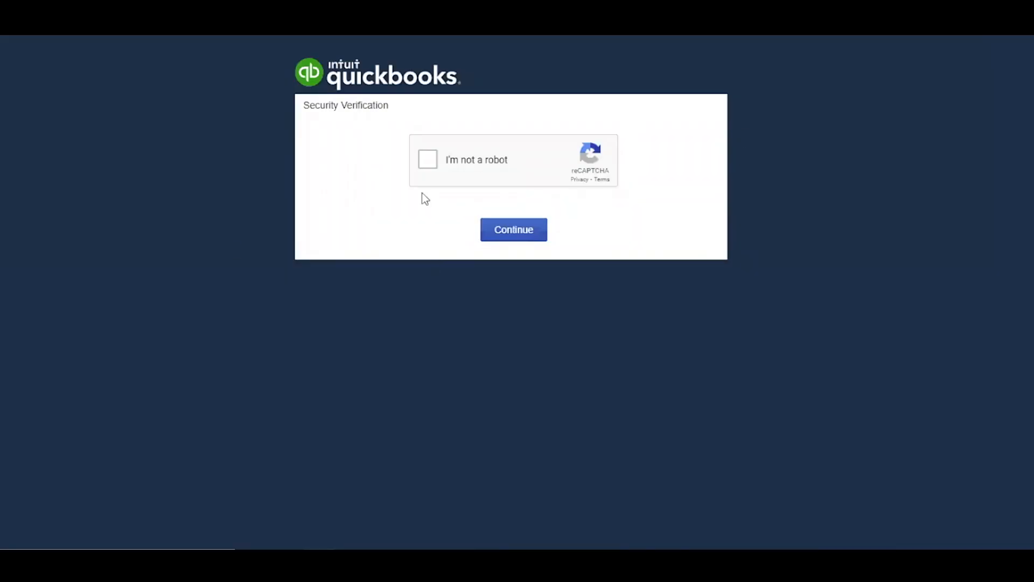
{"action": "left_click", "coordinate": [427, 159]}
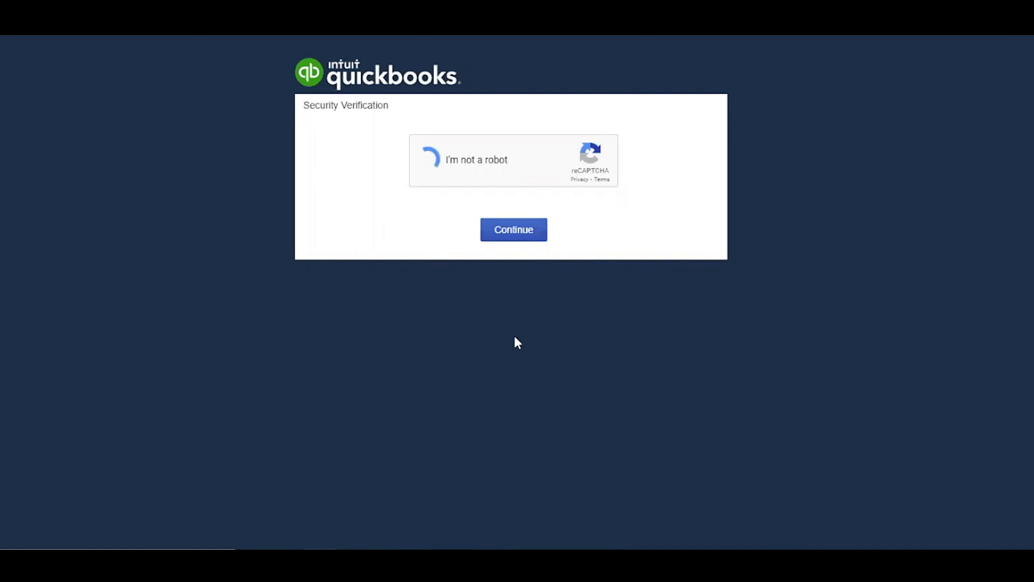
{"action": "left_click", "coordinate": [430, 159]}
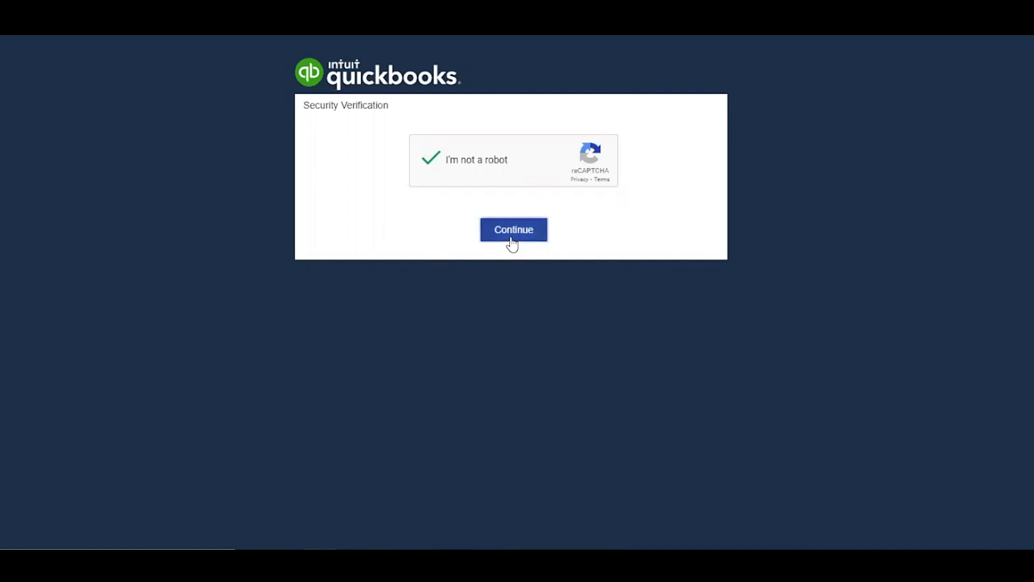
{"action": "left_click", "coordinate": [513, 230]}
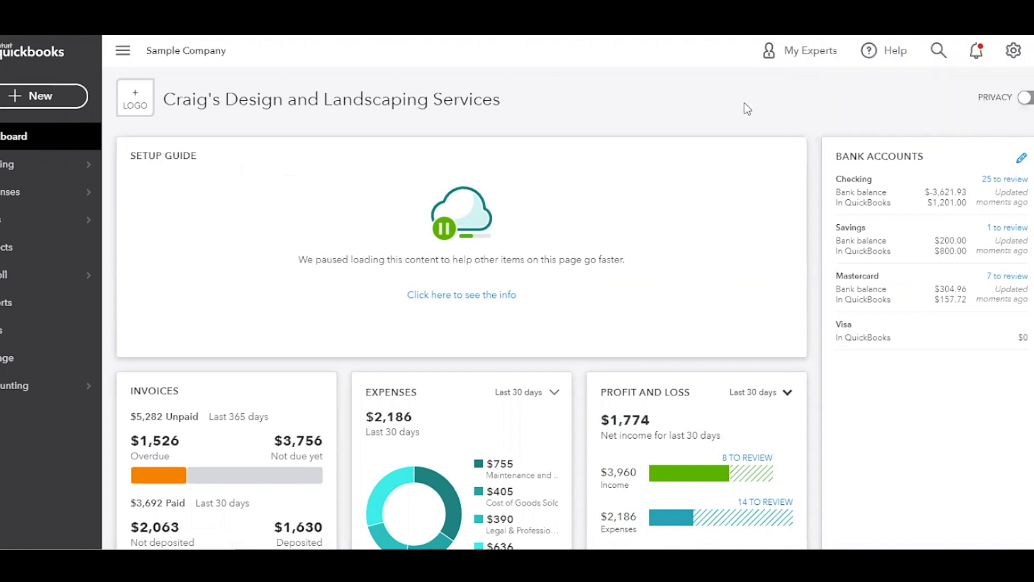
{"action": "mouse_move", "coordinate": [668, 99]}
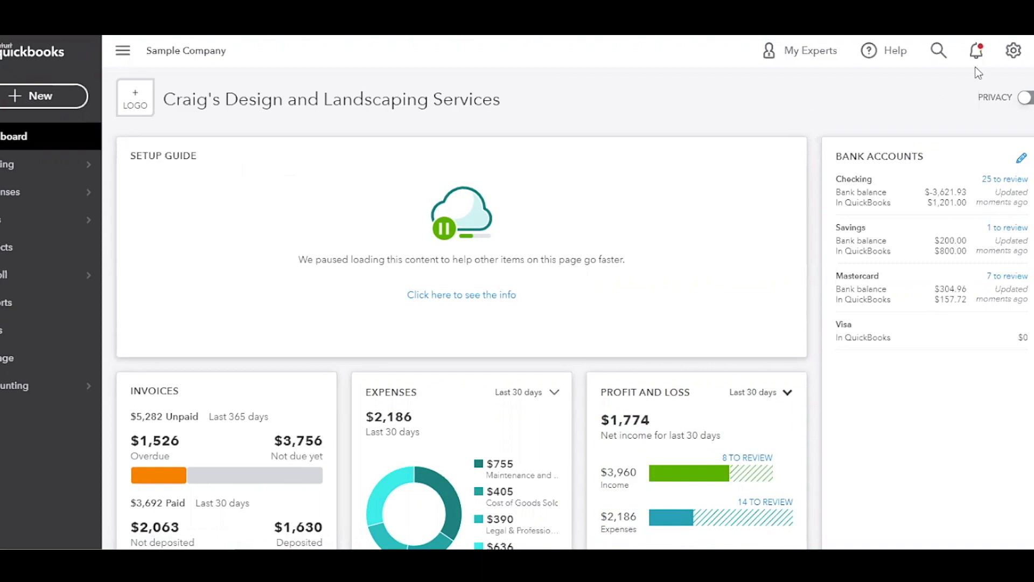
{"action": "left_click", "coordinate": [1014, 50]}
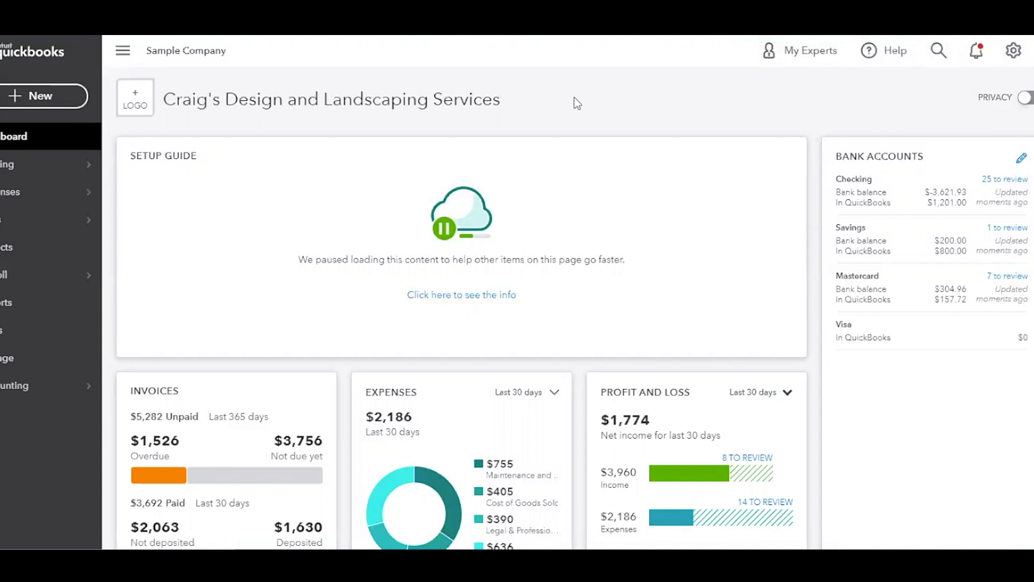
{"action": "mouse_move", "coordinate": [35, 302]}
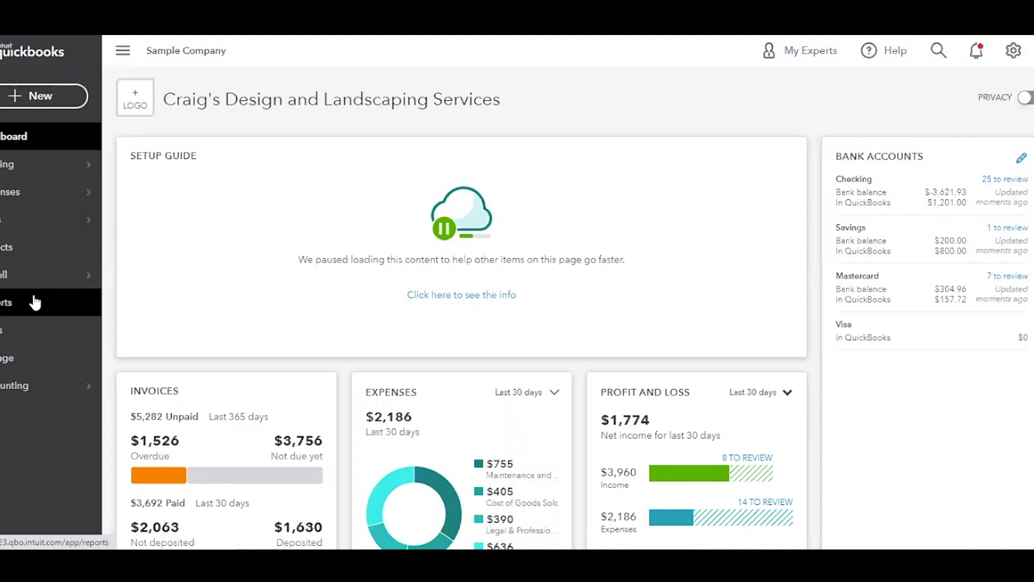
{"action": "mouse_move", "coordinate": [932, 183]}
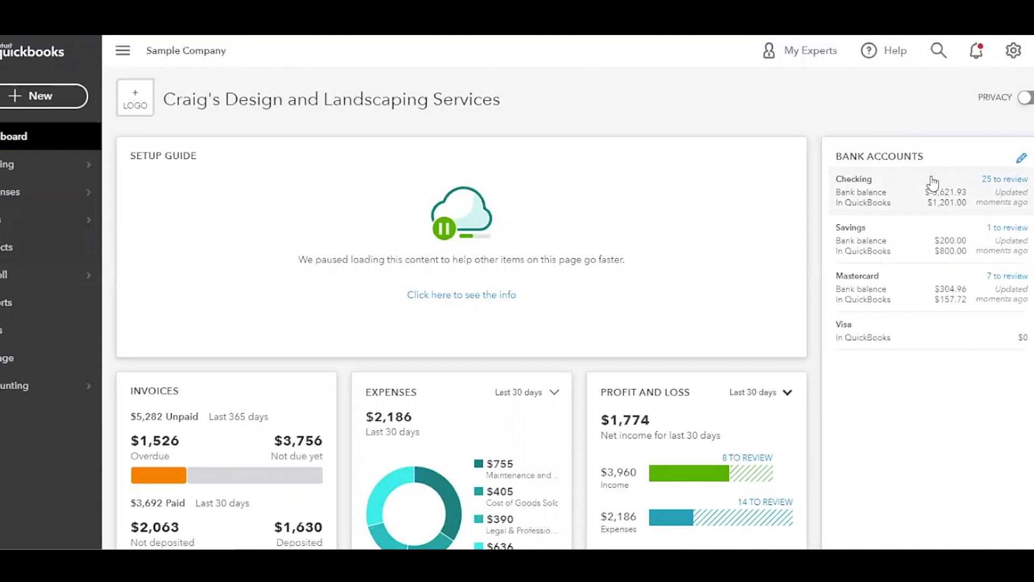
Open the Checking account from Bank Accounts and scroll its 25 transactions for review
{"action": "left_click", "coordinate": [6, 164]}
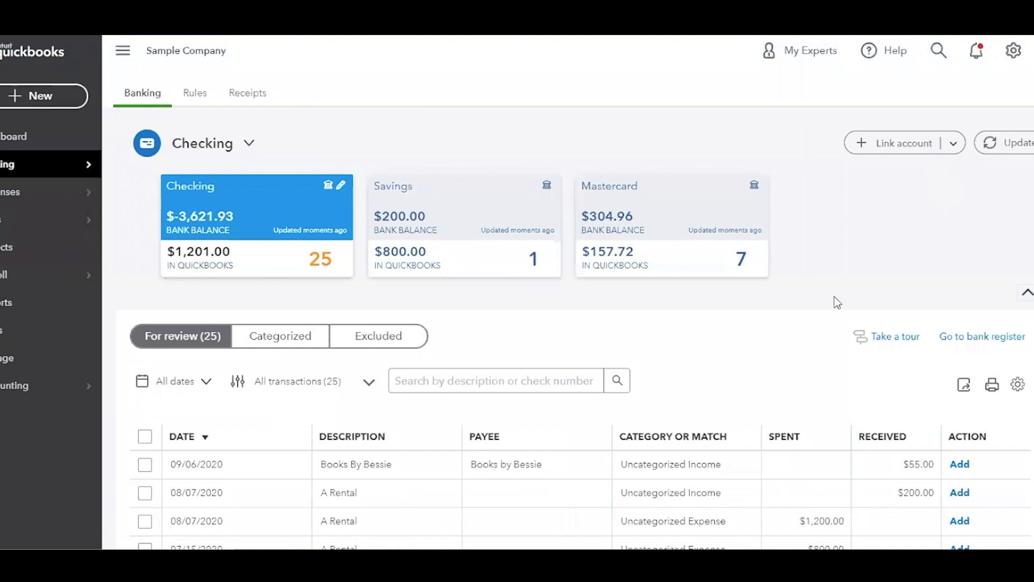
{"action": "scroll", "scroll_direction": "down", "scroll_amount": 3}
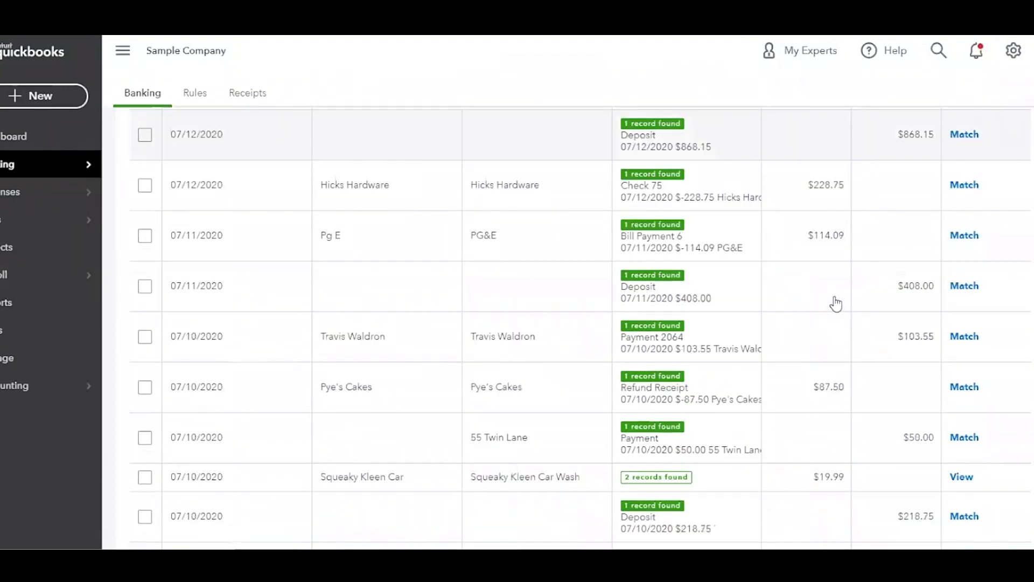
{"action": "scroll", "scroll_direction": "down", "scroll_amount": 3}
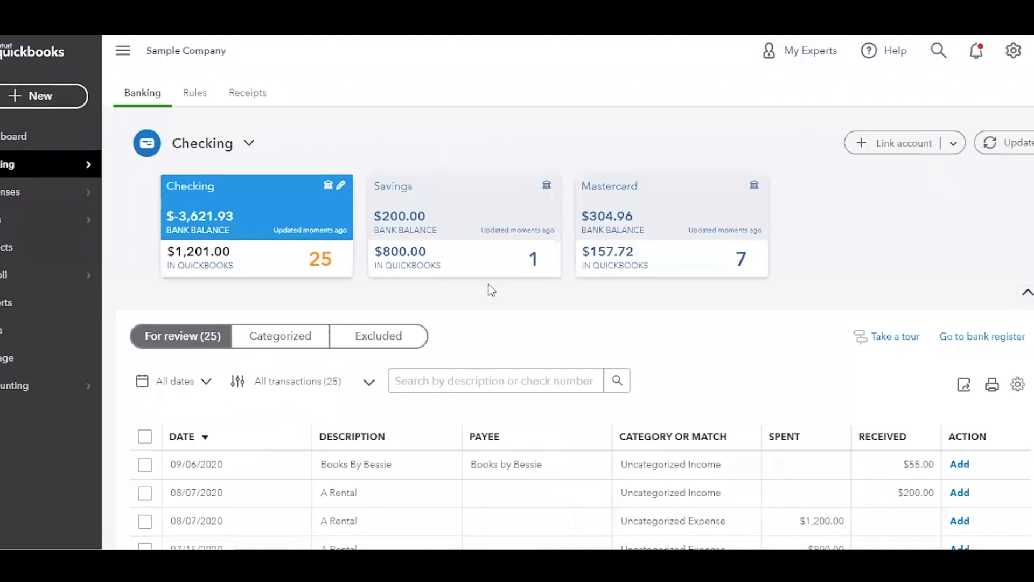
{"action": "mouse_move", "coordinate": [414, 258]}
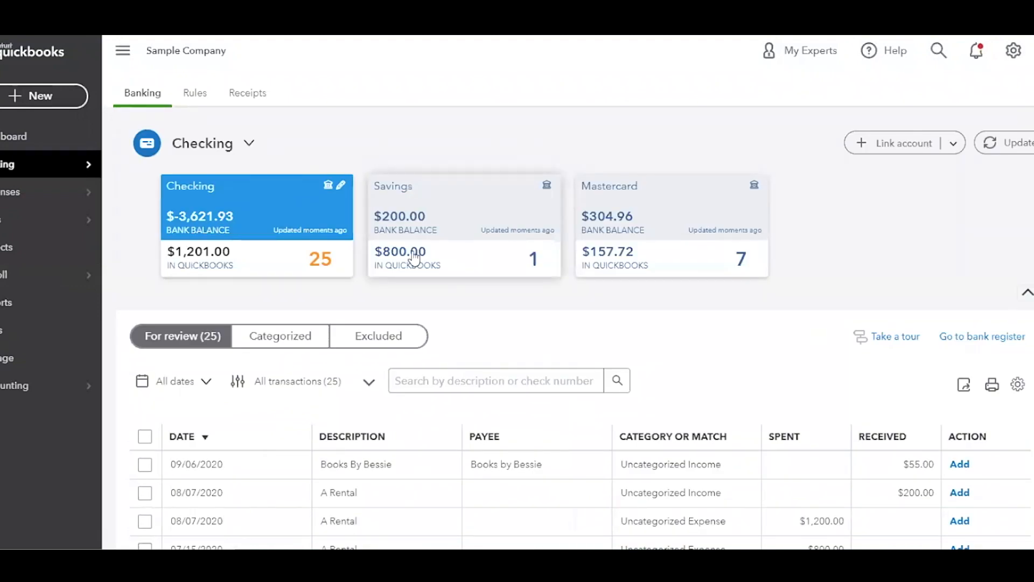
{"action": "mouse_move", "coordinate": [471, 327]}
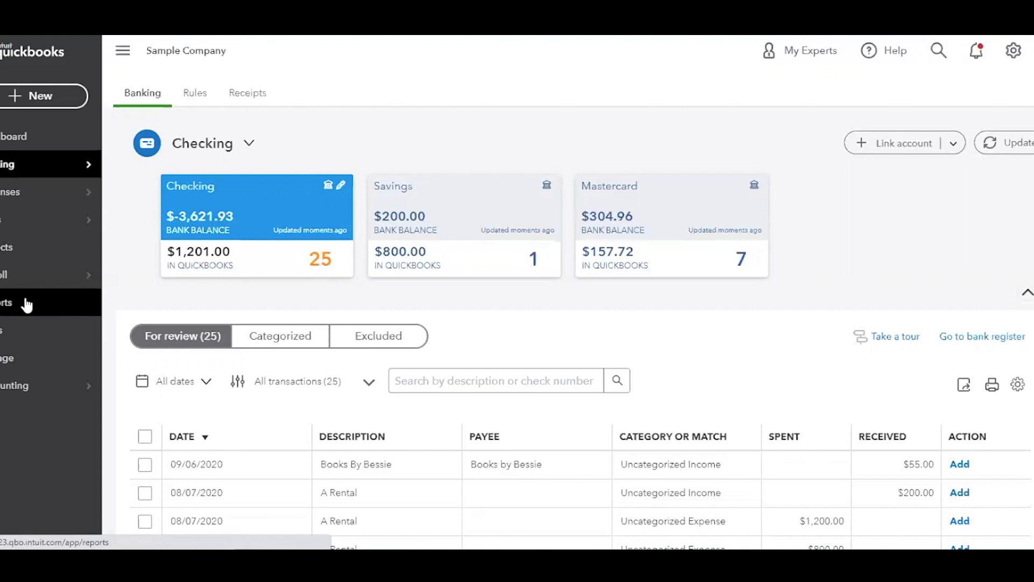
Open Reports, collapse the side menu, and scroll to the Business overview reports
{"action": "left_click", "coordinate": [6, 302]}
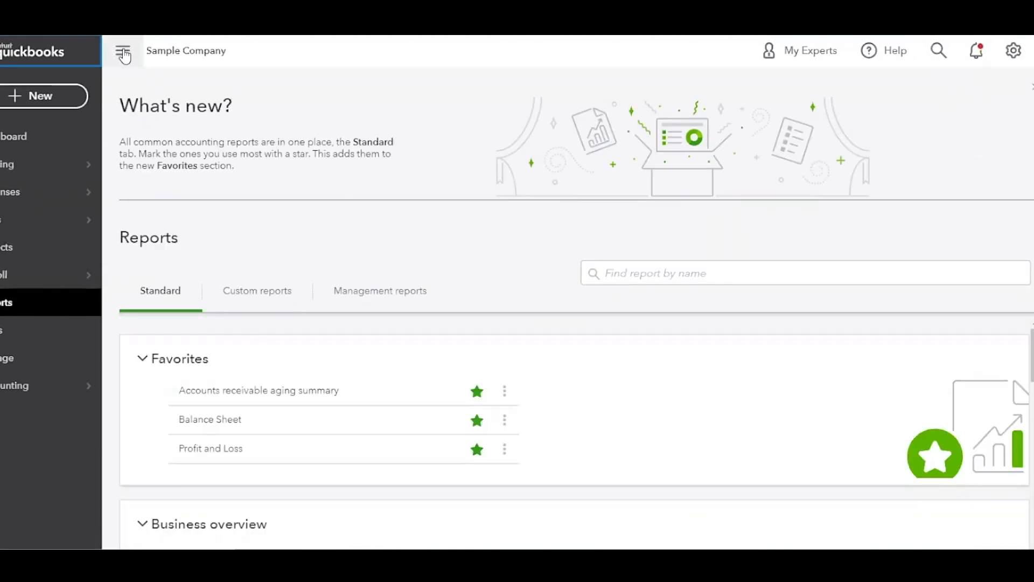
{"action": "left_click", "coordinate": [123, 50]}
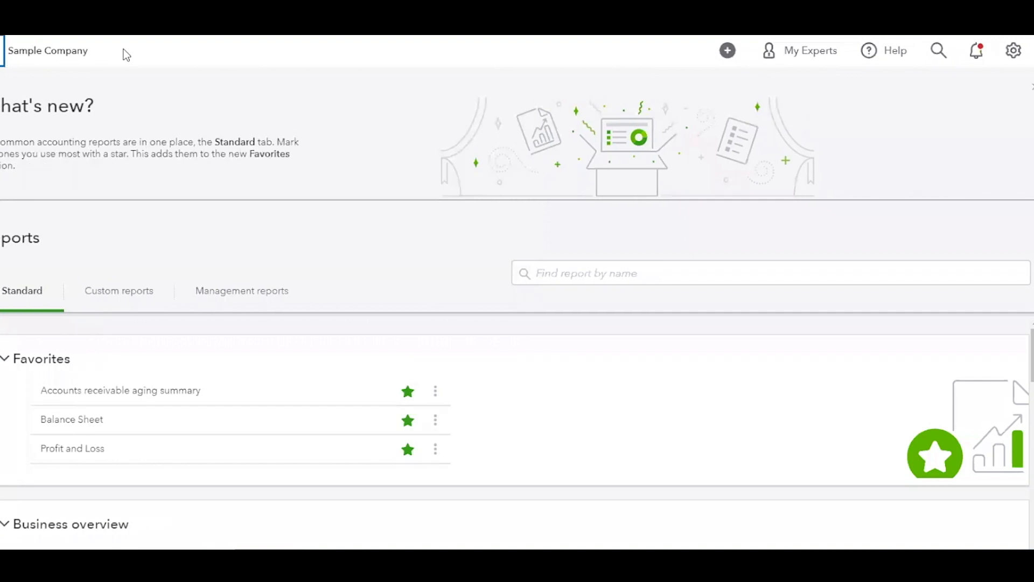
{"action": "mouse_move", "coordinate": [614, 189]}
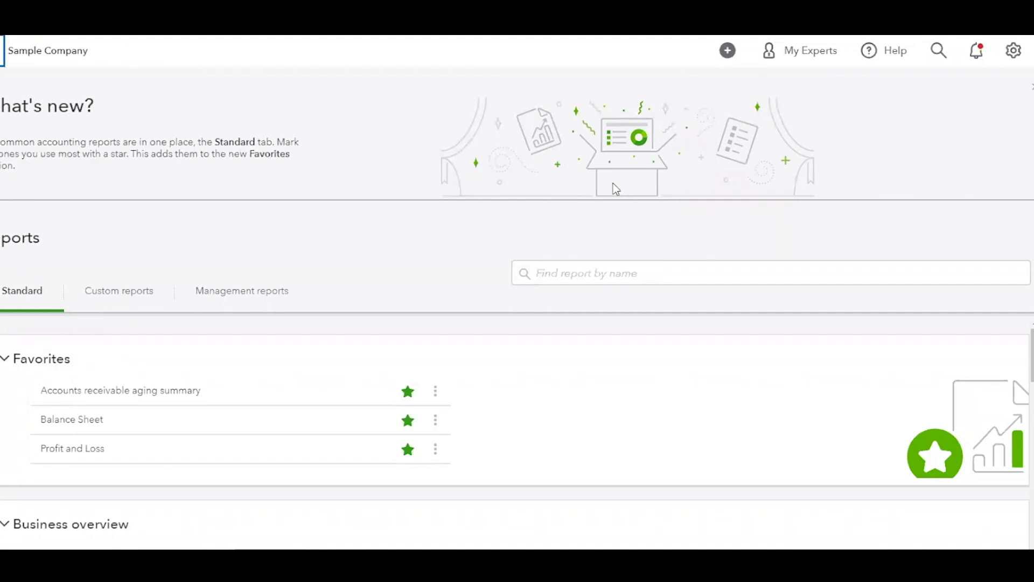
{"action": "mouse_move", "coordinate": [646, 185]}
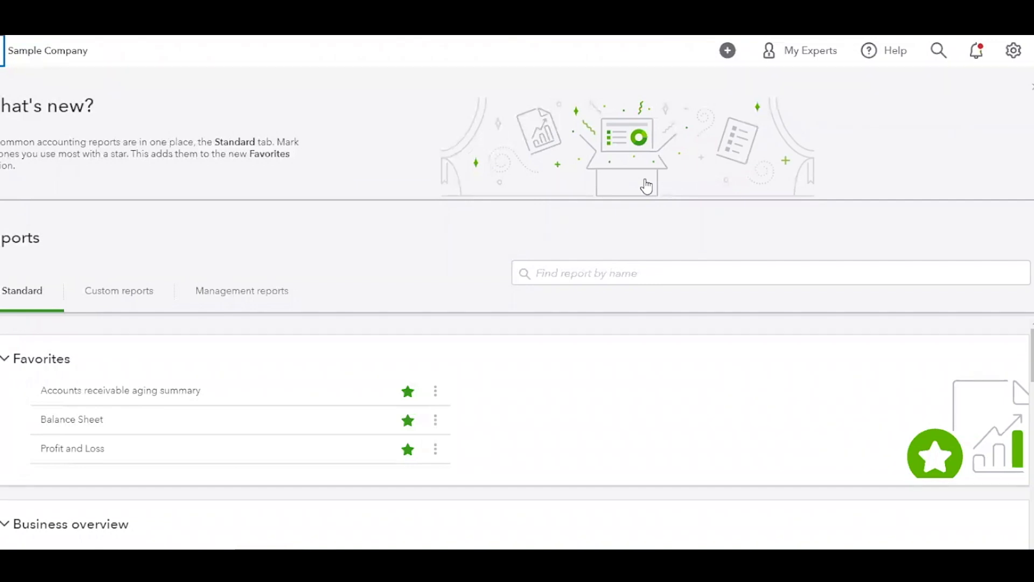
{"action": "mouse_move", "coordinate": [737, 191]}
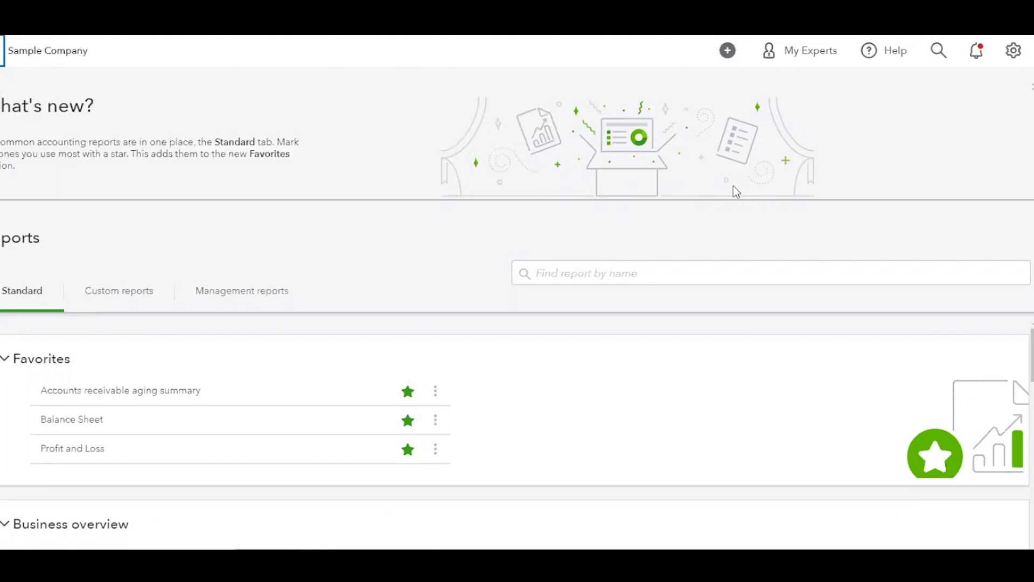
{"action": "mouse_move", "coordinate": [699, 210]}
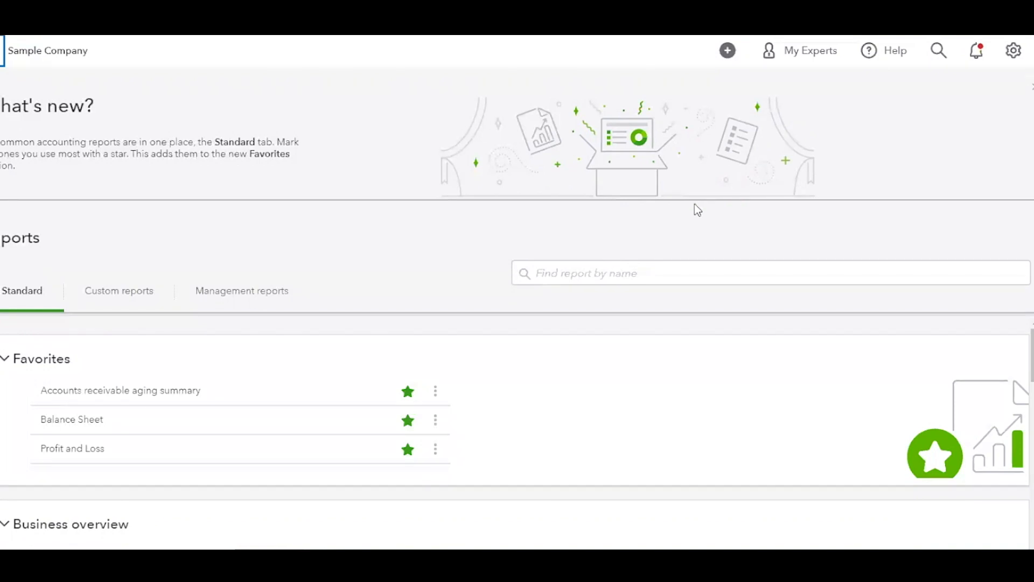
{"action": "scroll", "scroll_direction": "down", "scroll_amount": 3}
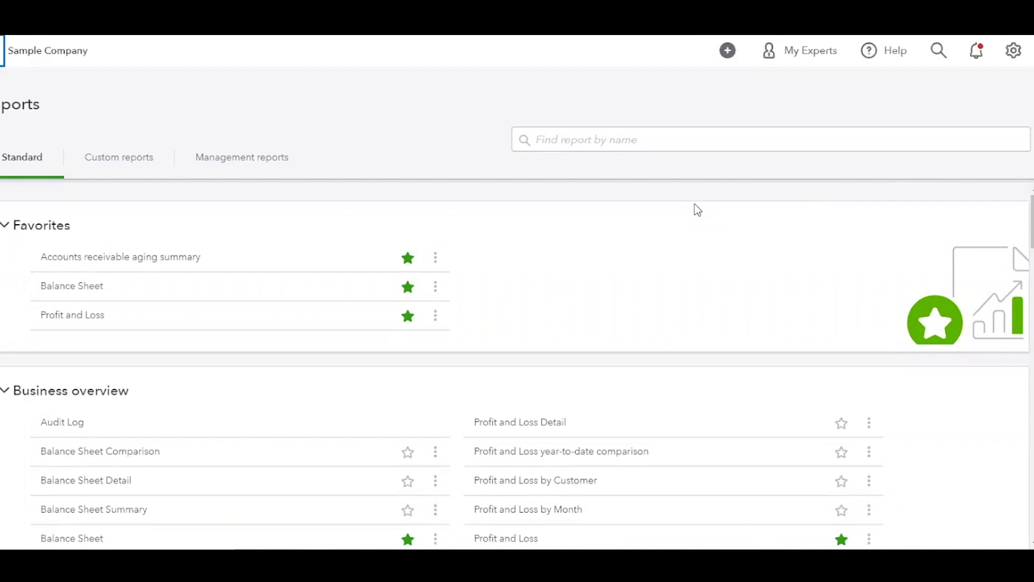
{"action": "scroll", "scroll_direction": "down", "scroll_amount": 3}
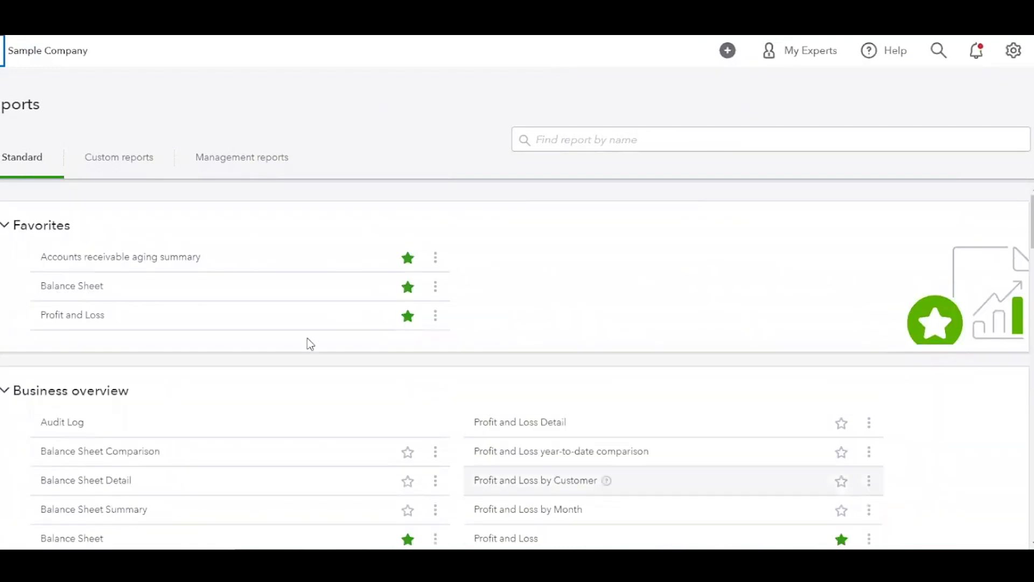
{"action": "mouse_move", "coordinate": [72, 314]}
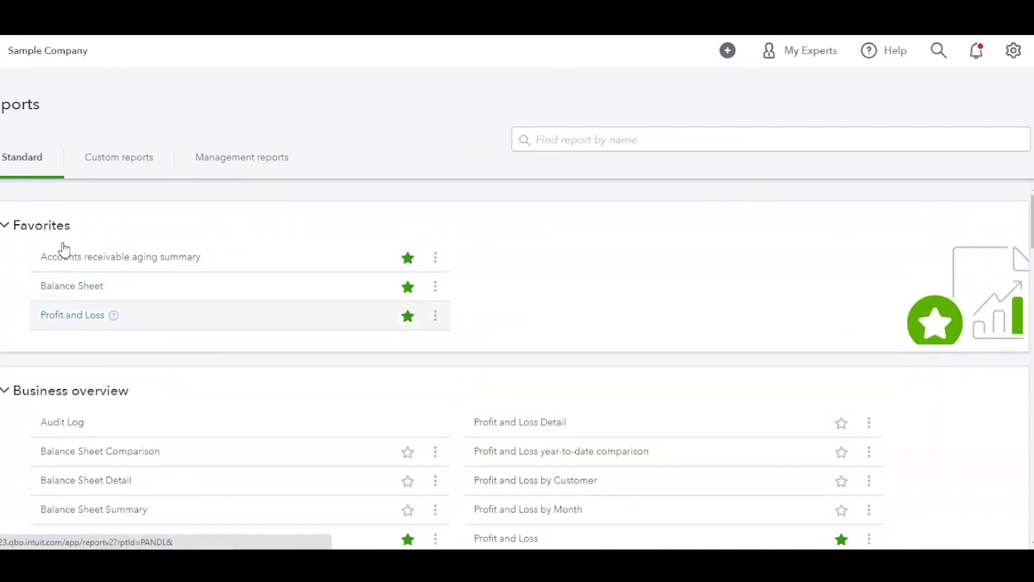
Dismiss the Edit titles notice and customization tour tip, then scroll the Profit and Loss
{"action": "left_click", "coordinate": [71, 315]}
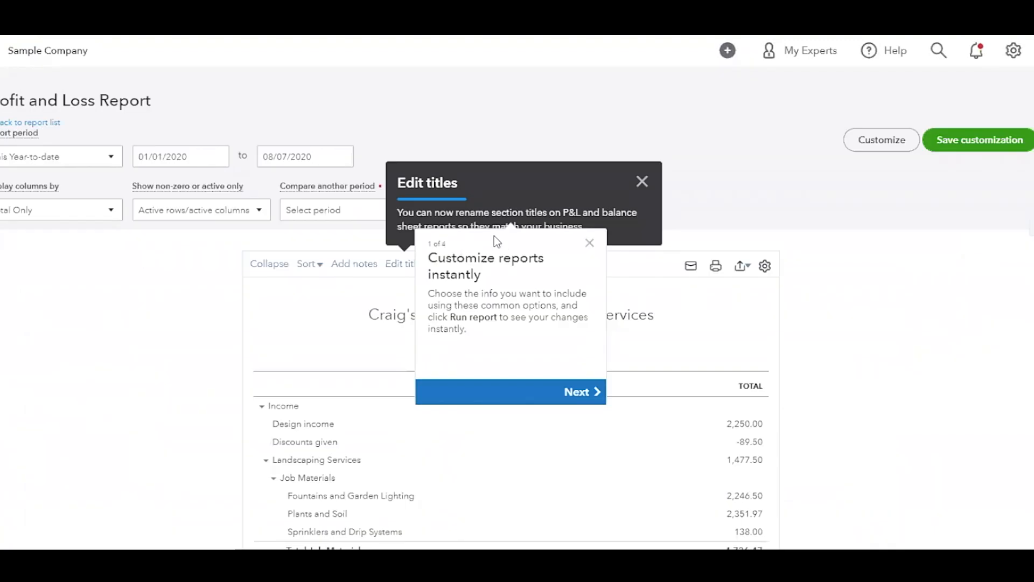
{"action": "left_click", "coordinate": [641, 181]}
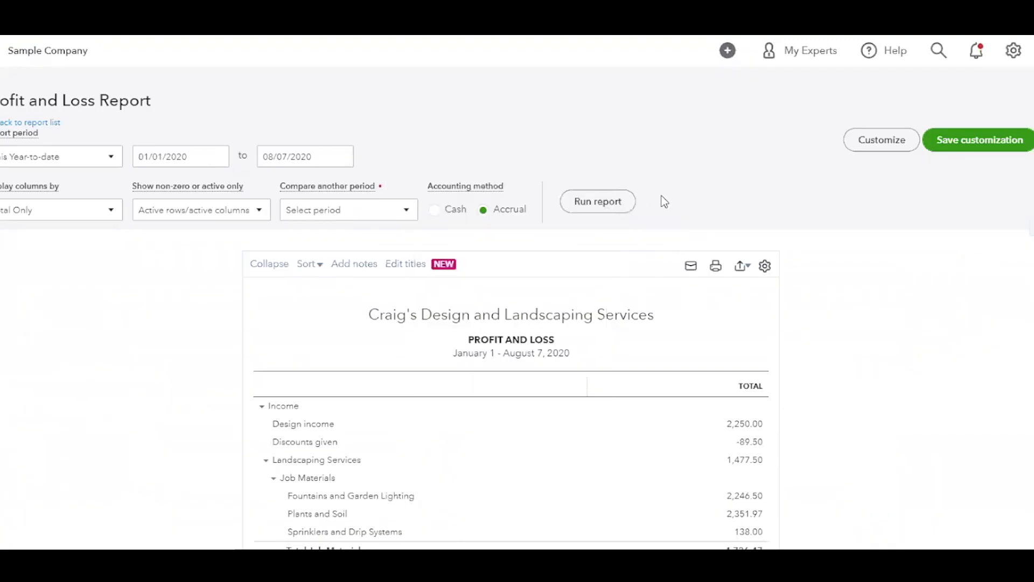
{"action": "mouse_move", "coordinate": [672, 174]}
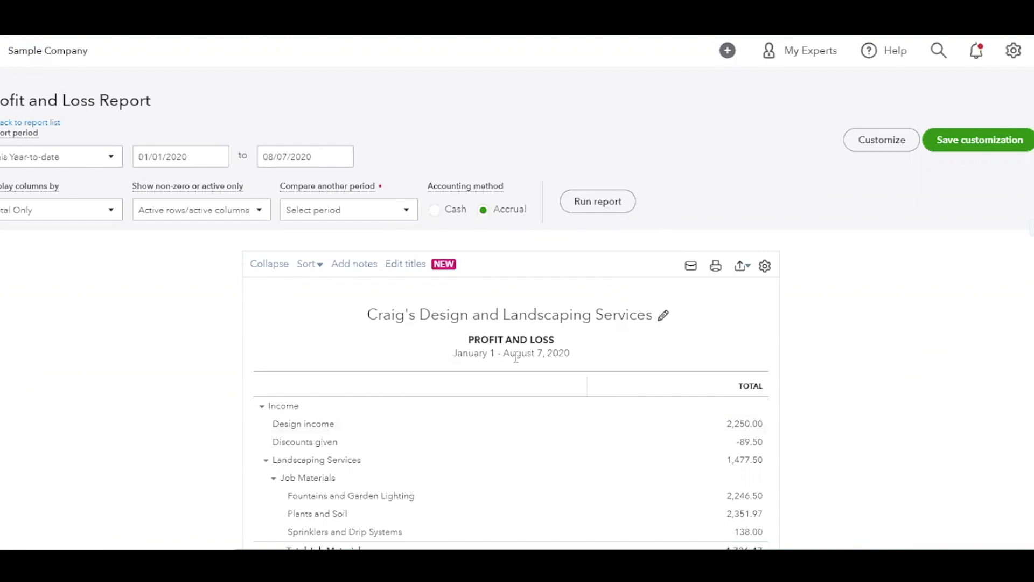
{"action": "scroll", "scroll_direction": "down", "scroll_amount": 3}
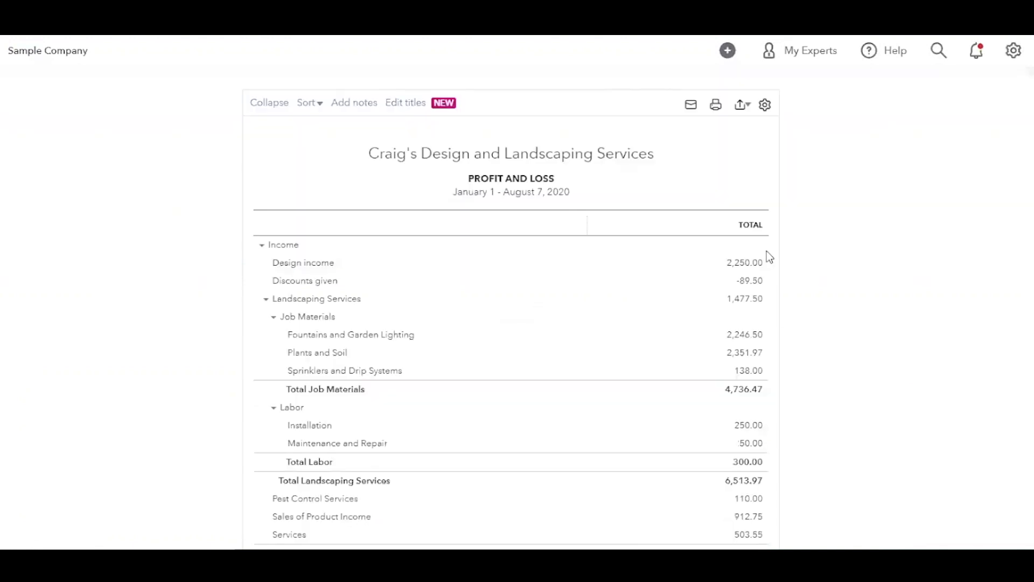
{"action": "mouse_move", "coordinate": [547, 213]}
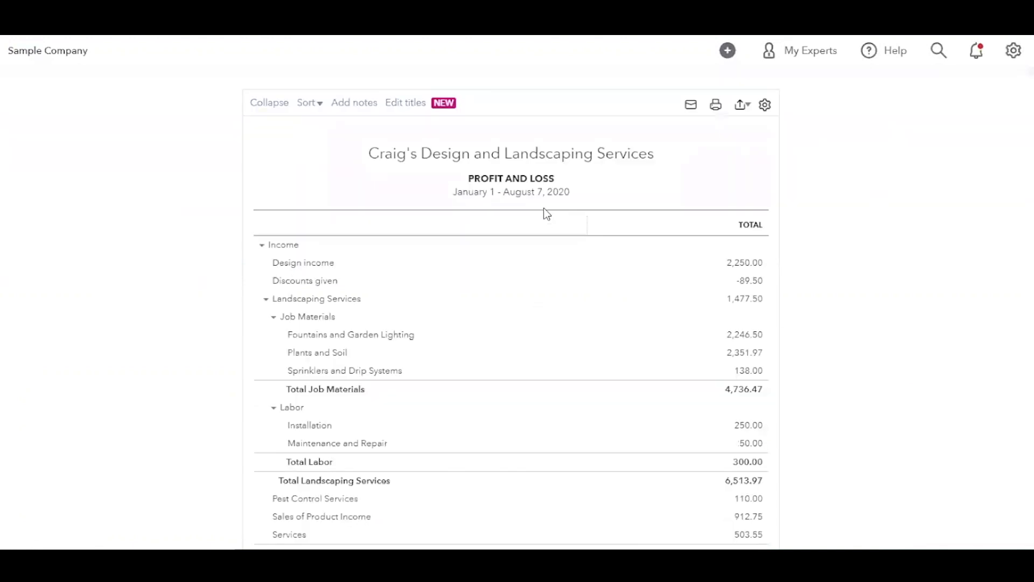
{"action": "mouse_move", "coordinate": [929, 159]}
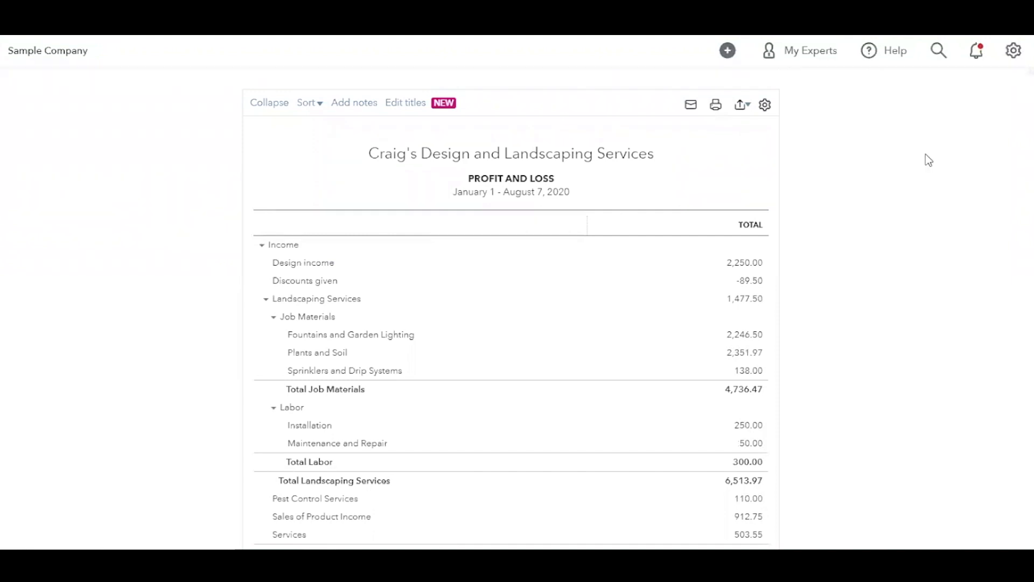
{"action": "scroll", "scroll_direction": "down", "scroll_amount": 3}
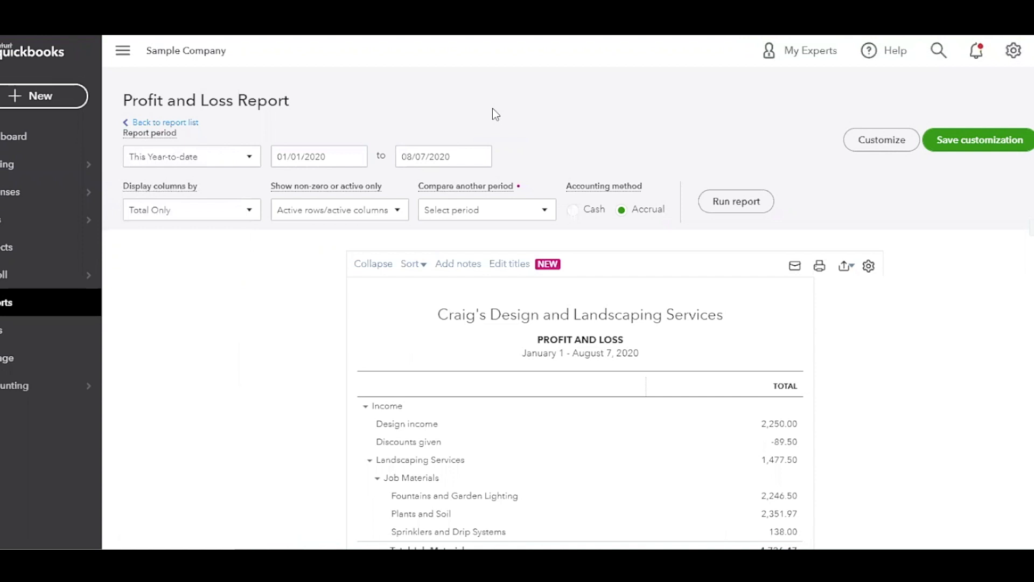
{"action": "mouse_move", "coordinate": [496, 126]}
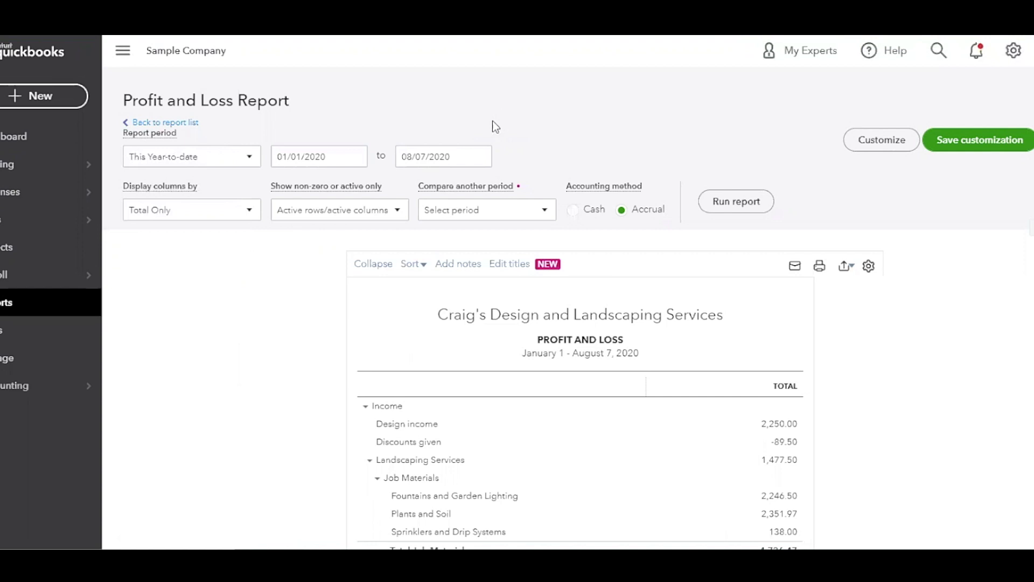
Set the Profit and Loss report end date to July 31, 2020
{"action": "left_click", "coordinate": [480, 156]}
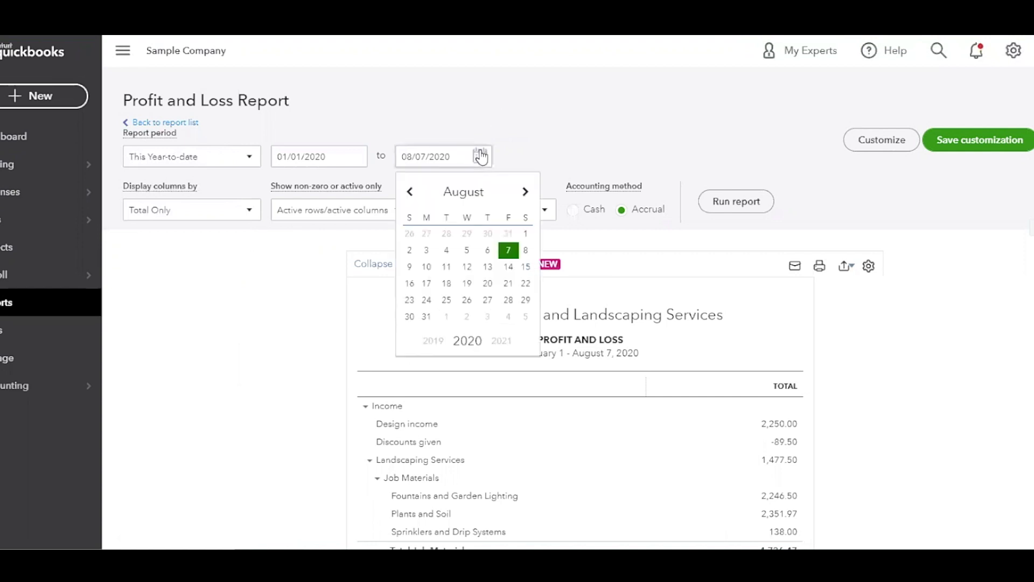
{"action": "left_click", "coordinate": [409, 191]}
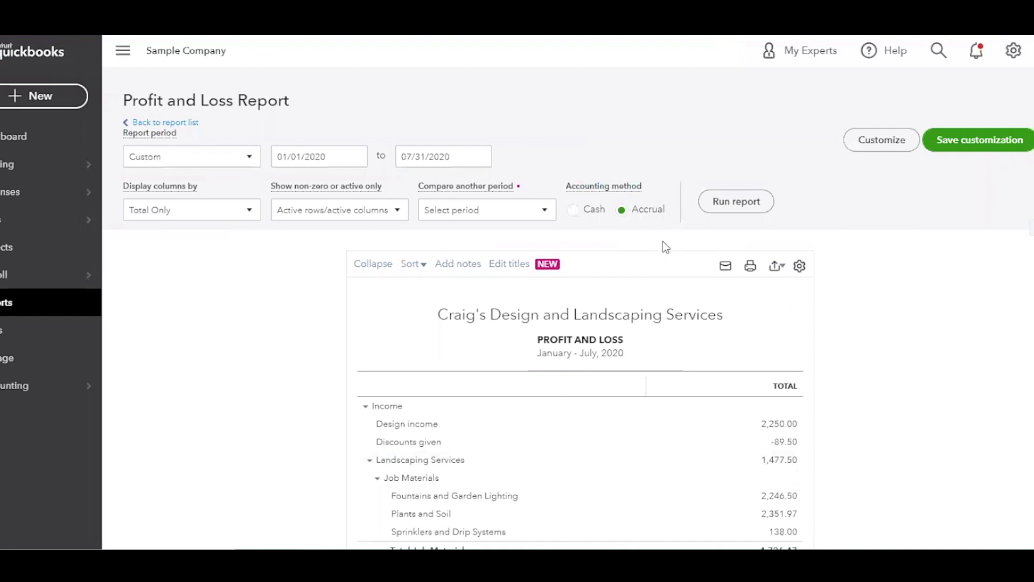
{"action": "mouse_move", "coordinate": [859, 314]}
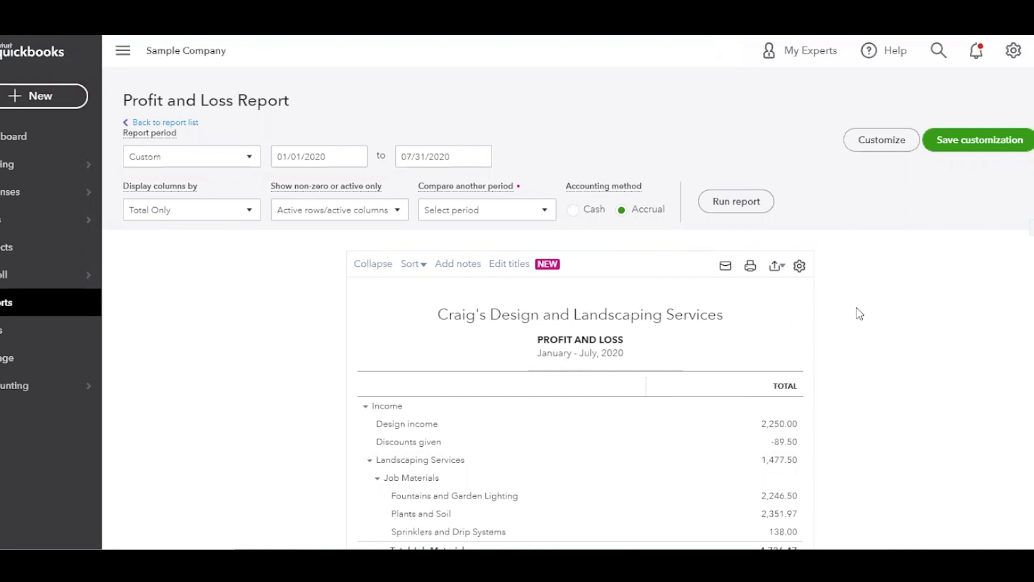
{"action": "mouse_move", "coordinate": [652, 197]}
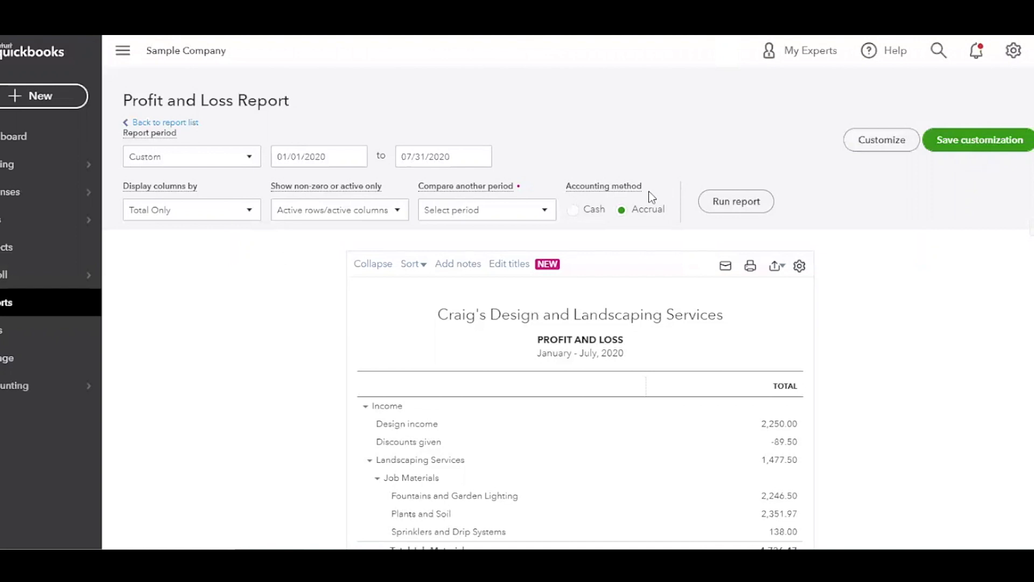
{"action": "mouse_move", "coordinate": [671, 208]}
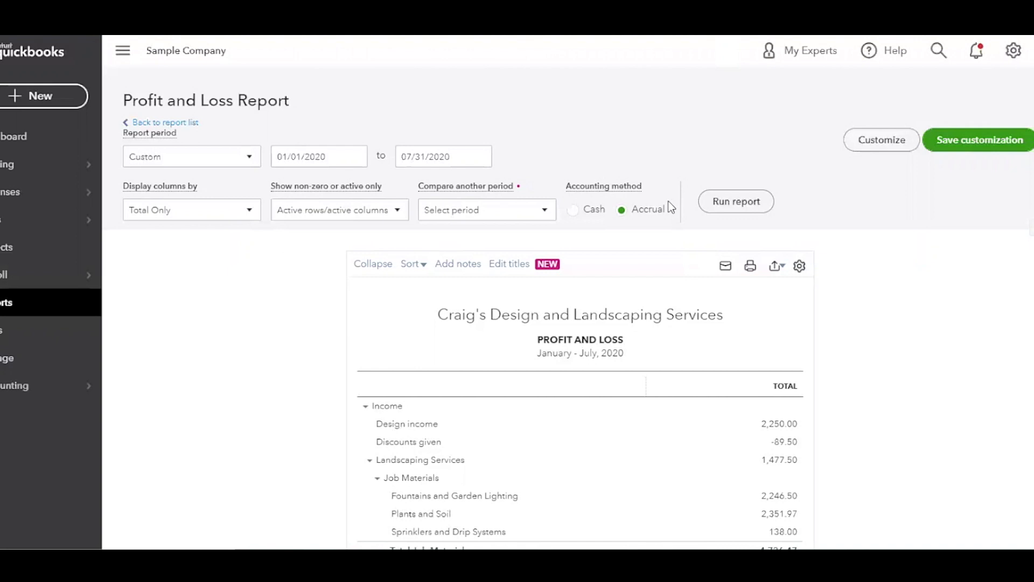
{"action": "mouse_move", "coordinate": [644, 216]}
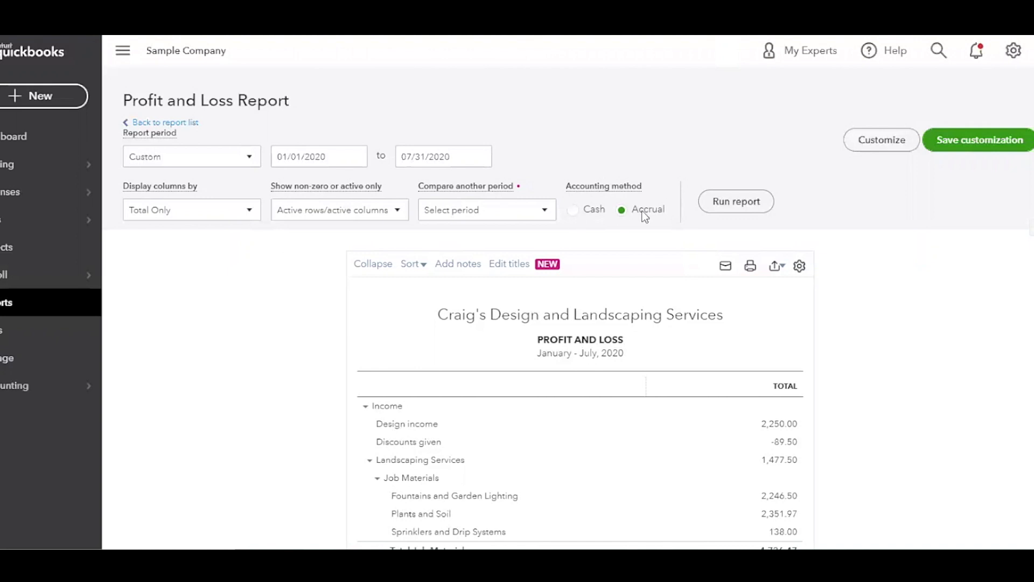
{"action": "mouse_move", "coordinate": [621, 215]}
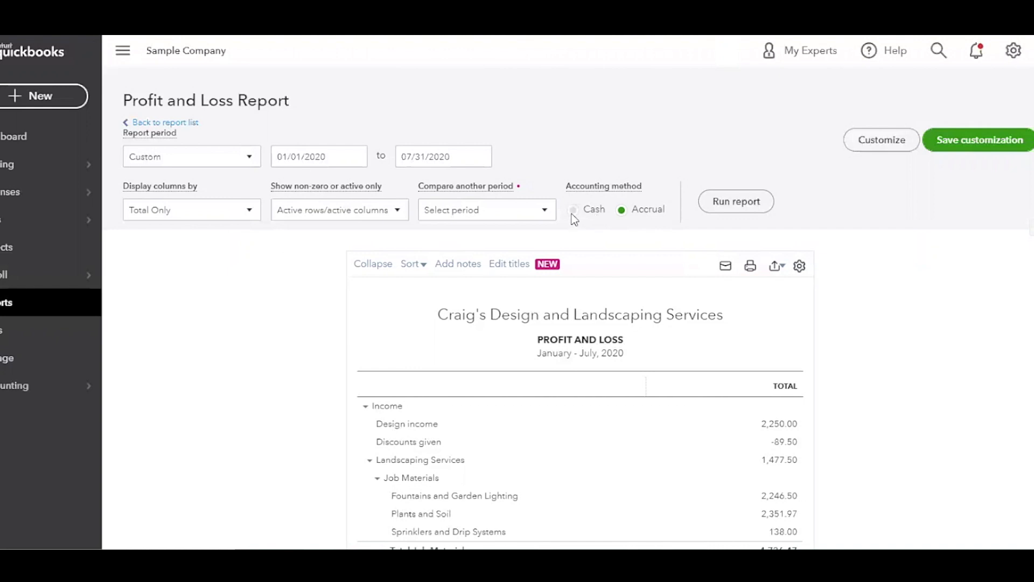
{"action": "left_click", "coordinate": [573, 209]}
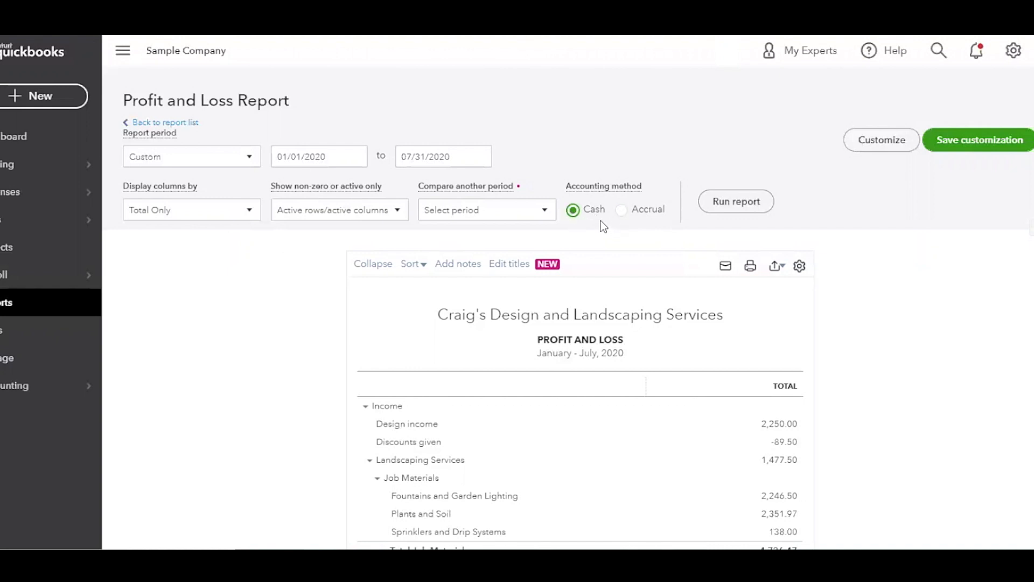
{"action": "mouse_move", "coordinate": [610, 312]}
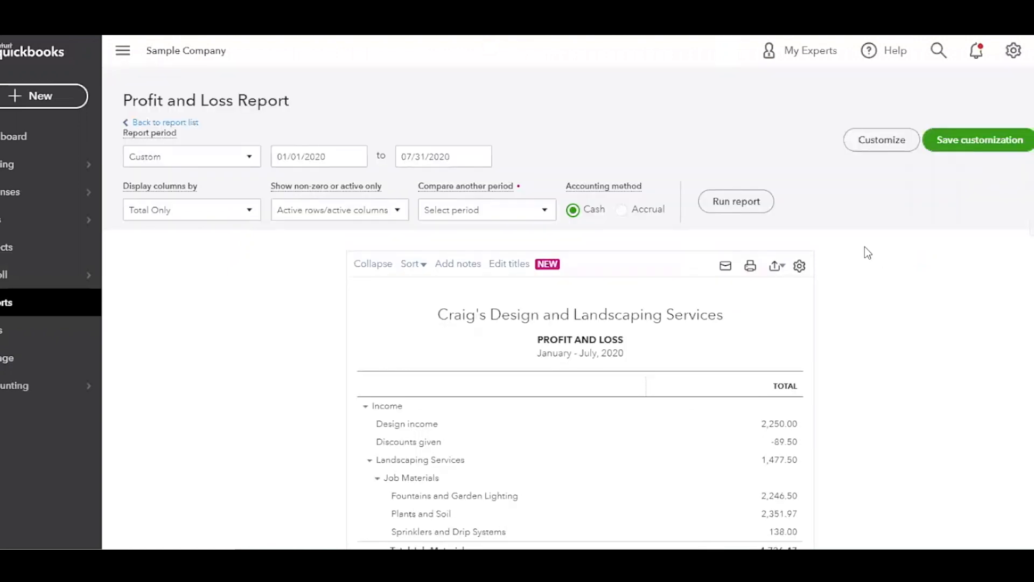
{"action": "left_click", "coordinate": [620, 209]}
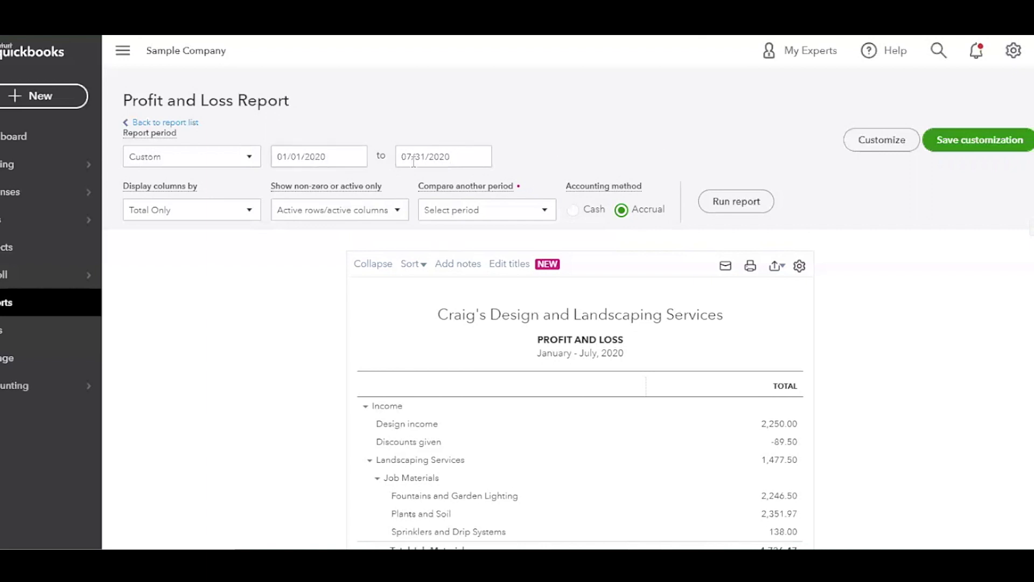
{"action": "mouse_move", "coordinate": [618, 189]}
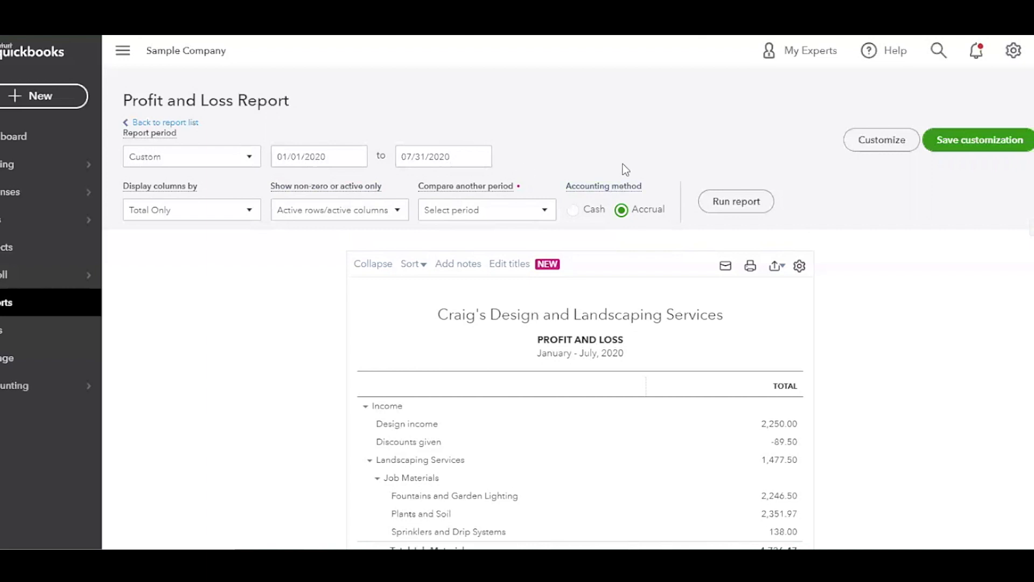
{"action": "mouse_move", "coordinate": [866, 222]}
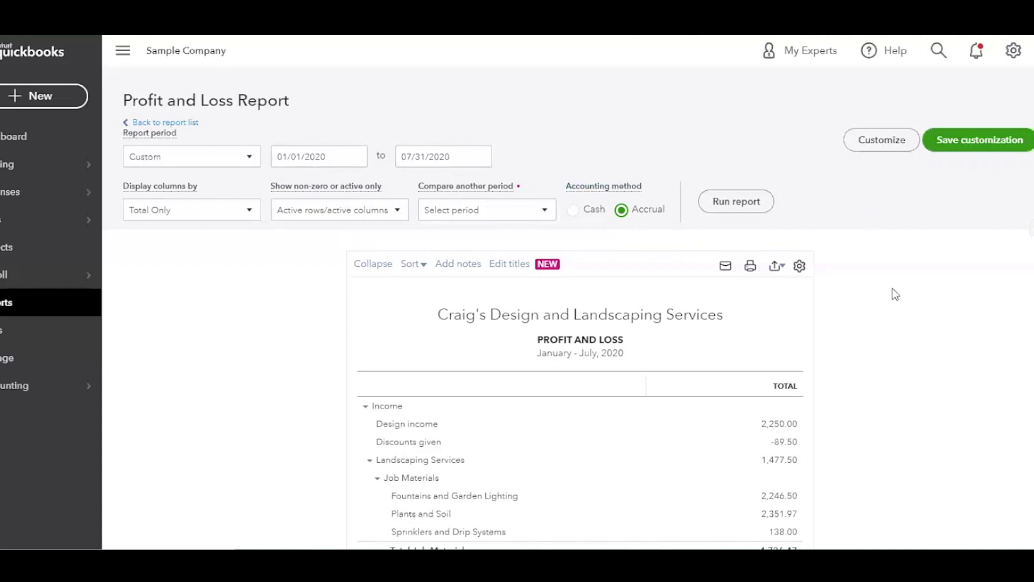
Hide the navigation menu and scroll down the January–July 2020 Profit and Loss
{"action": "scroll", "scroll_direction": "down", "scroll_amount": 3}
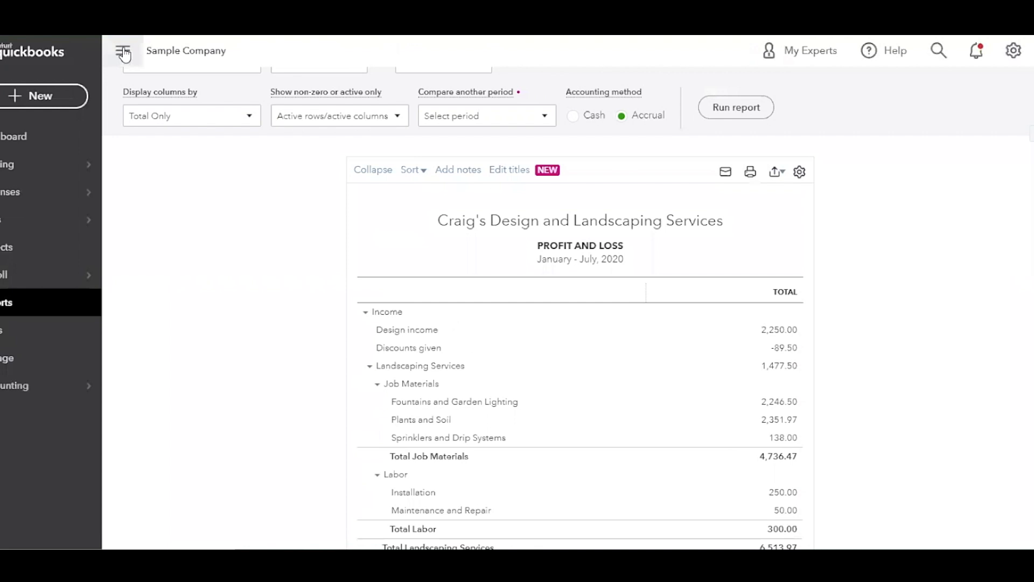
{"action": "left_click", "coordinate": [123, 50]}
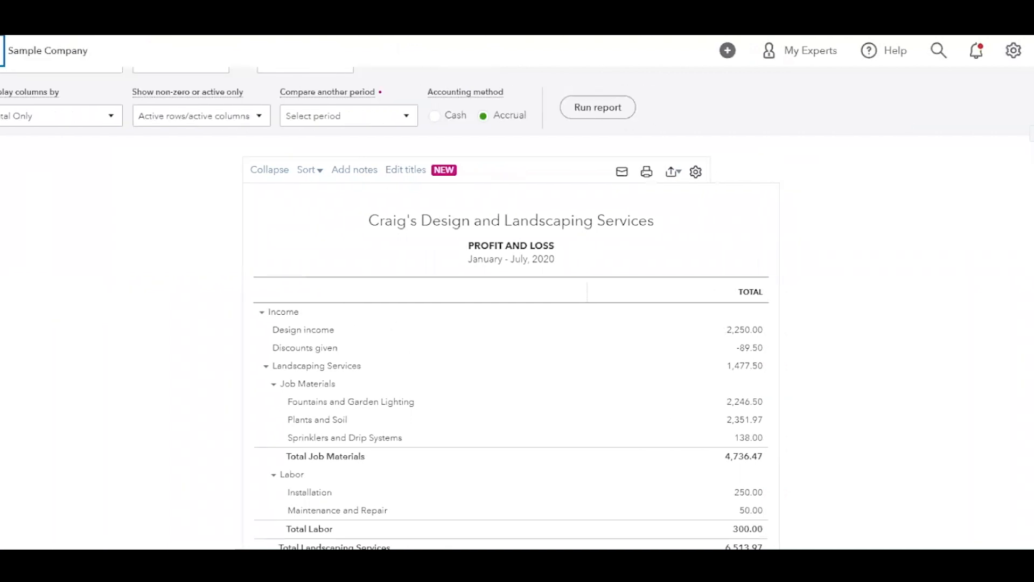
{"action": "scroll", "scroll_direction": "down", "scroll_amount": 3}
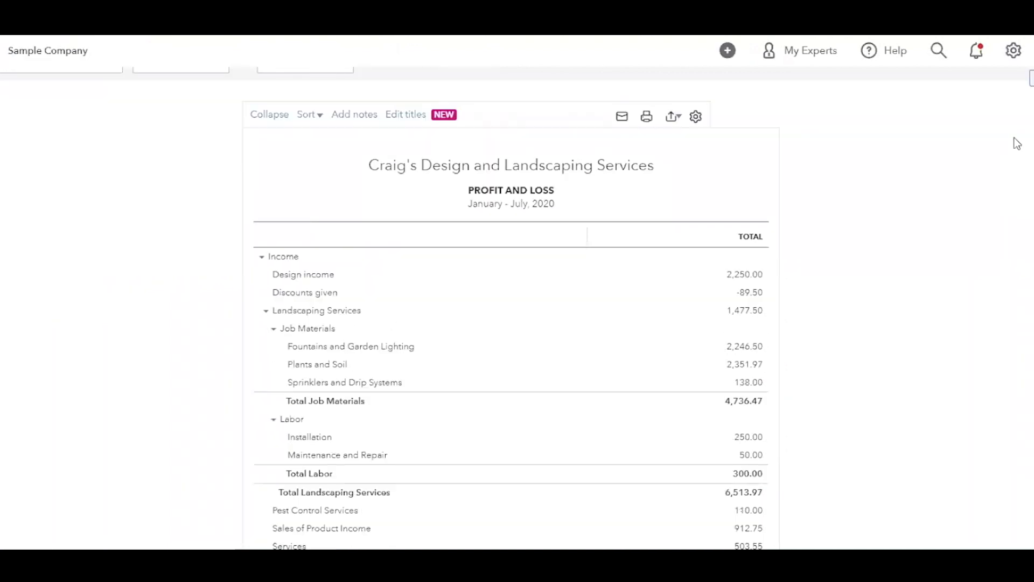
{"action": "mouse_move", "coordinate": [994, 152]}
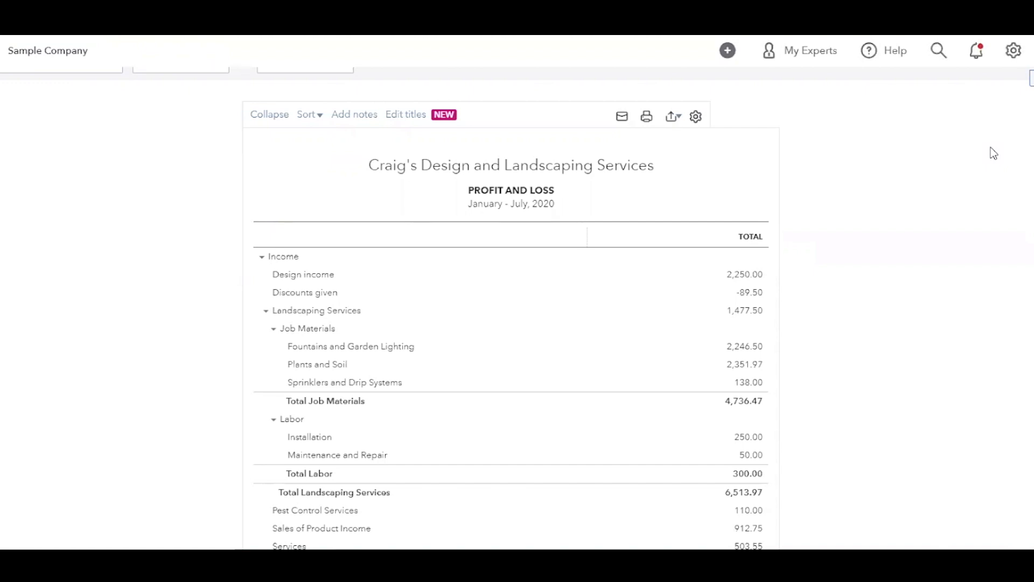
{"action": "mouse_move", "coordinate": [803, 230]}
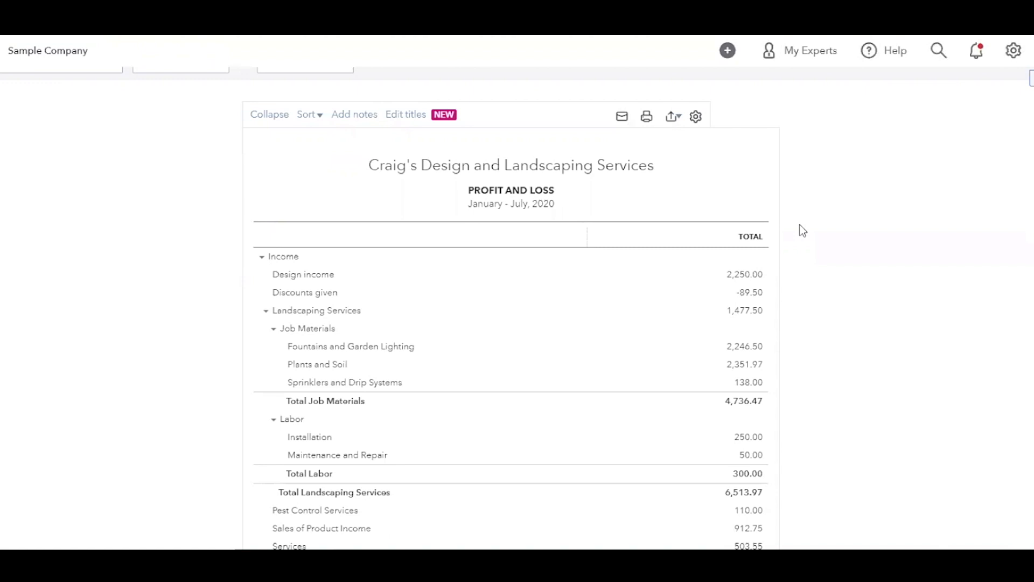
{"action": "scroll", "scroll_direction": "down", "scroll_amount": 3}
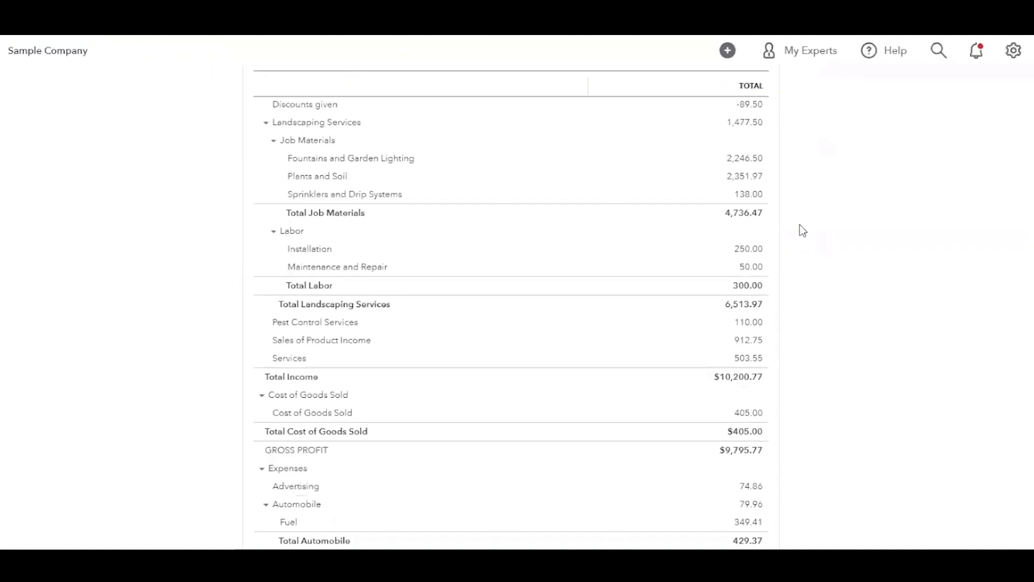
{"action": "scroll", "scroll_direction": "down", "scroll_amount": 3}
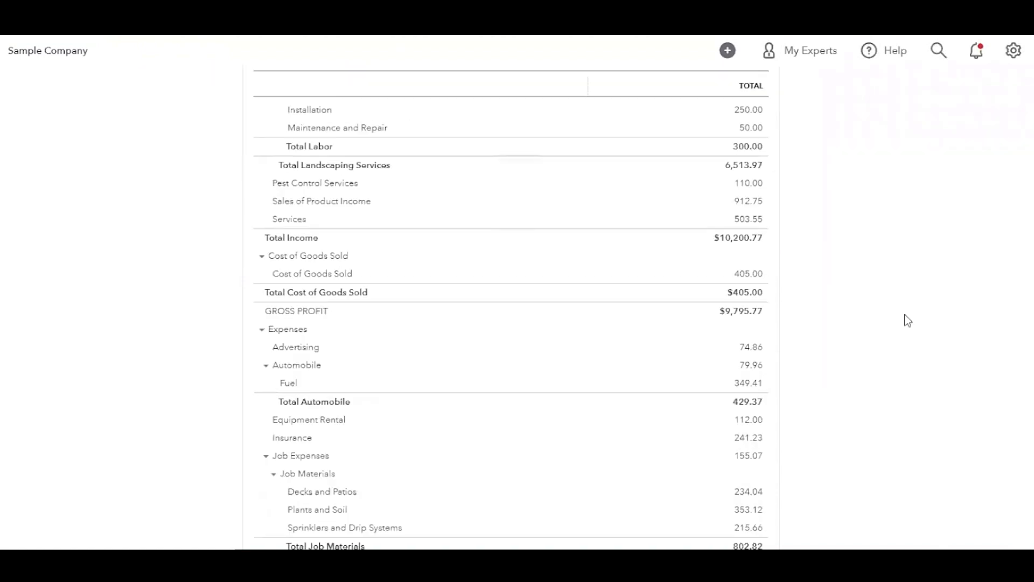
{"action": "scroll", "scroll_direction": "down", "scroll_amount": 3}
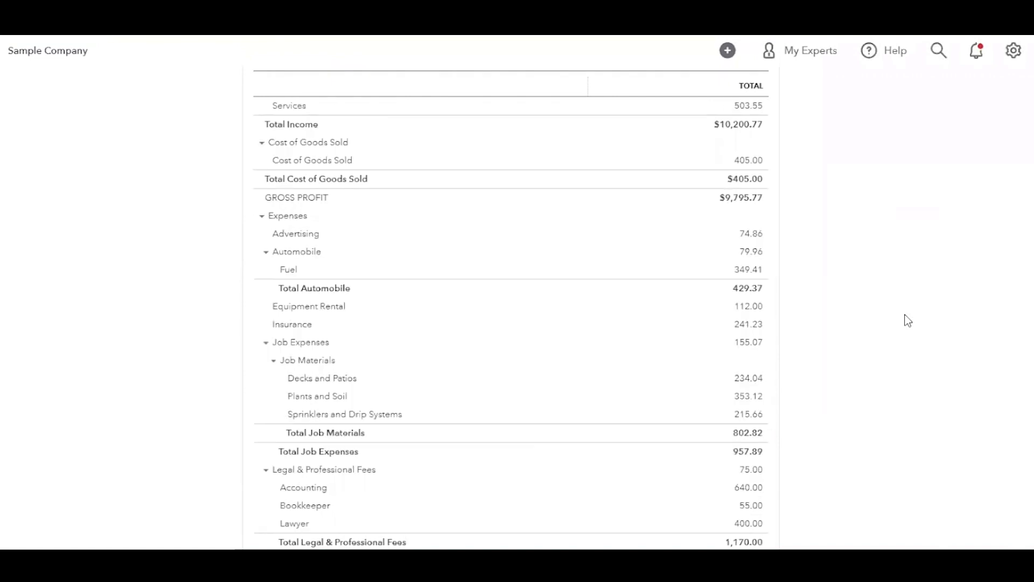
{"action": "scroll", "scroll_direction": "down", "scroll_amount": 3}
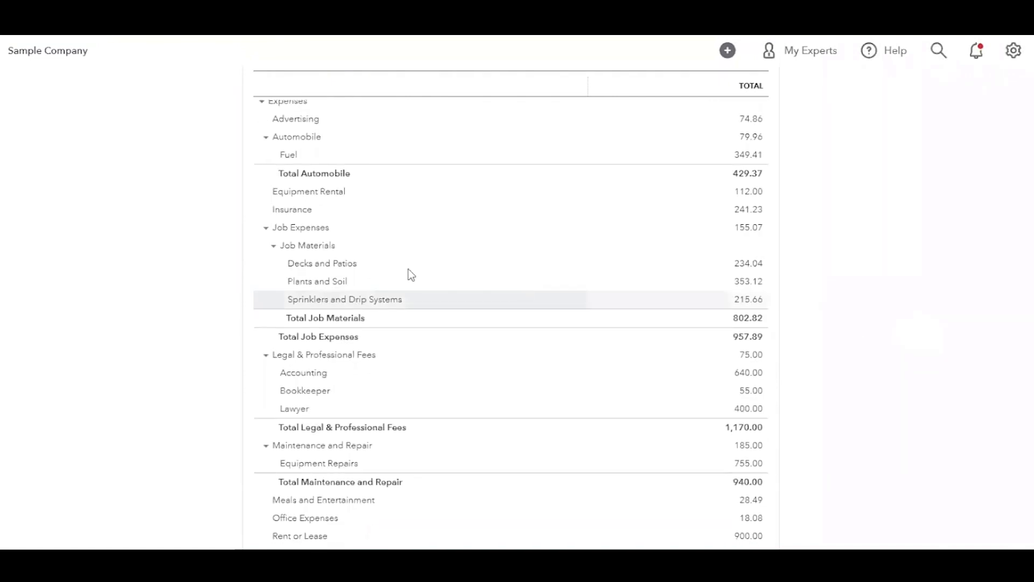
{"action": "mouse_move", "coordinate": [329, 245]}
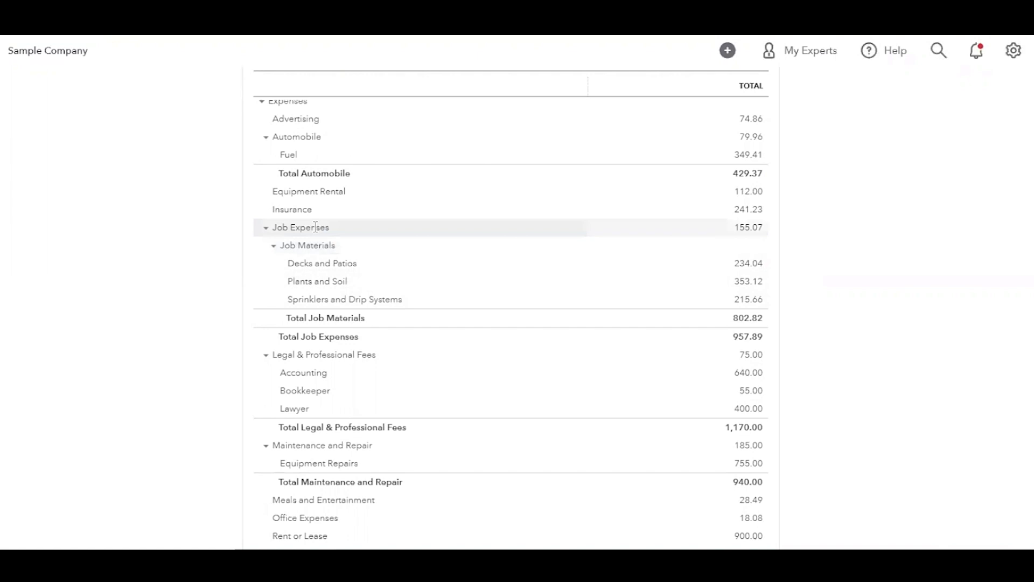
Scroll up and down to review the report through Net Income of $1,676.46
{"action": "scroll", "scroll_direction": "down", "scroll_amount": 3}
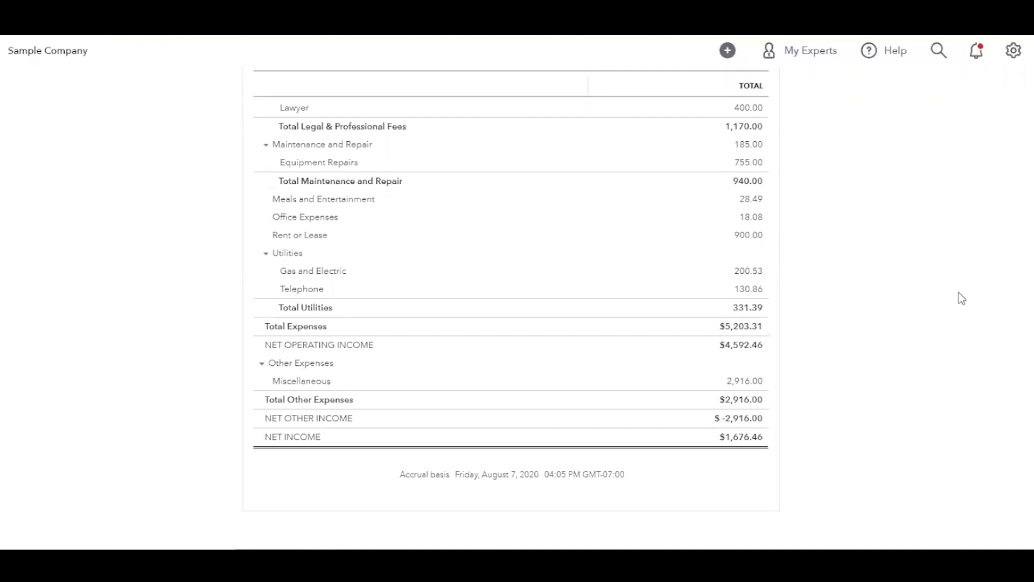
{"action": "mouse_move", "coordinate": [847, 429]}
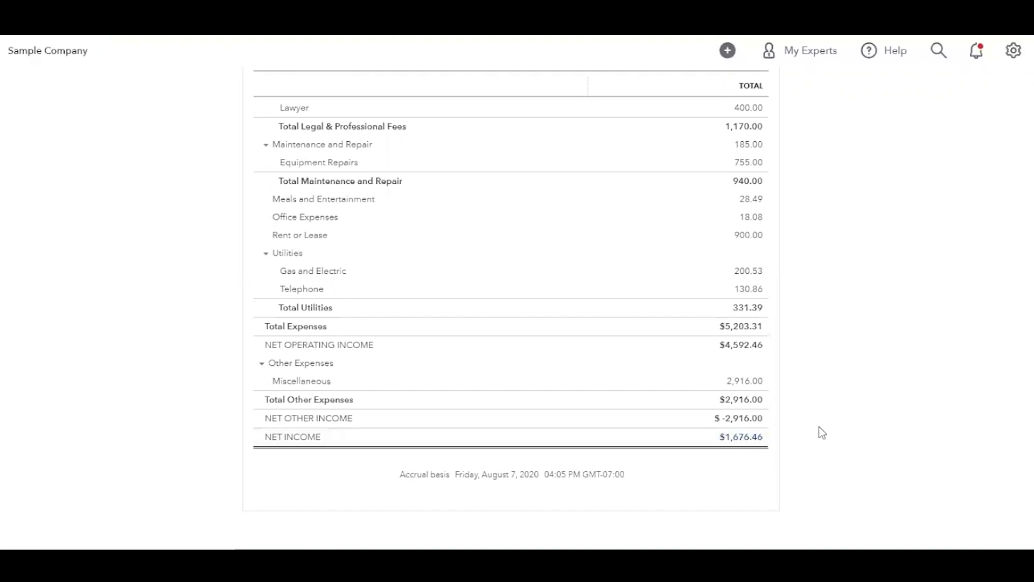
{"action": "scroll", "scroll_direction": "up", "scroll_amount": 3}
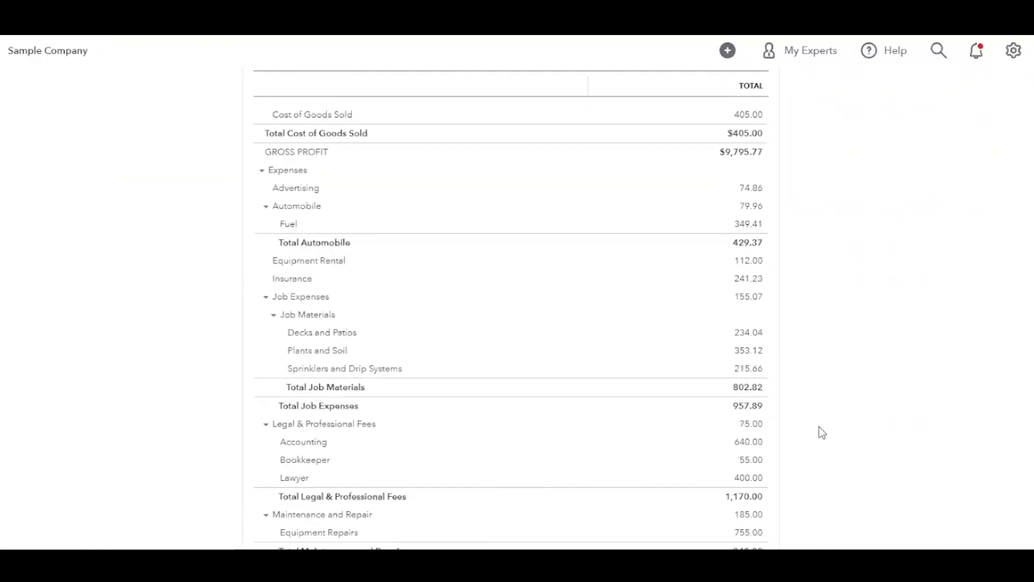
{"action": "scroll", "scroll_direction": "up", "scroll_amount": 3}
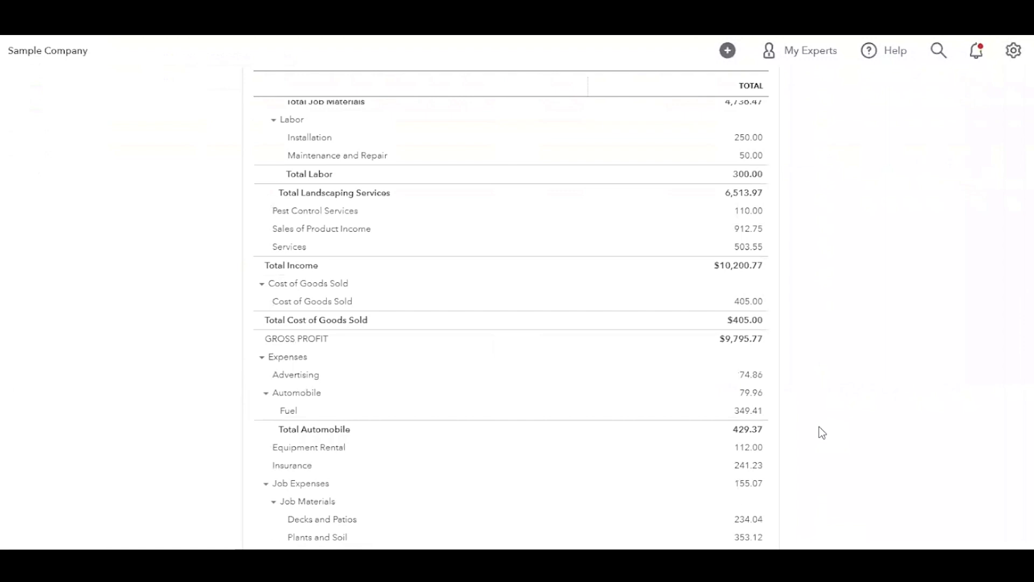
{"action": "scroll", "scroll_direction": "up", "scroll_amount": 3}
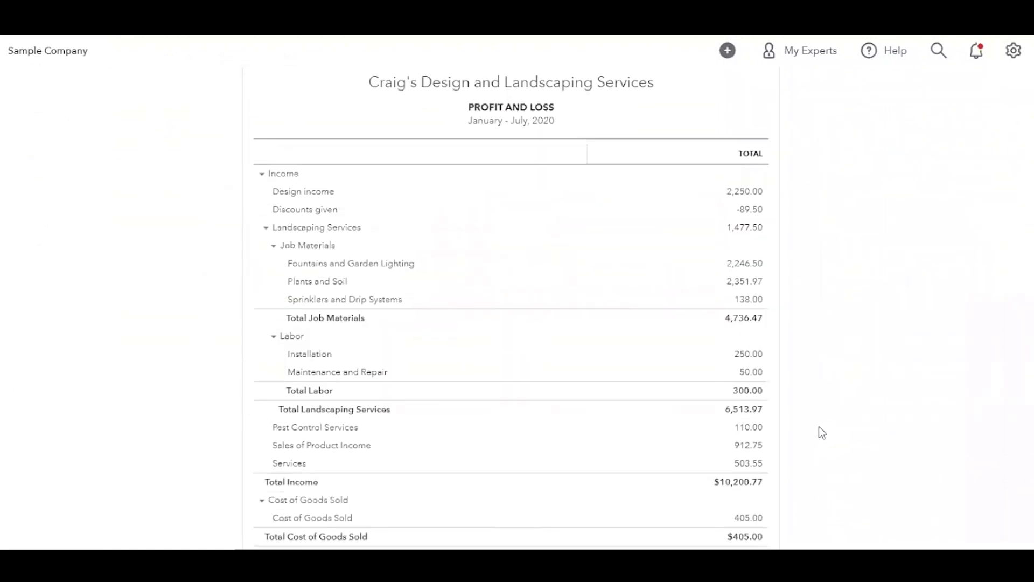
{"action": "scroll", "scroll_direction": "down", "scroll_amount": 3}
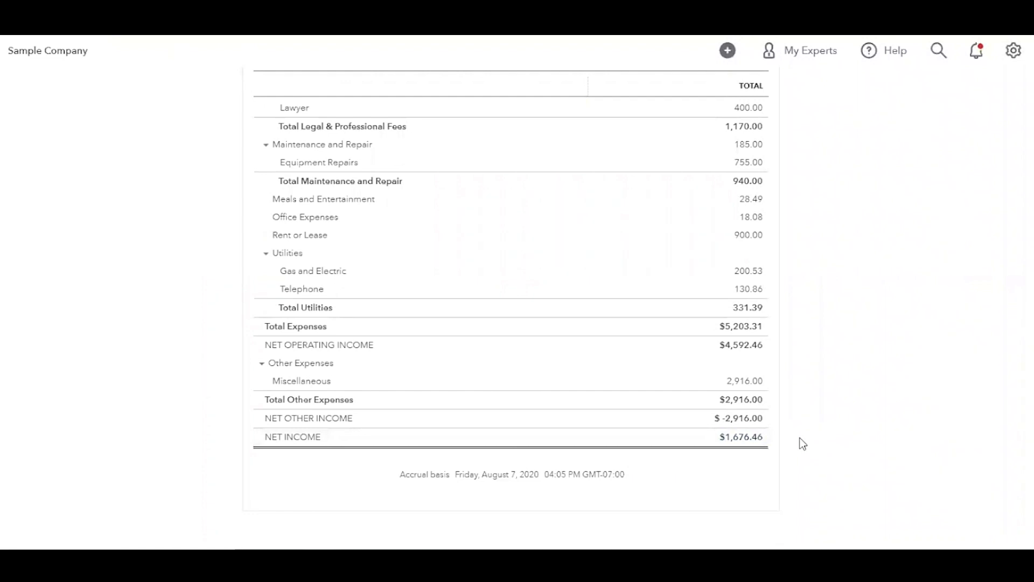
{"action": "scroll", "scroll_direction": "up", "scroll_amount": 3}
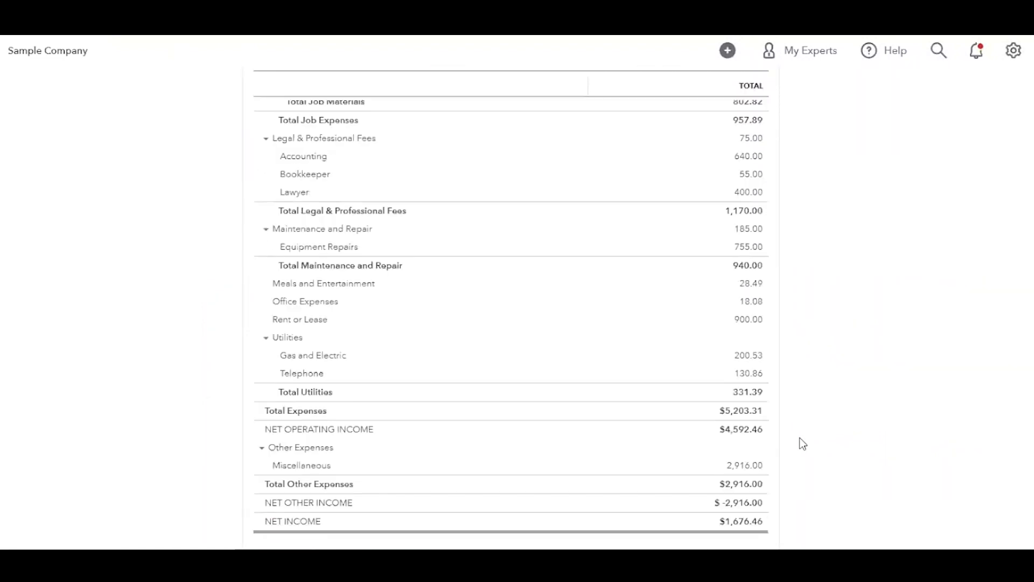
{"action": "scroll", "scroll_direction": "down", "scroll_amount": 3}
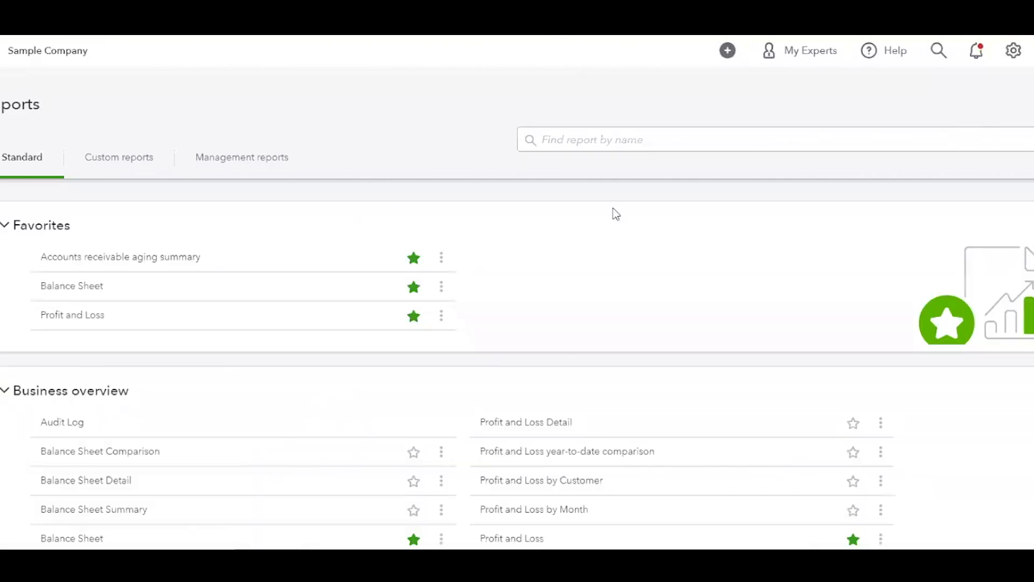
Open Profit and Loss by Month and set its end date to 07/31/2020
{"action": "scroll", "scroll_direction": "down", "scroll_amount": 3}
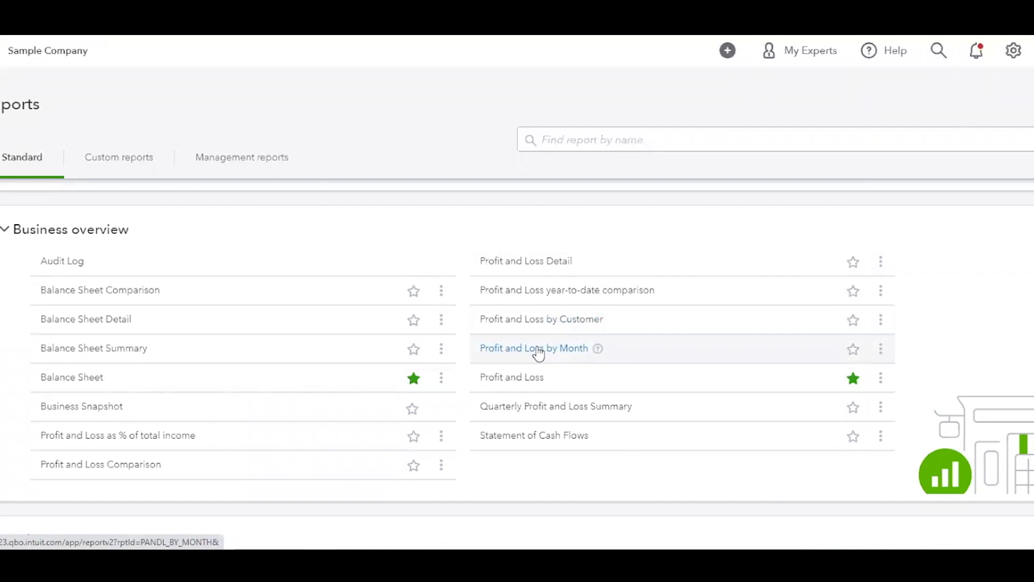
{"action": "left_click", "coordinate": [534, 347]}
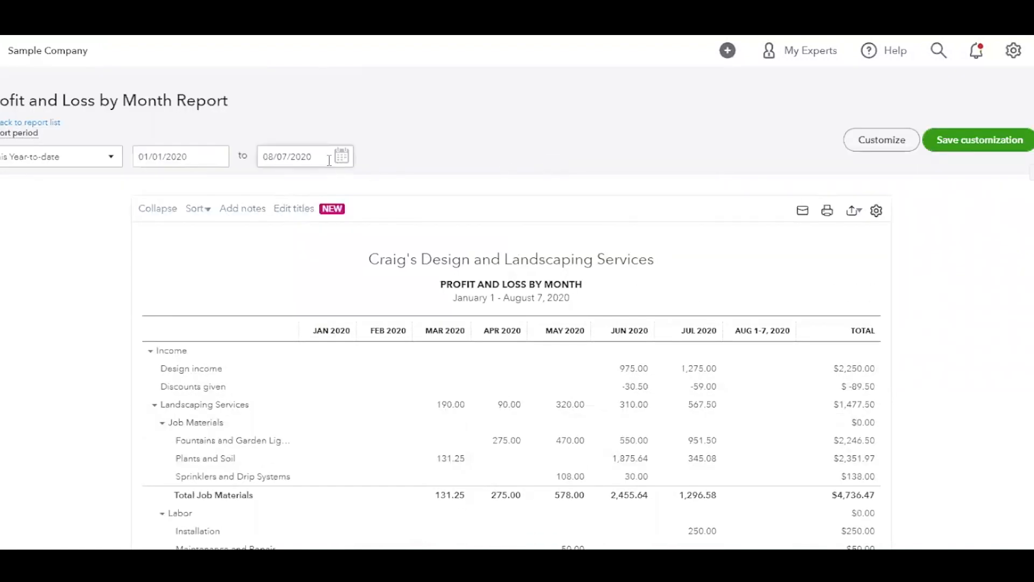
{"action": "left_click", "coordinate": [341, 156]}
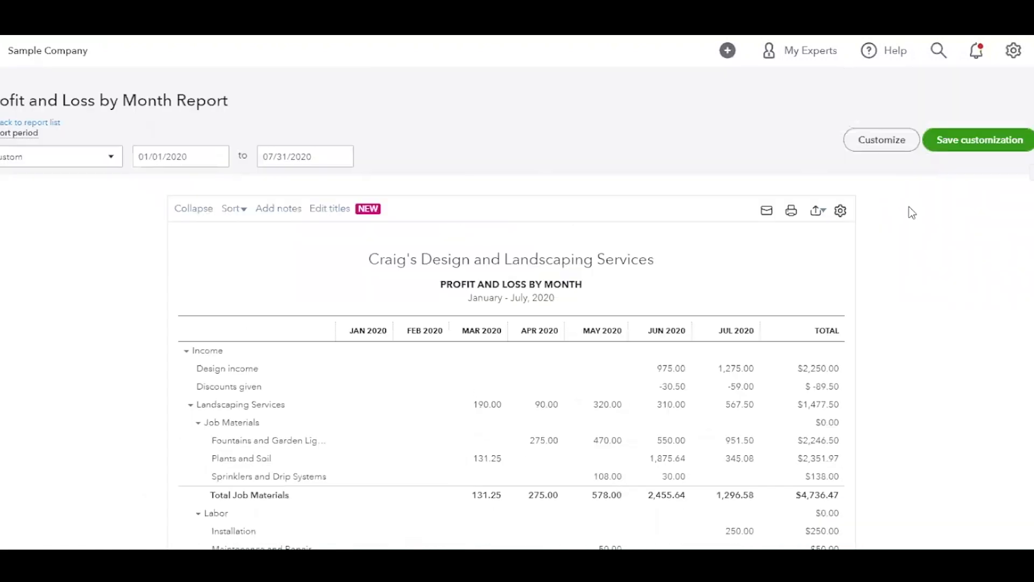
{"action": "scroll", "scroll_direction": "down", "scroll_amount": 3}
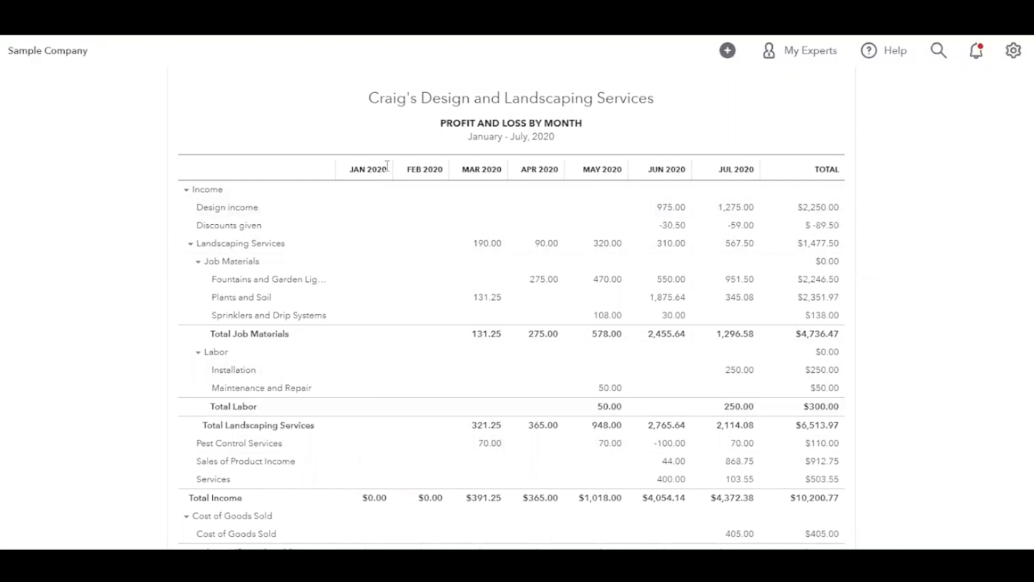
{"action": "mouse_move", "coordinate": [391, 183]}
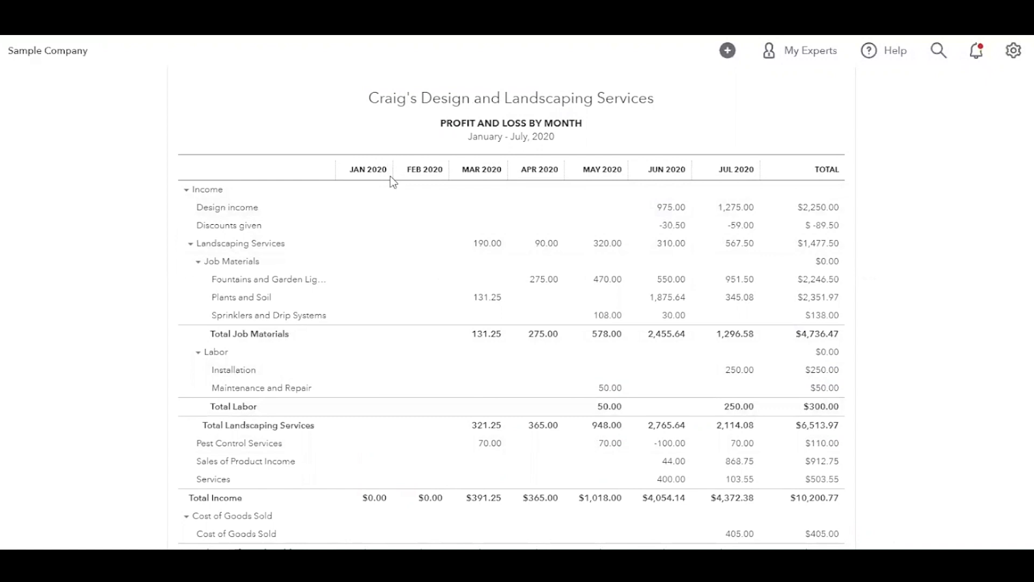
{"action": "mouse_move", "coordinate": [406, 183]}
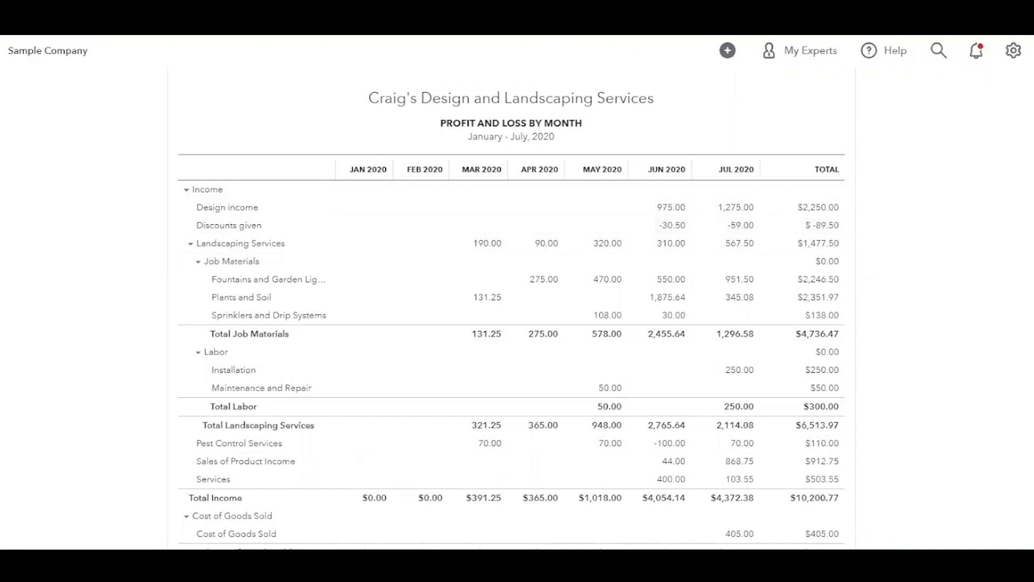
{"action": "scroll", "scroll_direction": "down", "scroll_amount": 3}
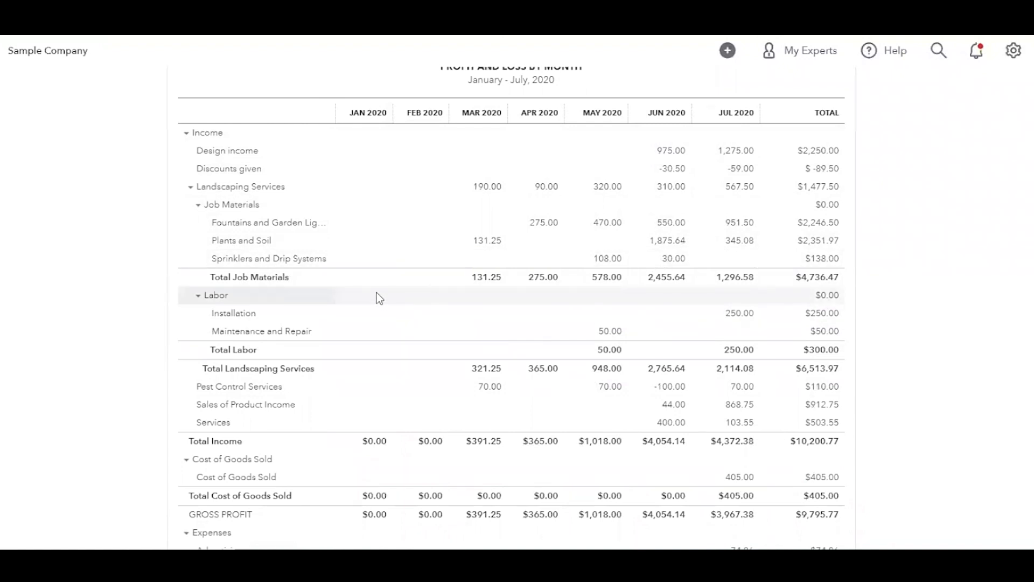
{"action": "mouse_move", "coordinate": [409, 276]}
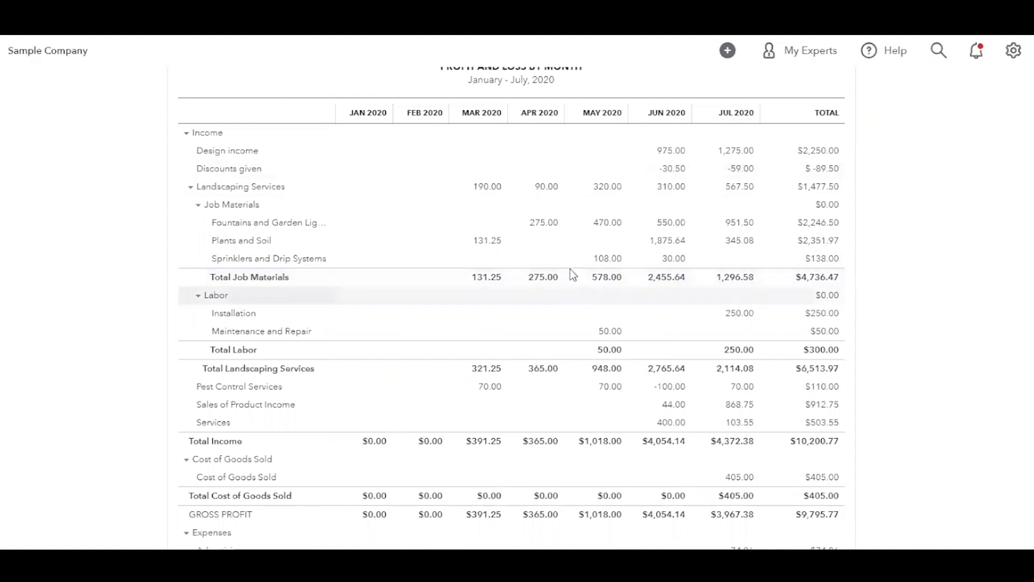
{"action": "left_click", "coordinate": [543, 276]}
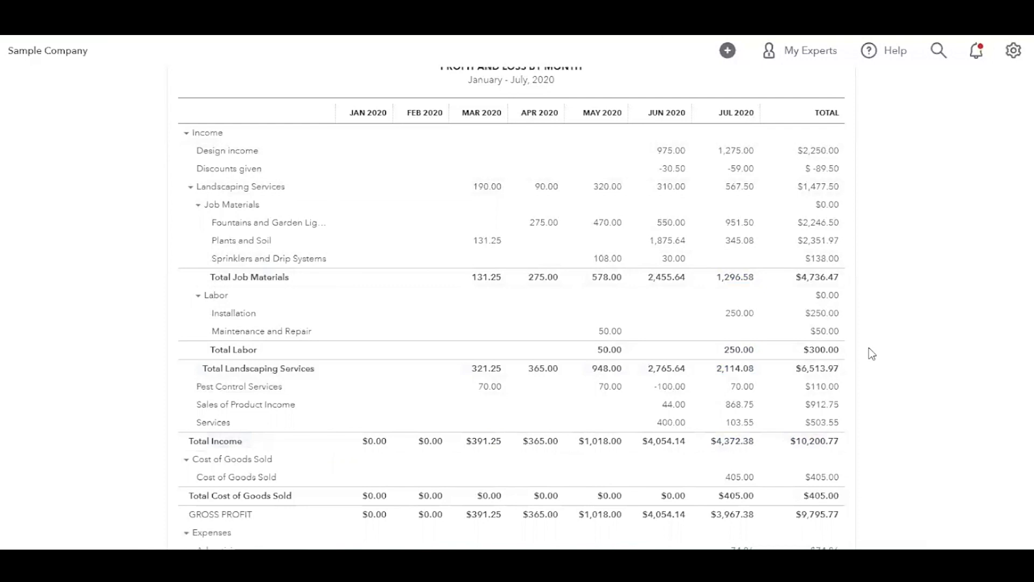
{"action": "mouse_move", "coordinate": [957, 295]}
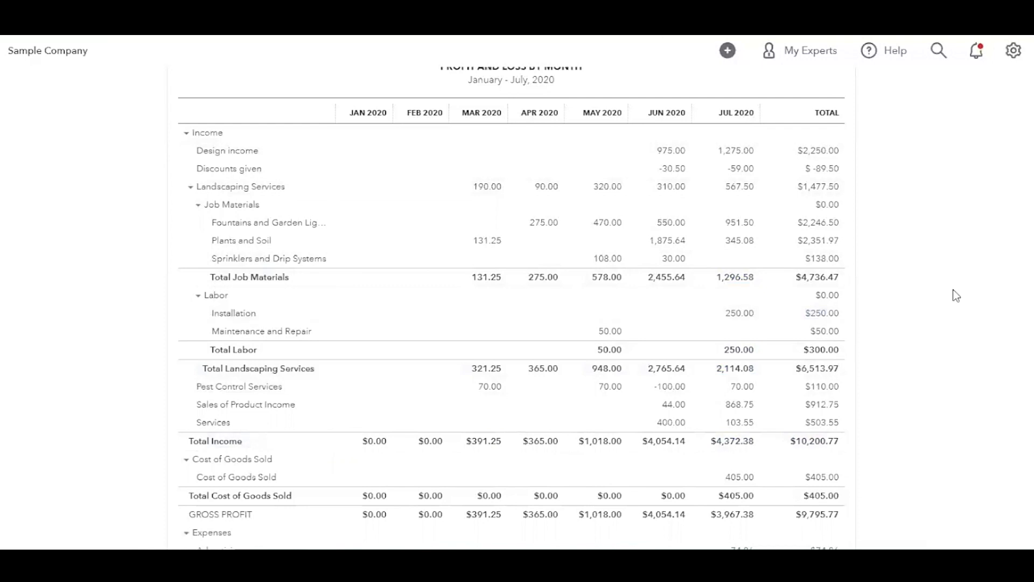
{"action": "scroll", "scroll_direction": "down", "scroll_amount": 3}
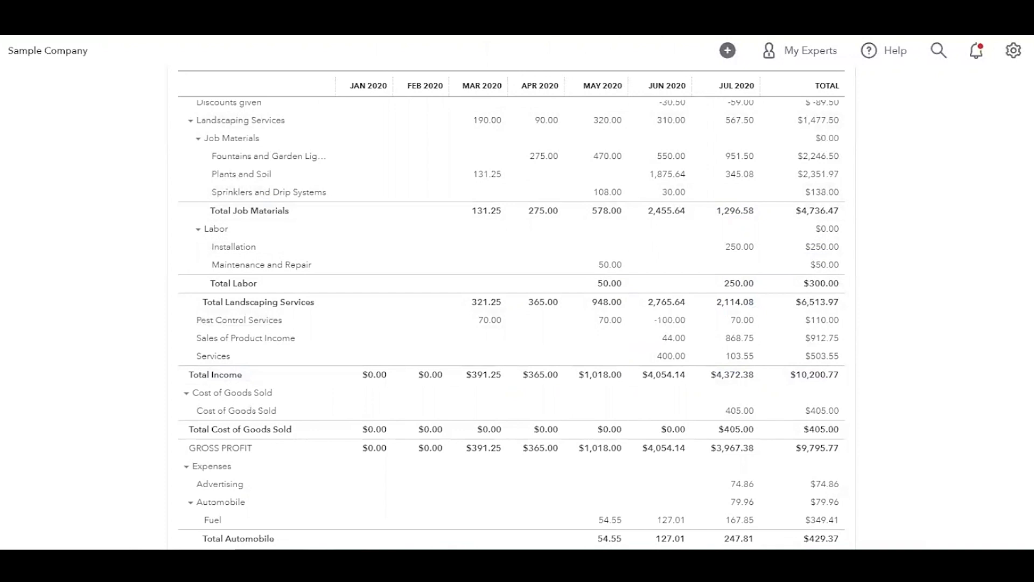
{"action": "scroll", "scroll_direction": "down", "scroll_amount": 3}
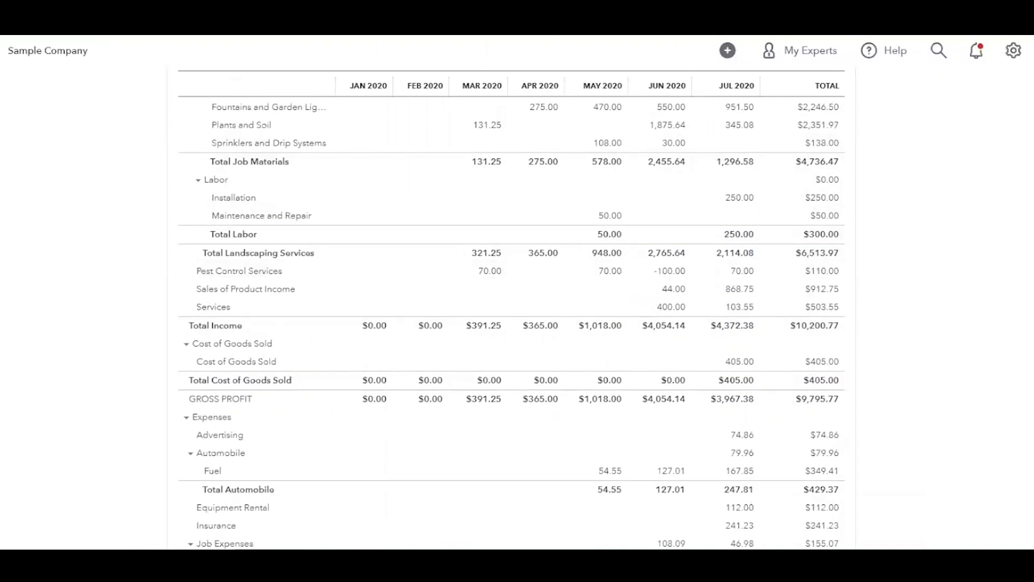
{"action": "scroll", "scroll_direction": "down", "scroll_amount": 3}
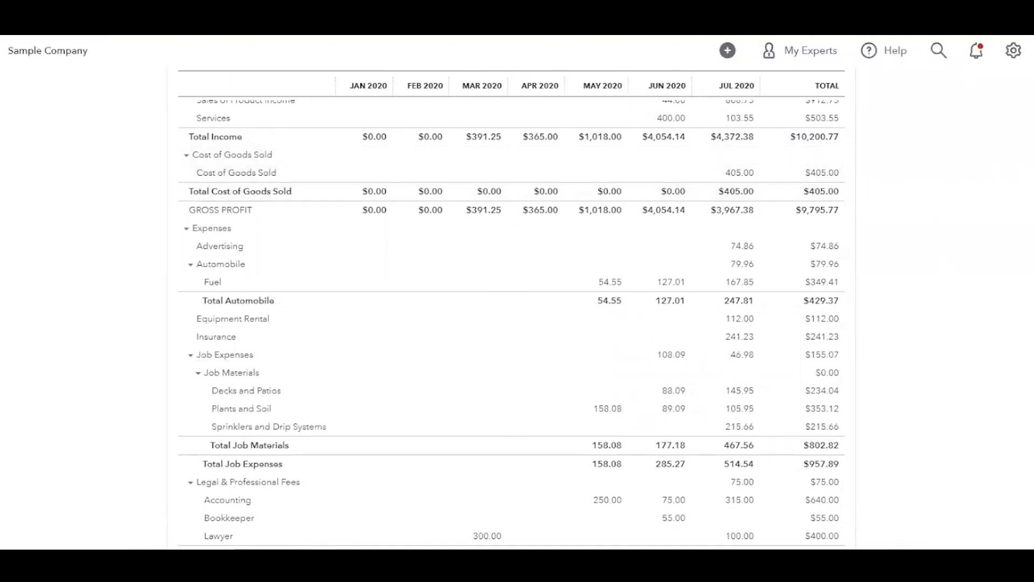
{"action": "scroll", "scroll_direction": "down", "scroll_amount": 3}
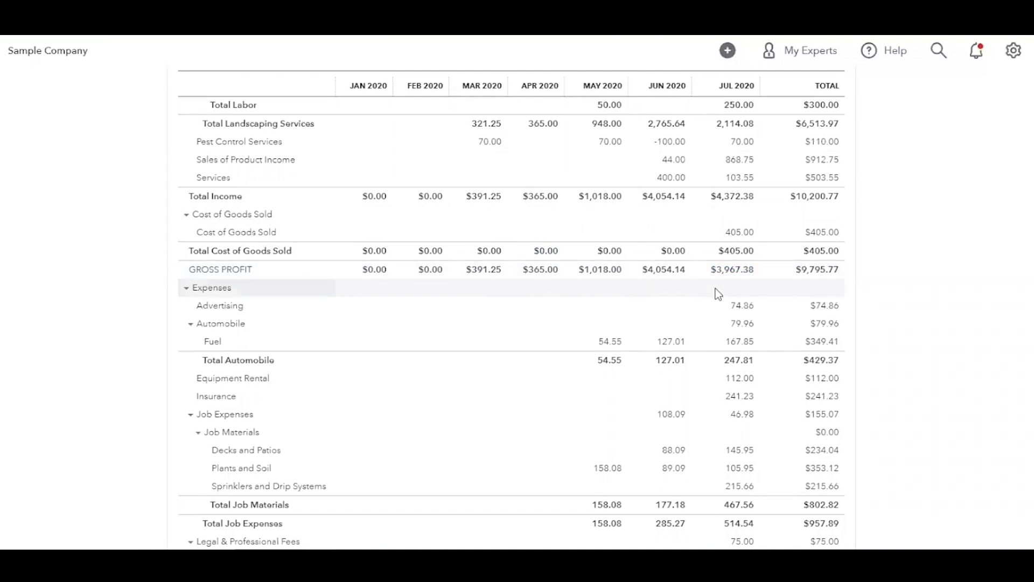
{"action": "mouse_move", "coordinate": [879, 270]}
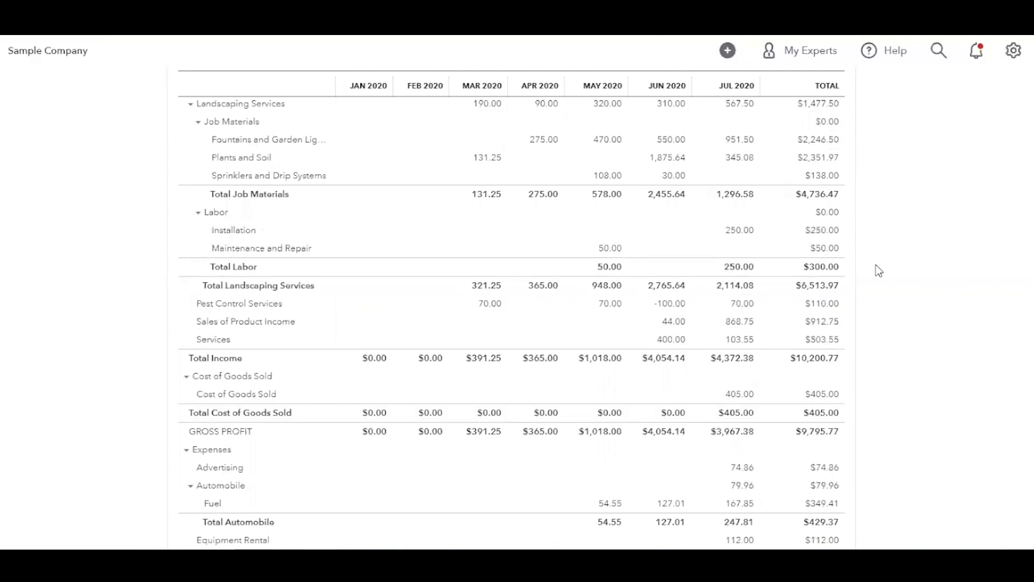
{"action": "scroll", "scroll_direction": "down", "scroll_amount": 3}
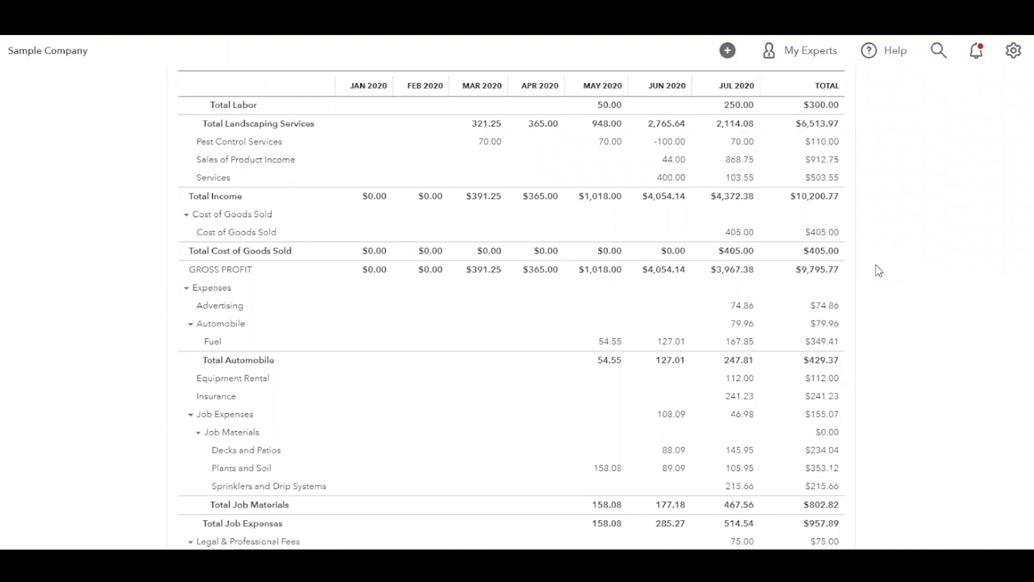
{"action": "scroll", "scroll_direction": "down", "scroll_amount": 3}
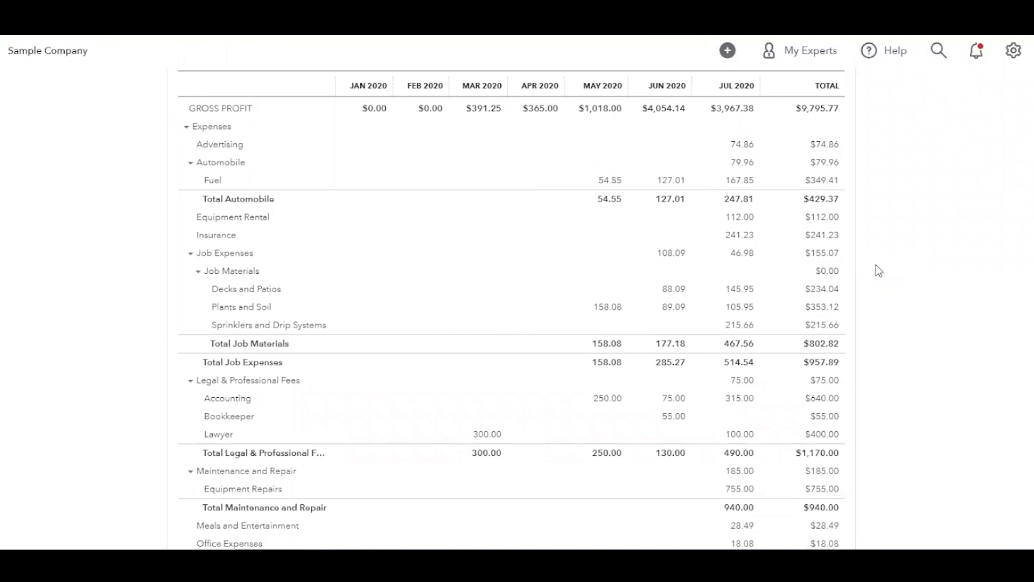
{"action": "scroll", "scroll_direction": "down", "scroll_amount": 3}
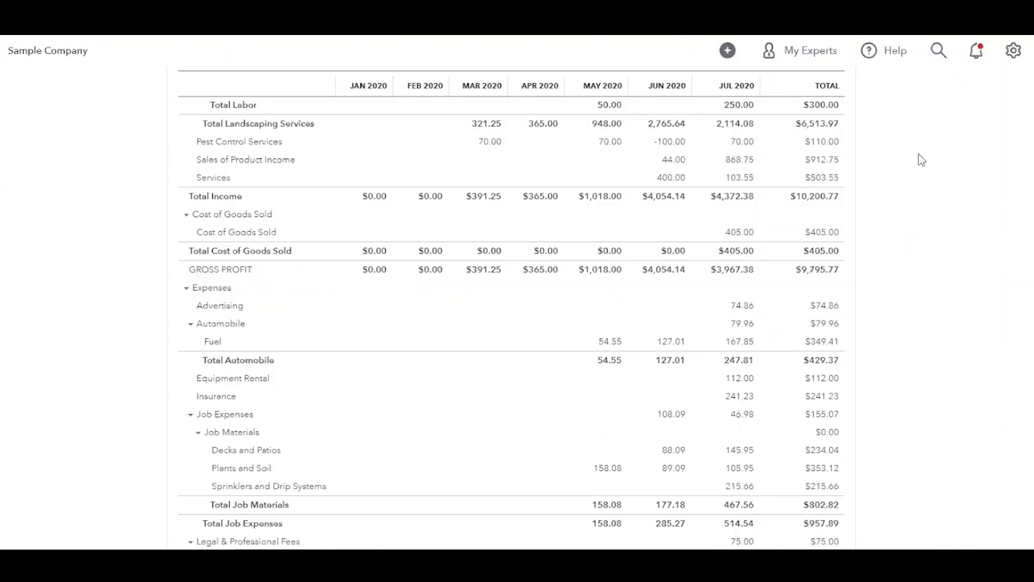
{"action": "mouse_move", "coordinate": [505, 234]}
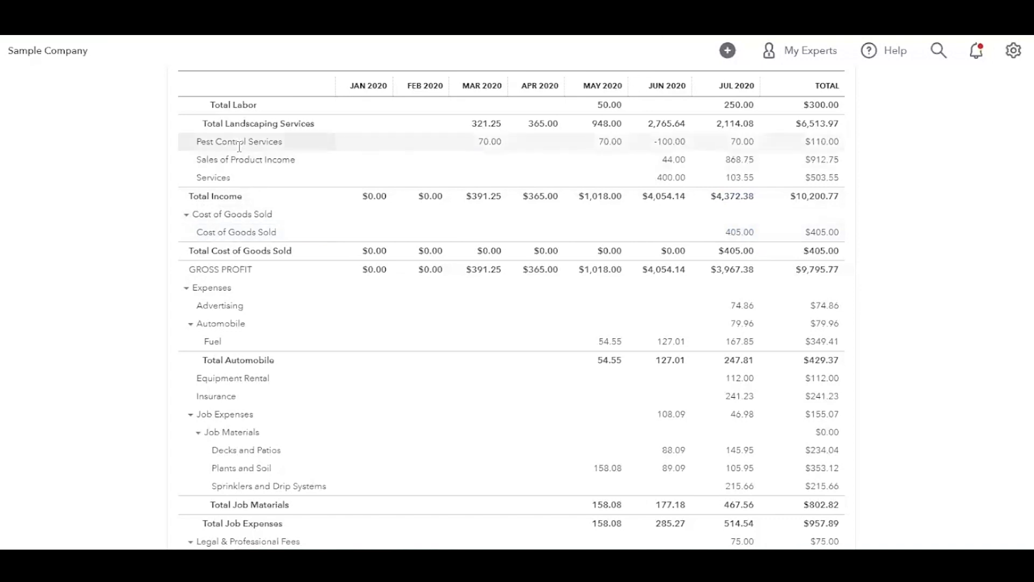
{"action": "mouse_move", "coordinate": [914, 139]}
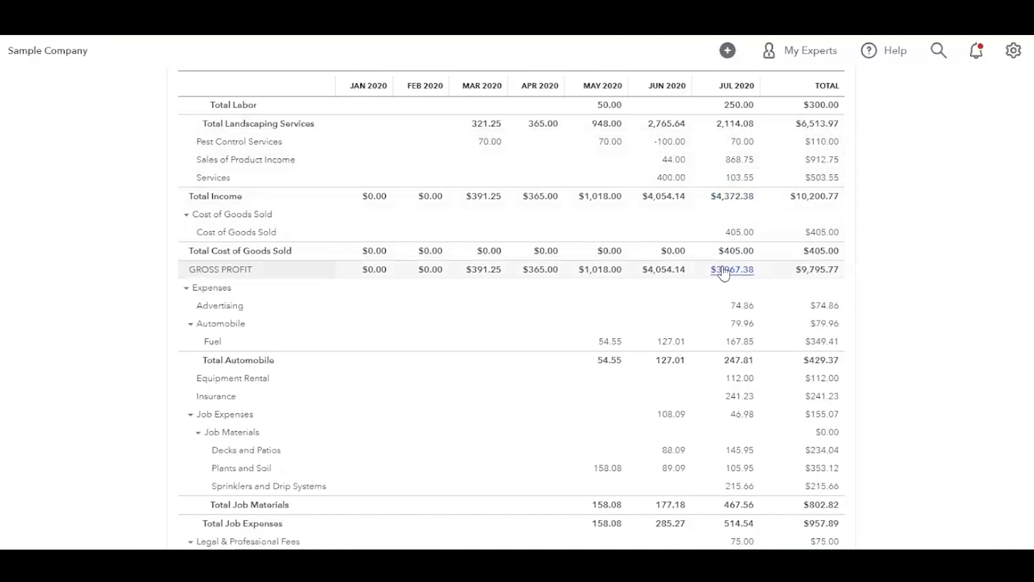
{"action": "scroll", "scroll_direction": "down", "scroll_amount": 3}
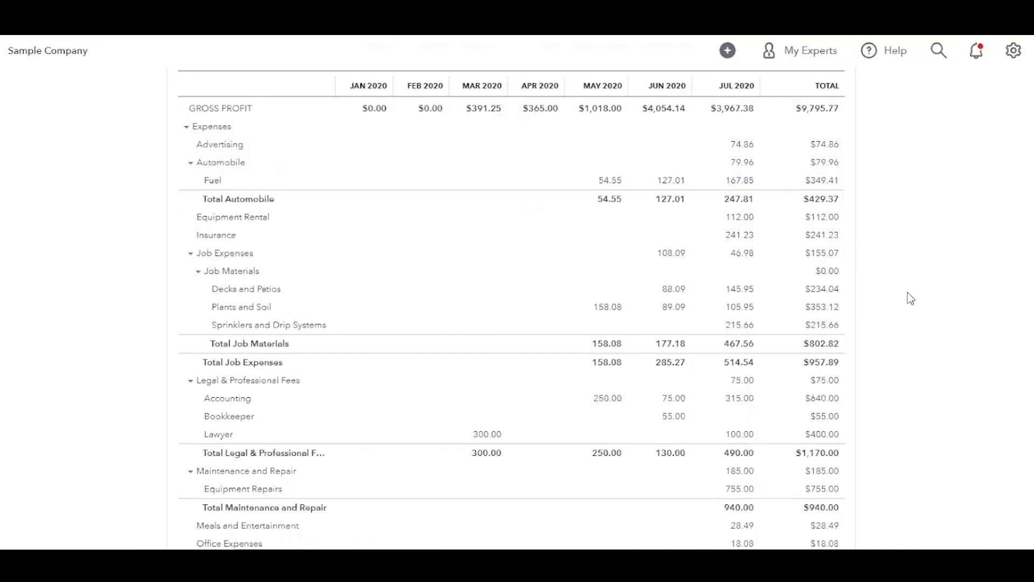
{"action": "mouse_move", "coordinate": [909, 220]}
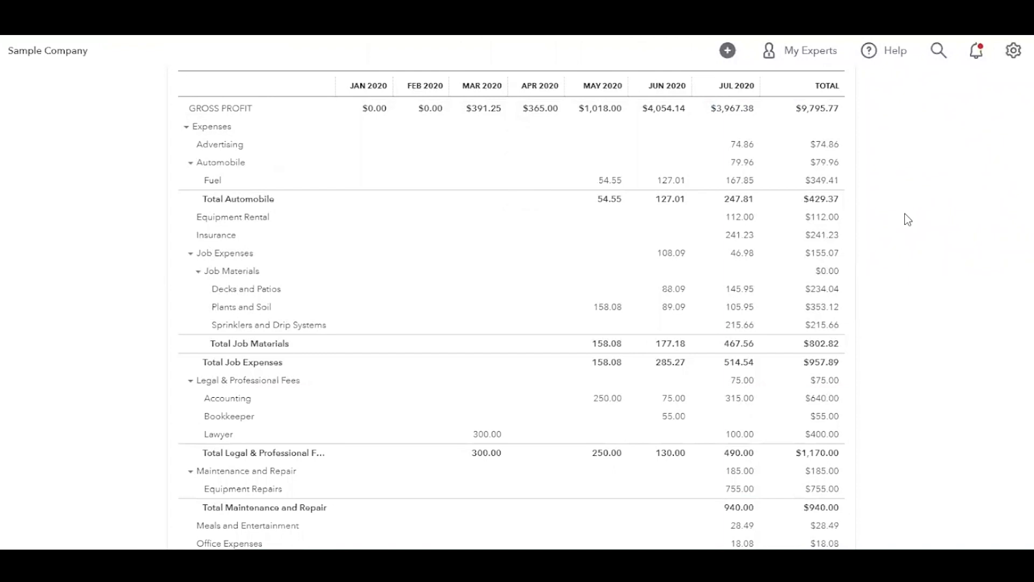
{"action": "scroll", "scroll_direction": "down", "scroll_amount": 3}
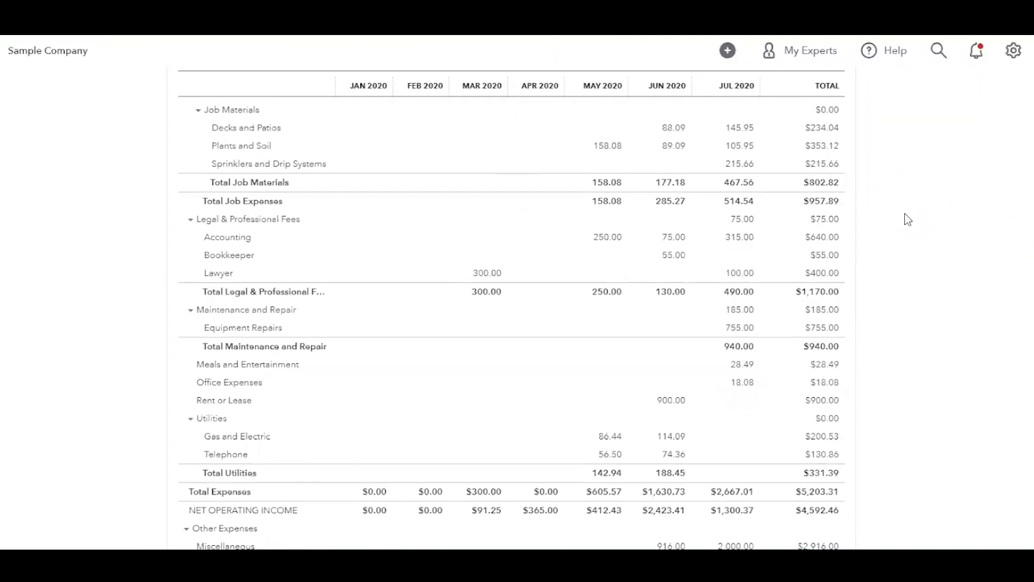
{"action": "scroll", "scroll_direction": "down", "scroll_amount": 3}
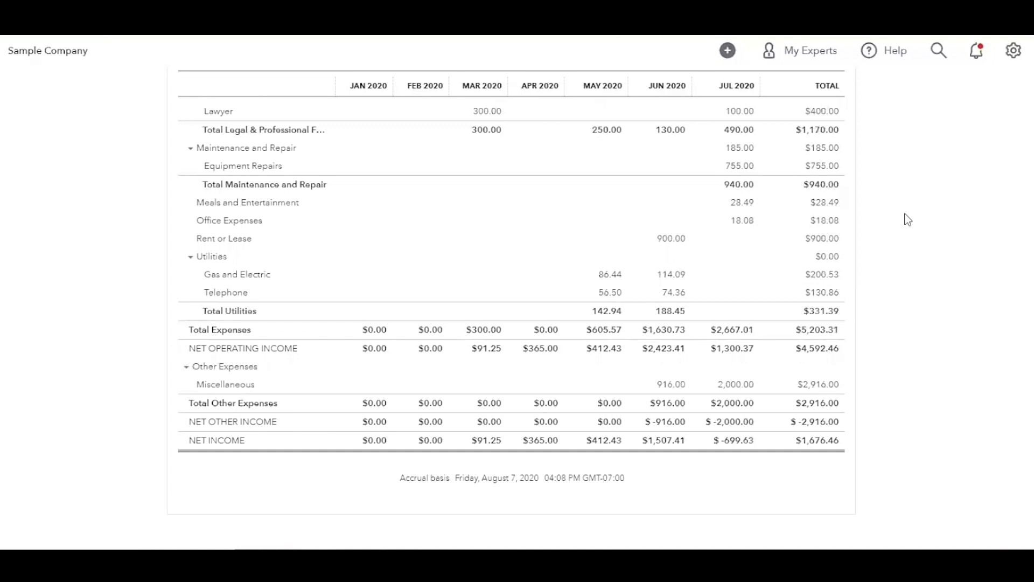
{"action": "mouse_move", "coordinate": [798, 292]}
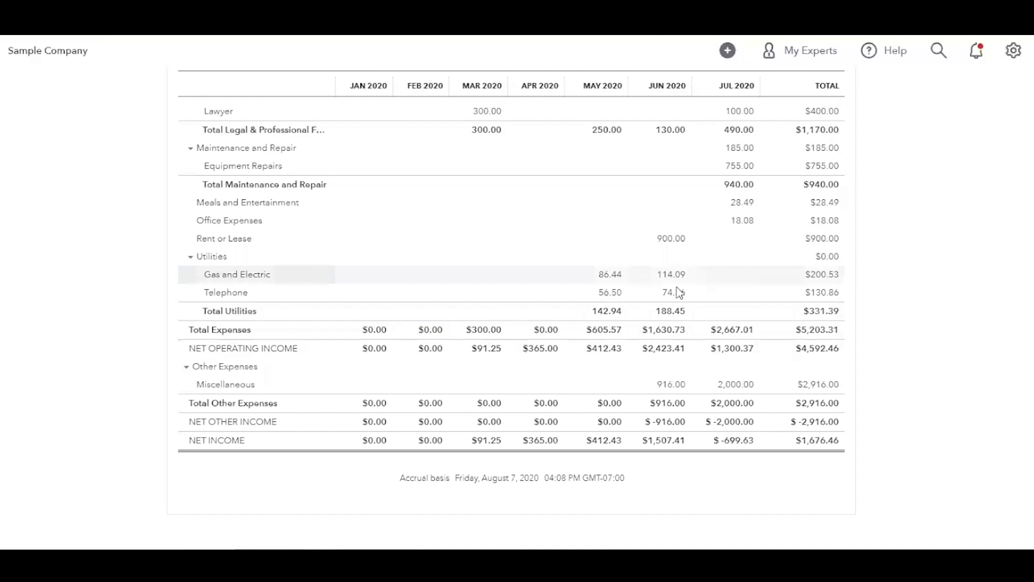
{"action": "mouse_move", "coordinate": [389, 347]}
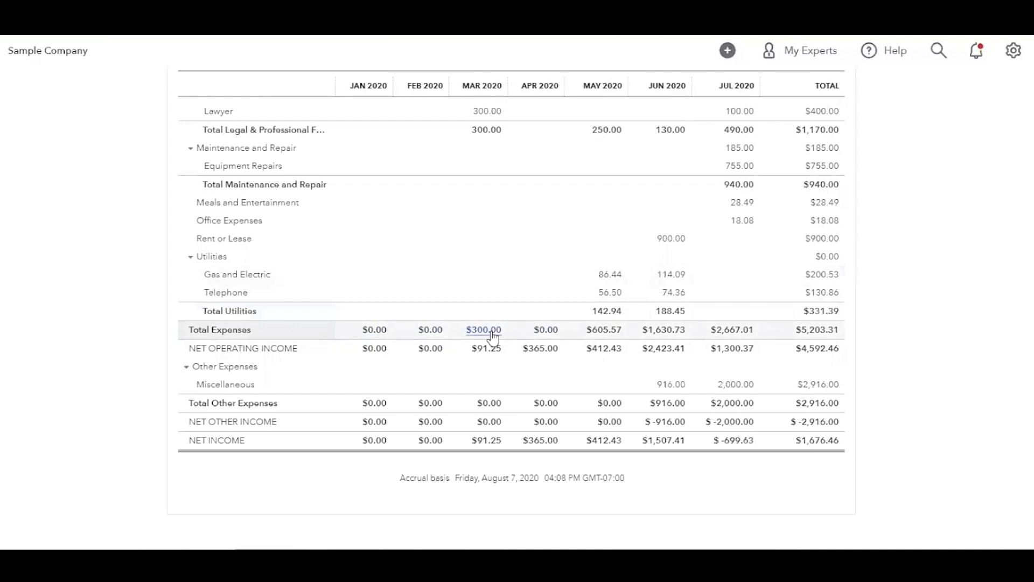
{"action": "mouse_move", "coordinate": [546, 333]}
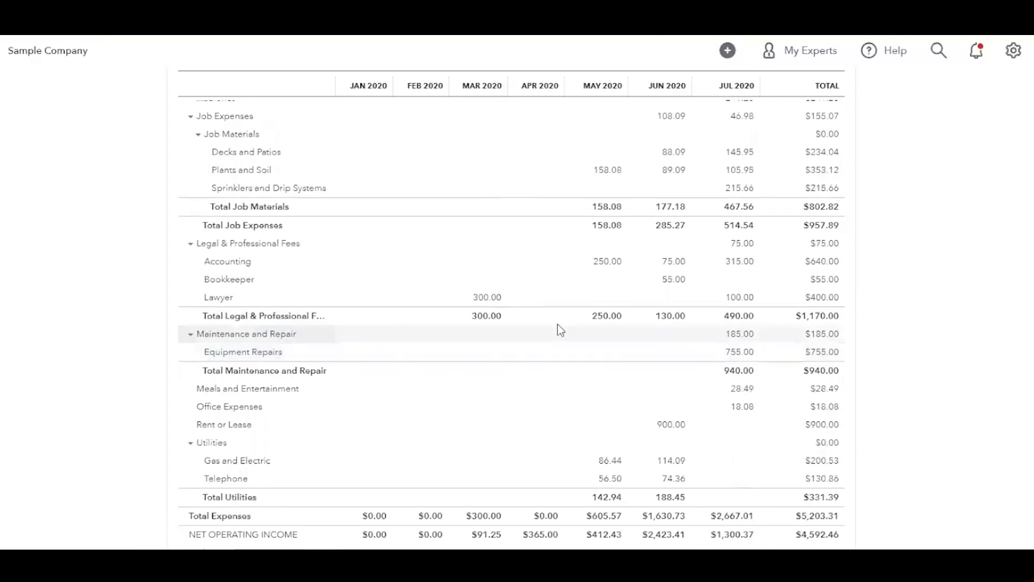
{"action": "scroll", "scroll_direction": "up", "scroll_amount": 3}
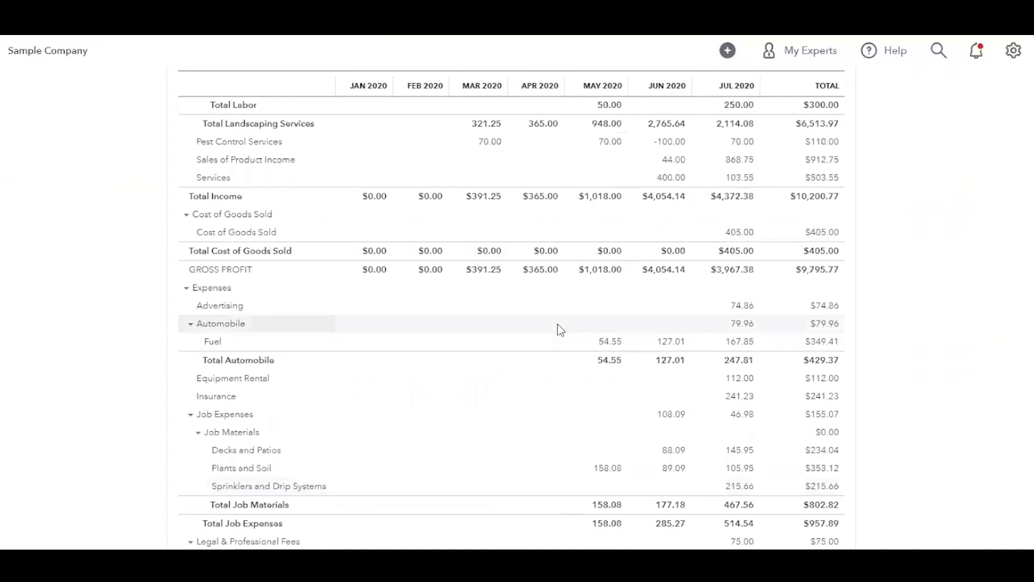
{"action": "scroll", "scroll_direction": "down", "scroll_amount": 3}
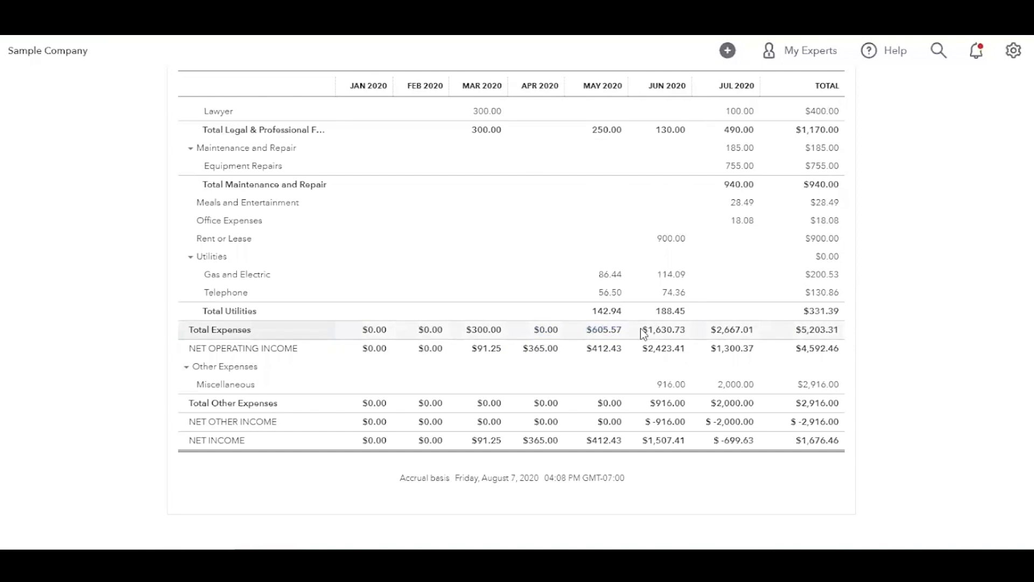
{"action": "mouse_move", "coordinate": [663, 329]}
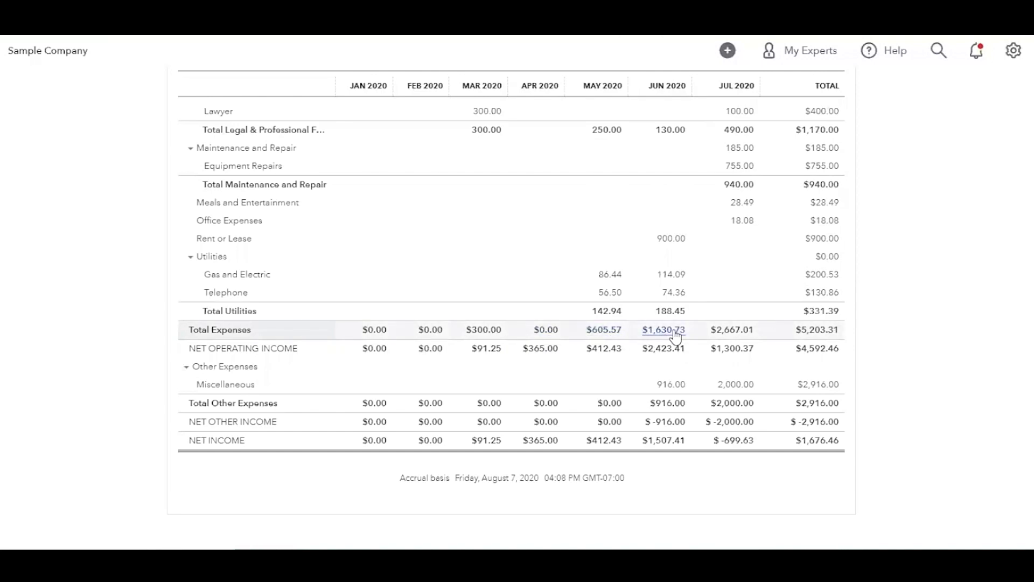
{"action": "mouse_move", "coordinate": [699, 331]}
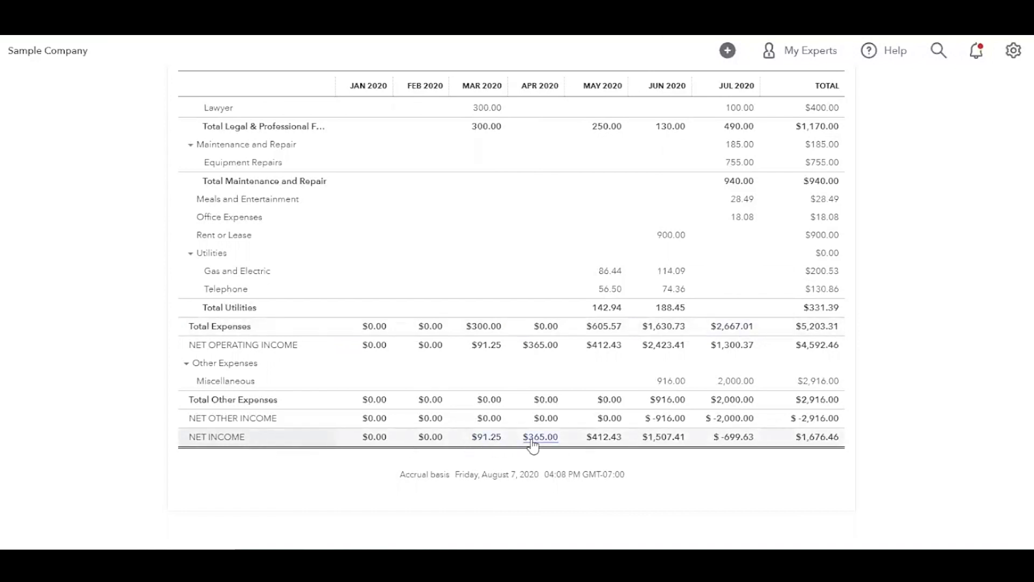
{"action": "mouse_move", "coordinate": [486, 435]}
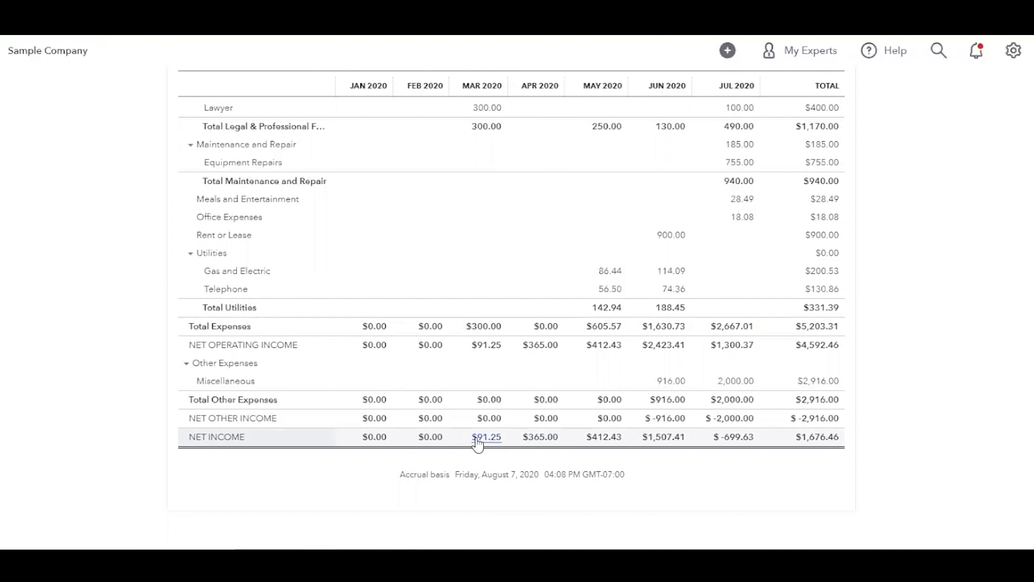
{"action": "mouse_move", "coordinate": [500, 450]}
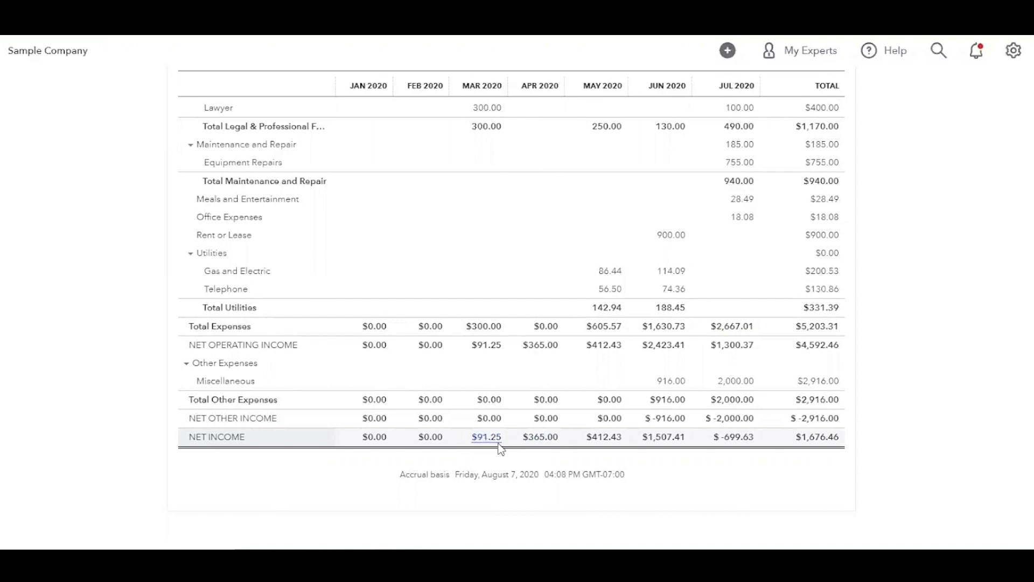
{"action": "mouse_move", "coordinate": [485, 417]}
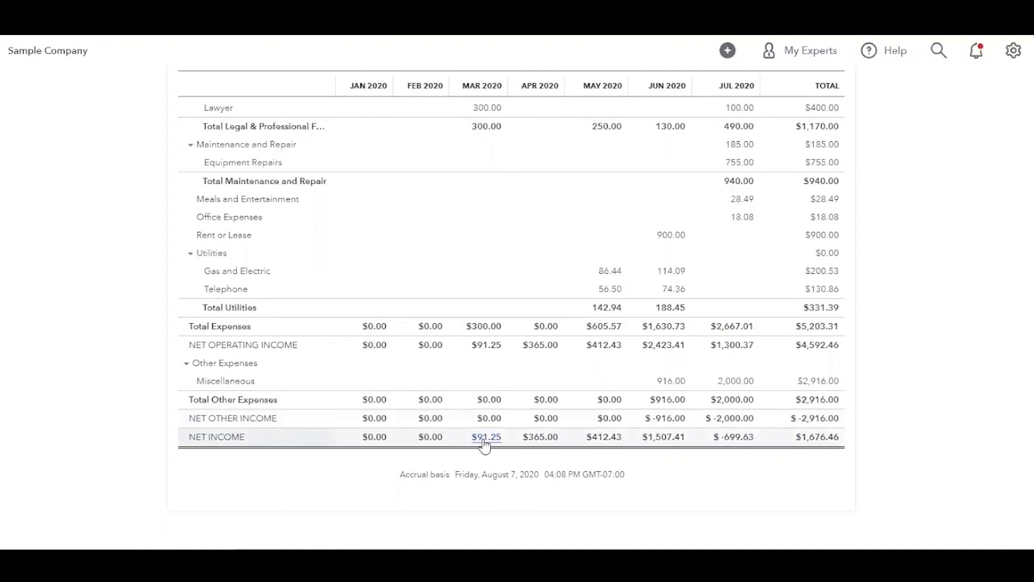
{"action": "mouse_move", "coordinate": [604, 436]}
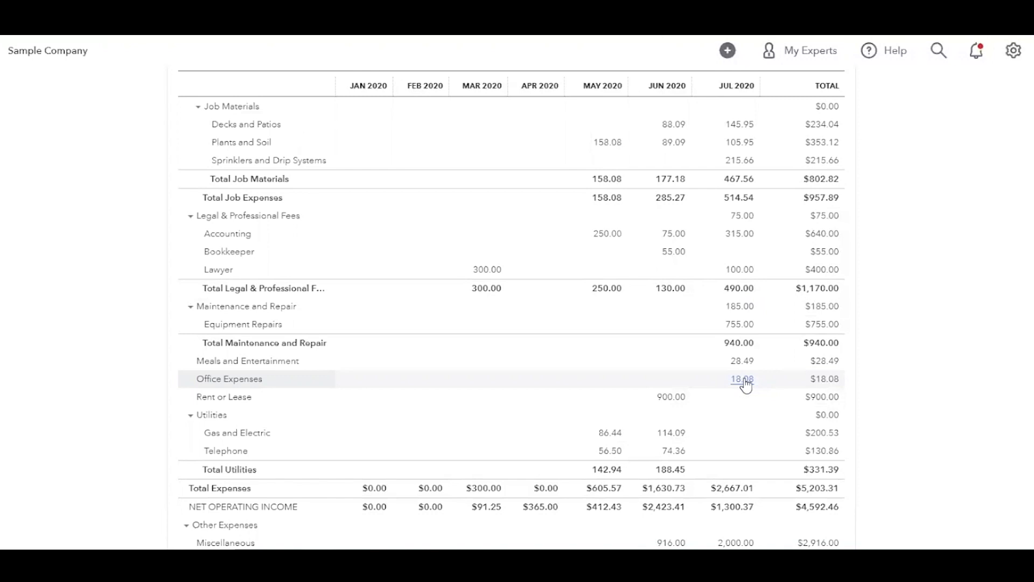
{"action": "scroll", "scroll_direction": "up", "scroll_amount": 3}
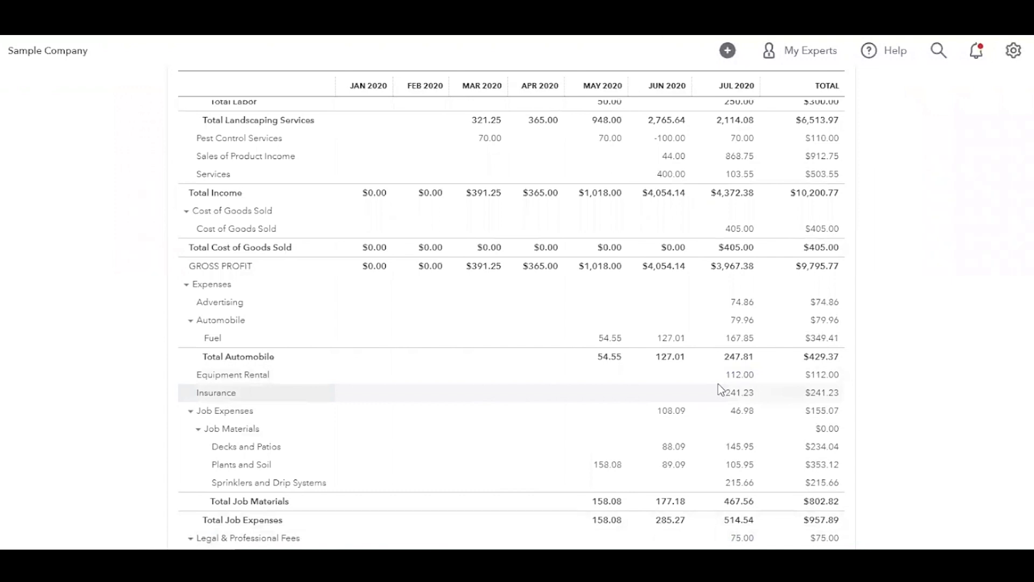
{"action": "scroll", "scroll_direction": "up", "scroll_amount": 3}
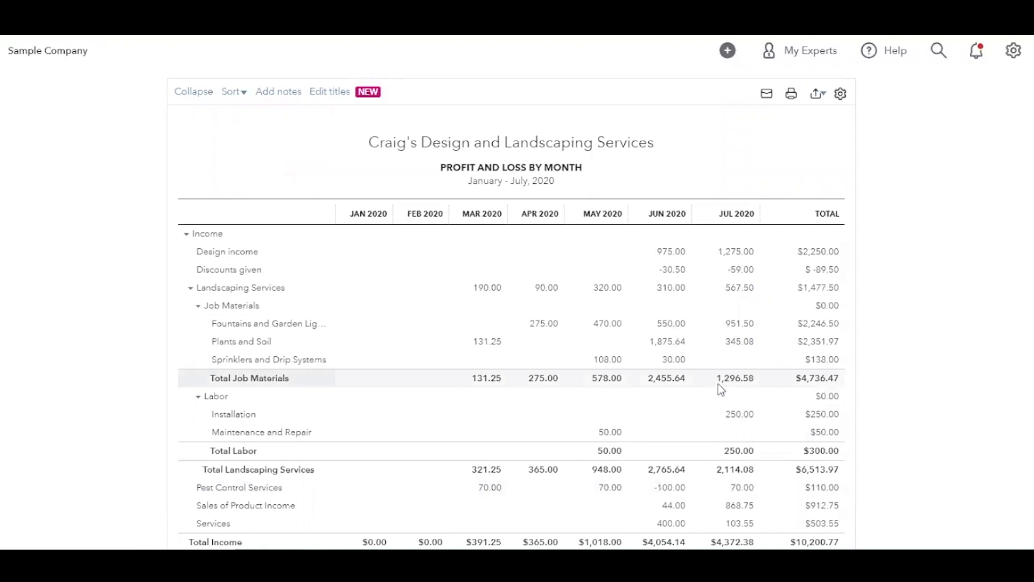
{"action": "scroll", "scroll_direction": "down", "scroll_amount": 3}
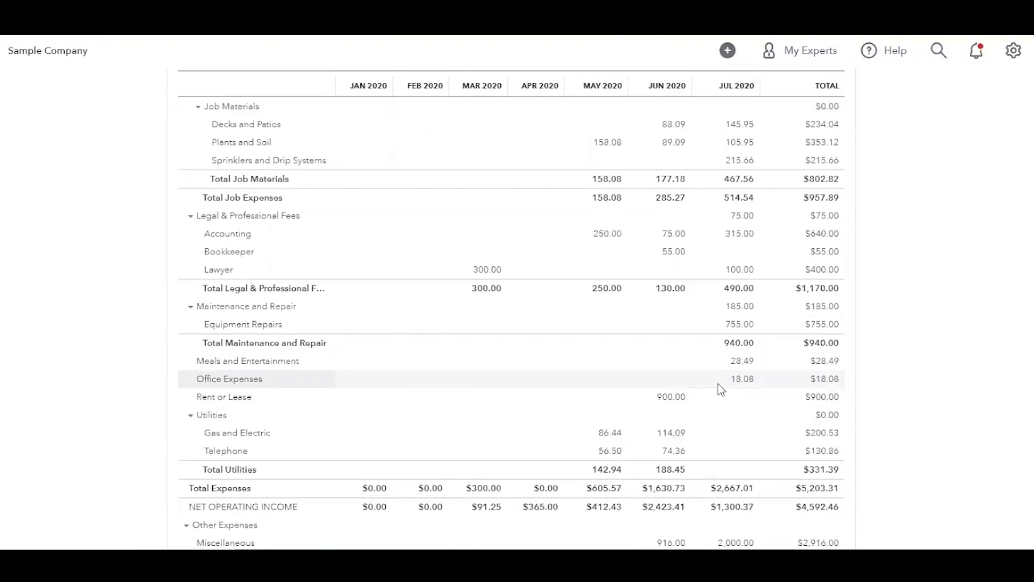
{"action": "scroll", "scroll_direction": "down", "scroll_amount": 3}
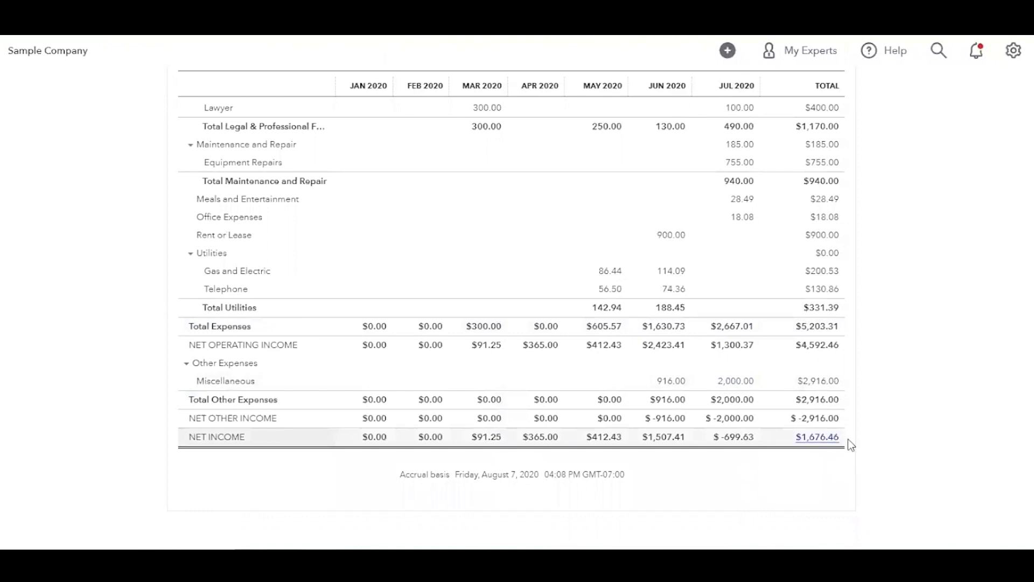
{"action": "mouse_move", "coordinate": [837, 446]}
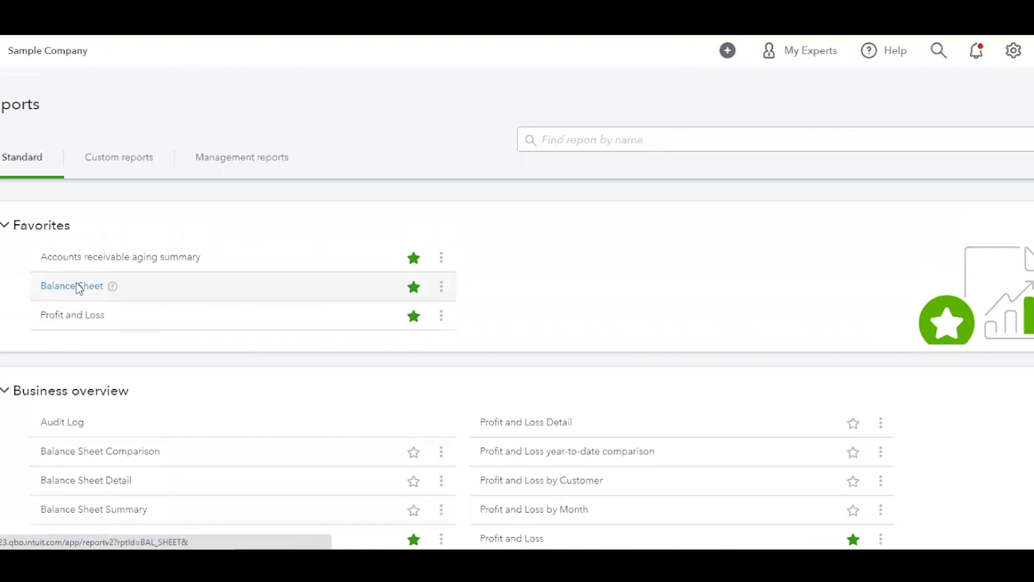
Open the Balance Sheet from Favorites and set its report date to 07/31/2020
{"action": "left_click", "coordinate": [71, 286]}
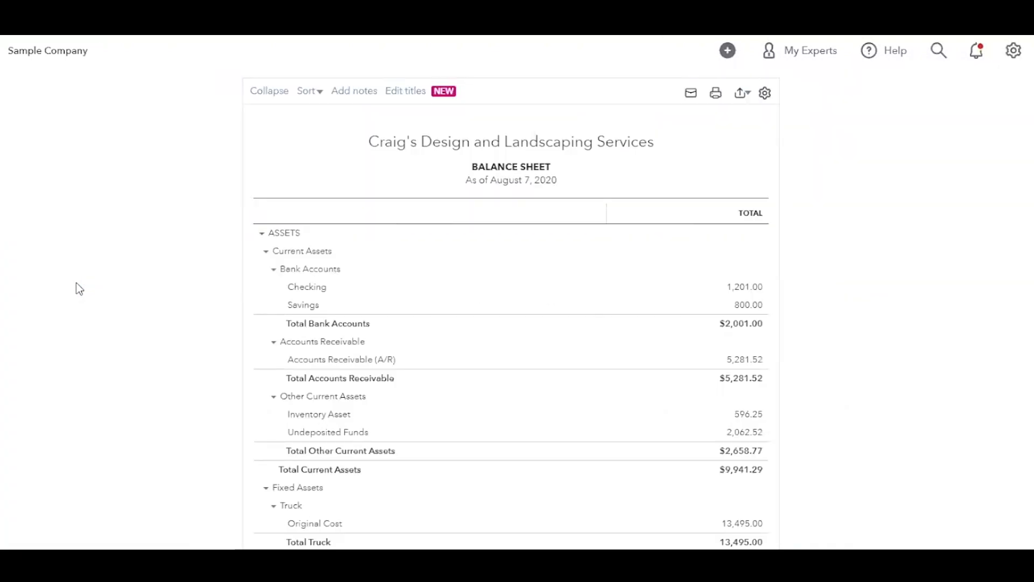
{"action": "mouse_move", "coordinate": [405, 268]}
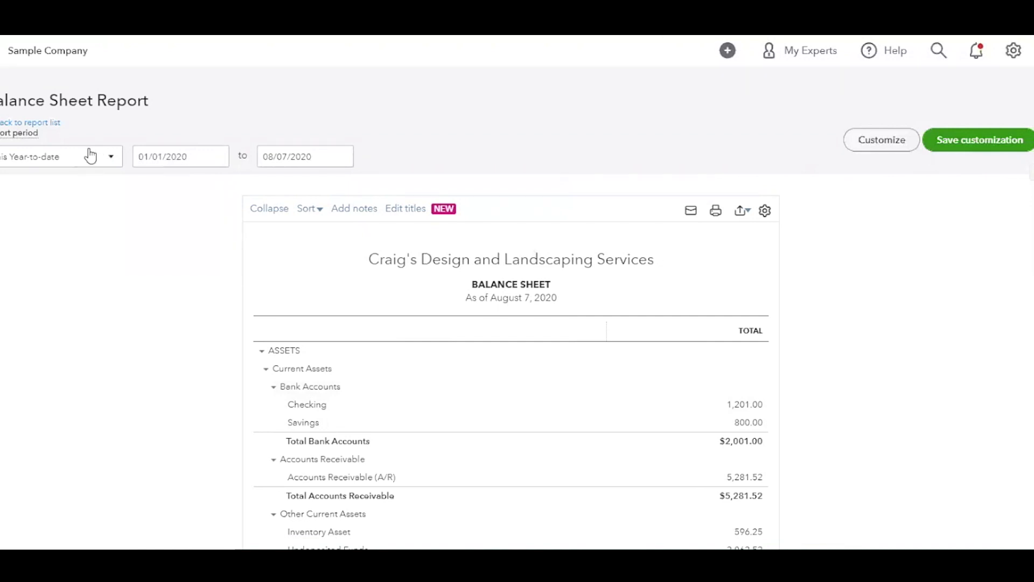
{"action": "left_click", "coordinate": [303, 156]}
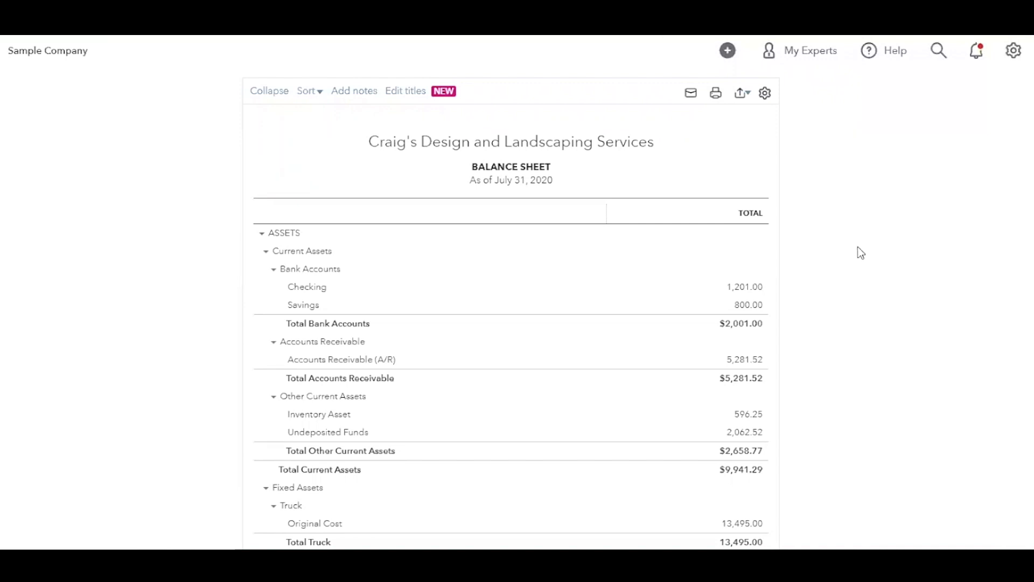
{"action": "mouse_move", "coordinate": [825, 285]}
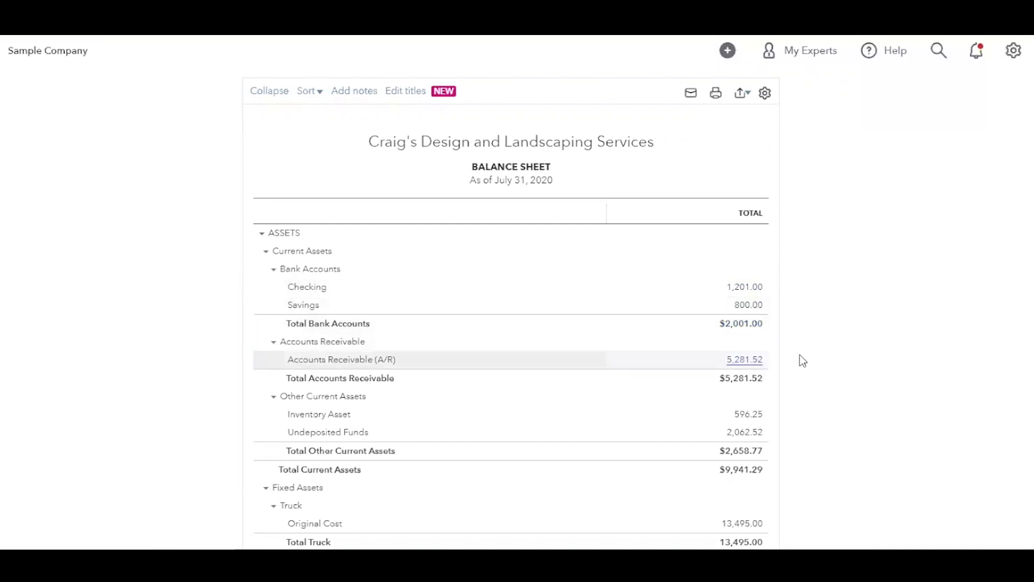
{"action": "scroll", "scroll_direction": "down", "scroll_amount": 3}
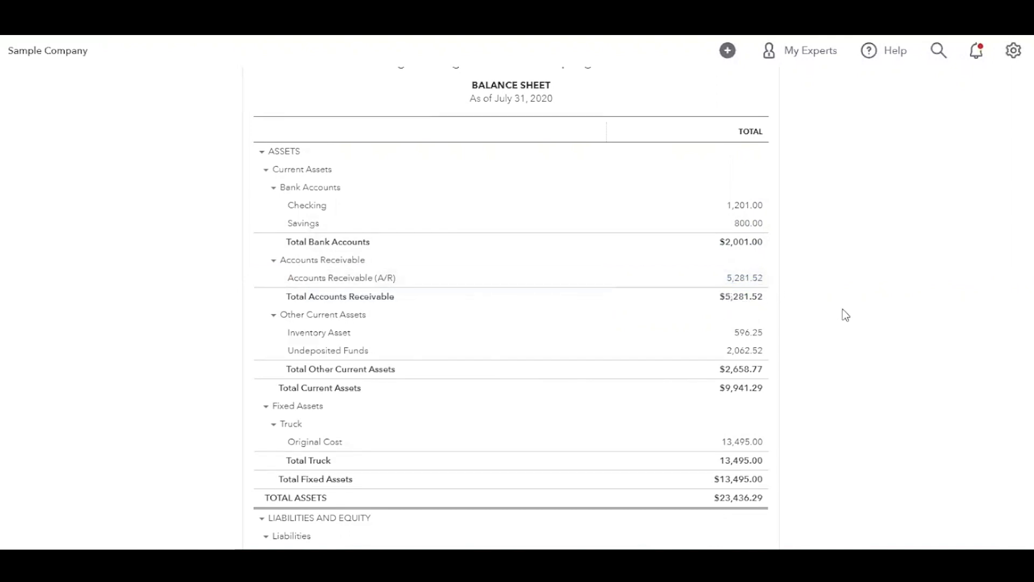
{"action": "mouse_move", "coordinate": [852, 342]}
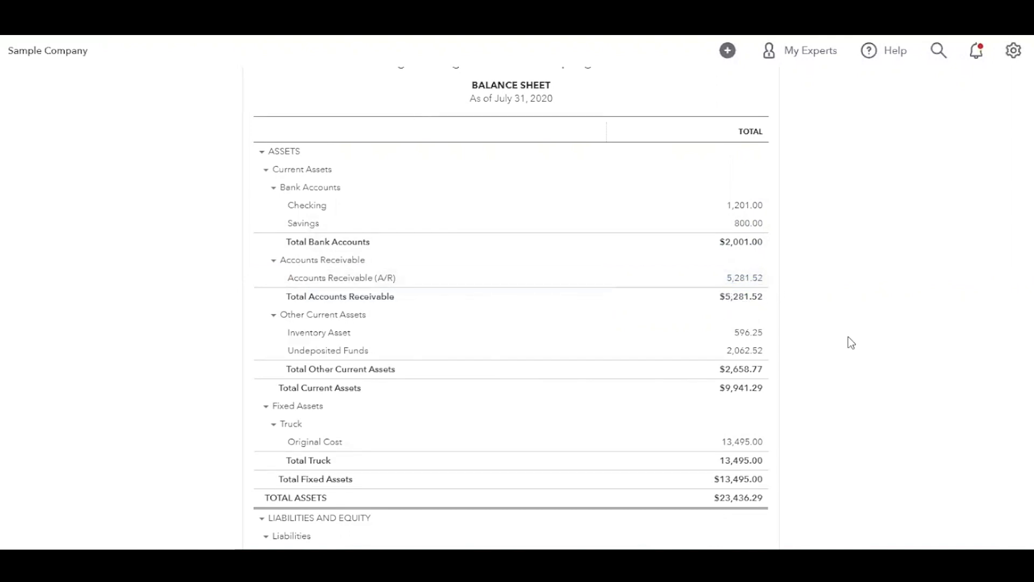
{"action": "mouse_move", "coordinate": [791, 350]}
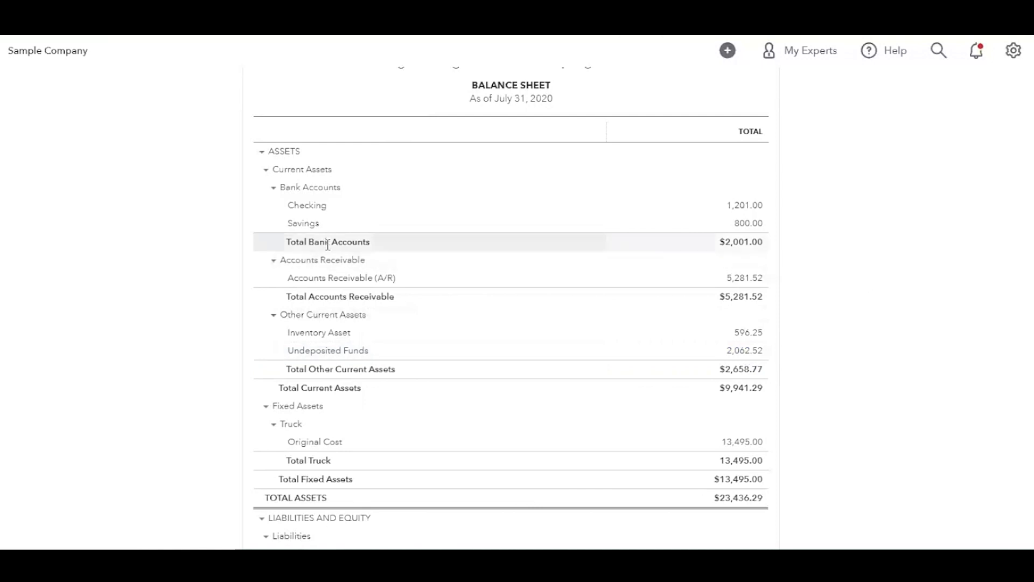
{"action": "mouse_move", "coordinate": [116, 309]}
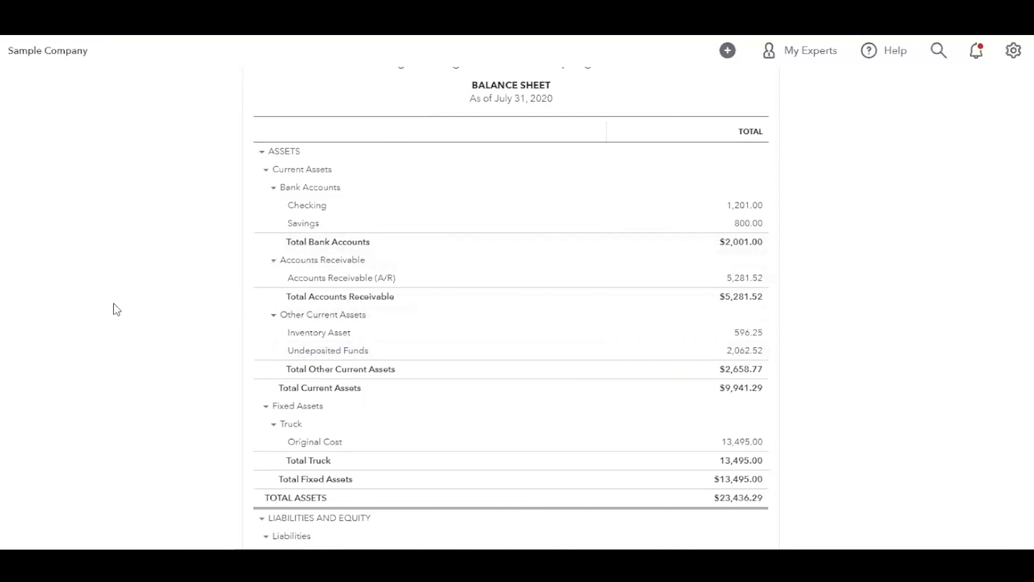
{"action": "mouse_move", "coordinate": [550, 339]}
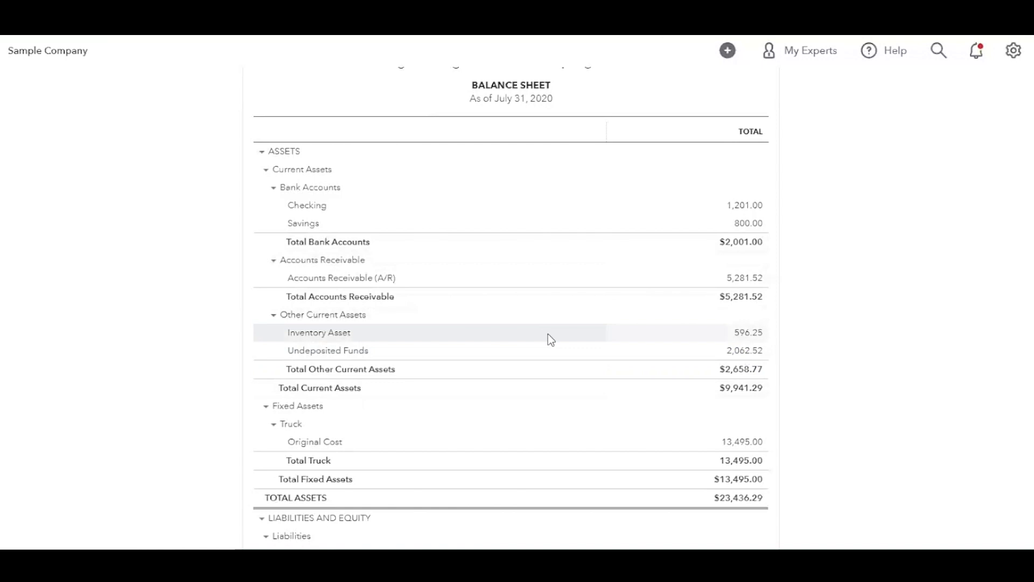
{"action": "mouse_move", "coordinate": [745, 350]}
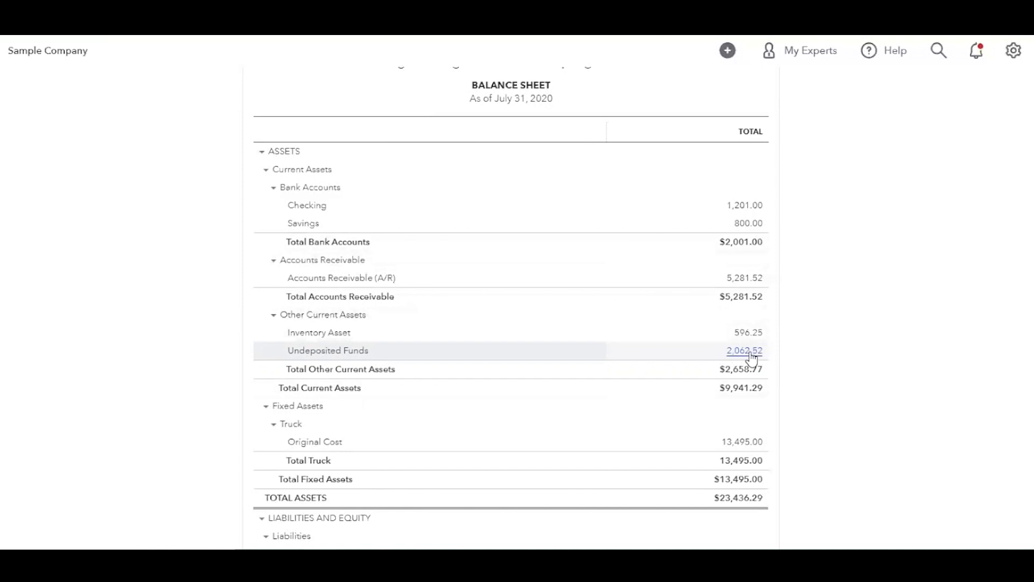
{"action": "mouse_move", "coordinate": [868, 340]}
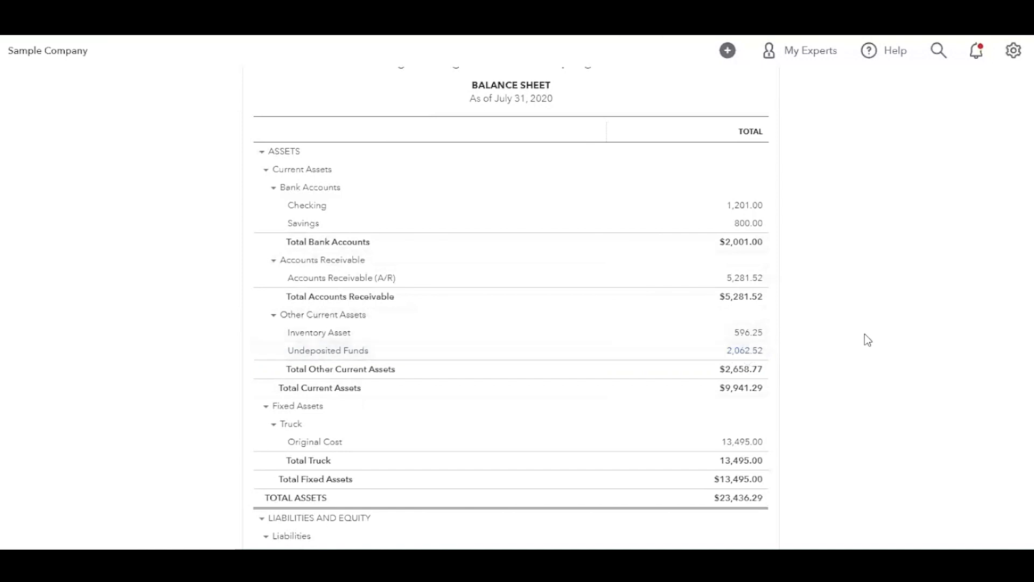
{"action": "scroll", "scroll_direction": "down", "scroll_amount": 3}
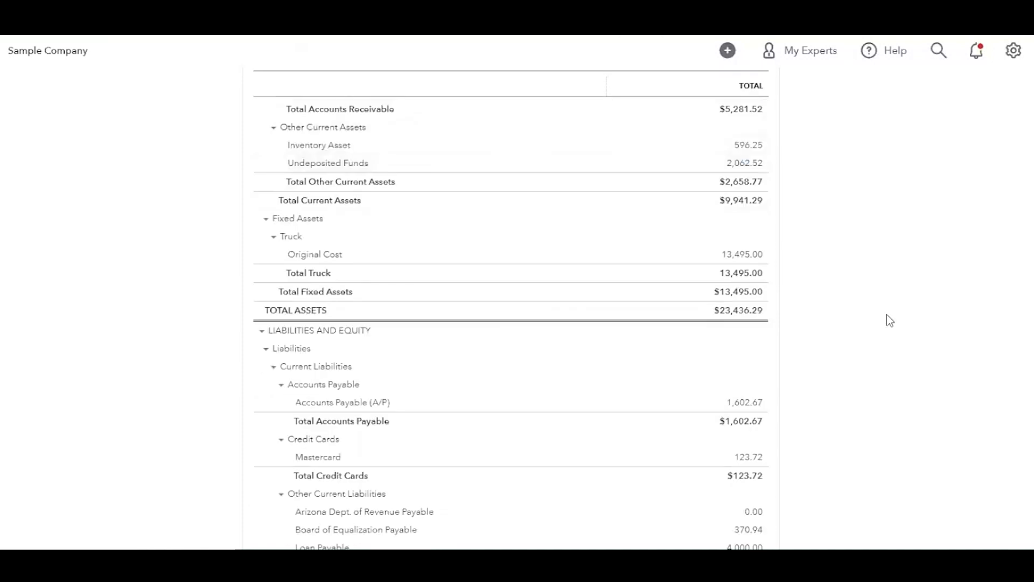
{"action": "mouse_move", "coordinate": [298, 218]}
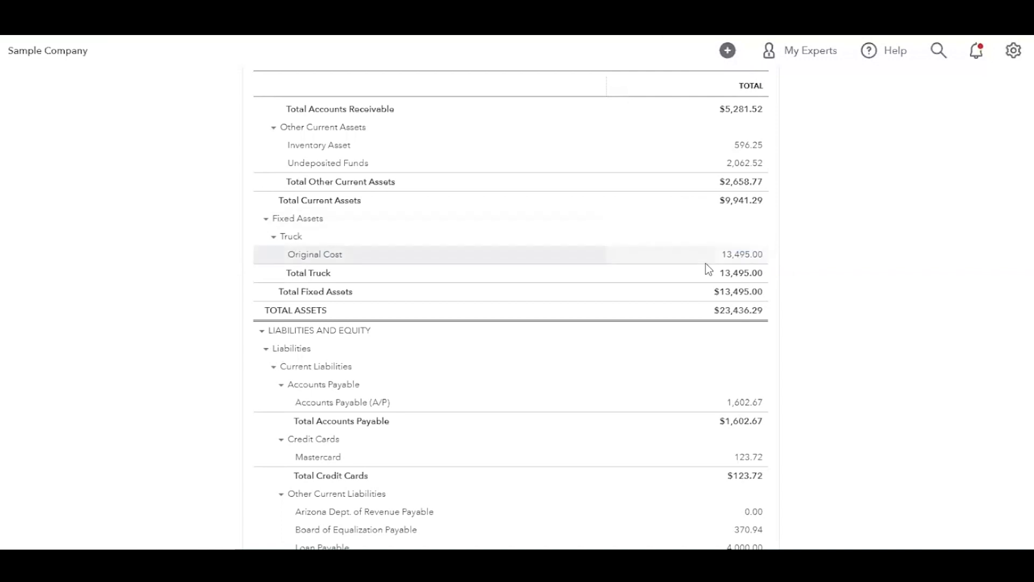
{"action": "scroll", "scroll_direction": "down", "scroll_amount": 3}
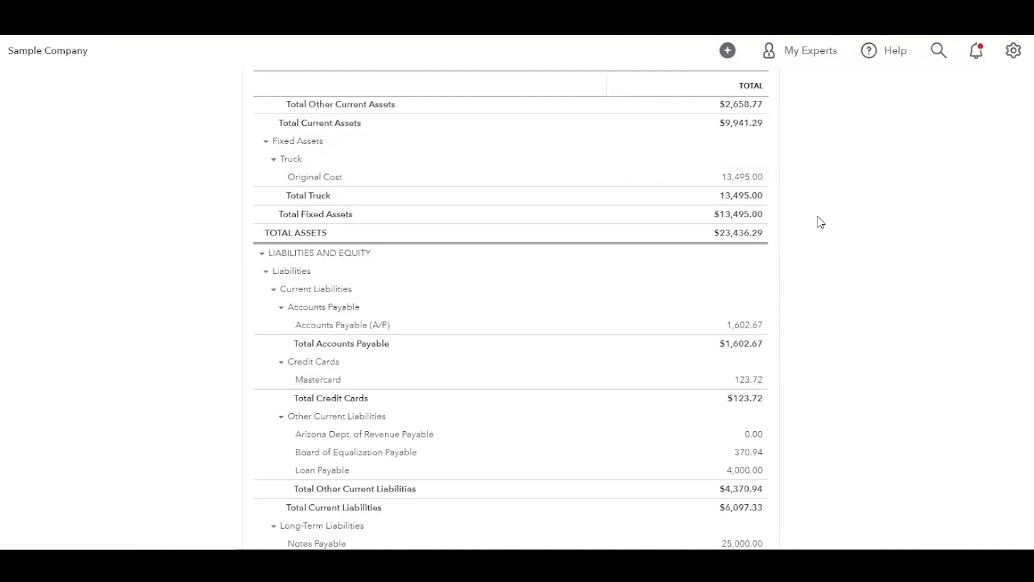
{"action": "scroll", "scroll_direction": "down", "scroll_amount": 3}
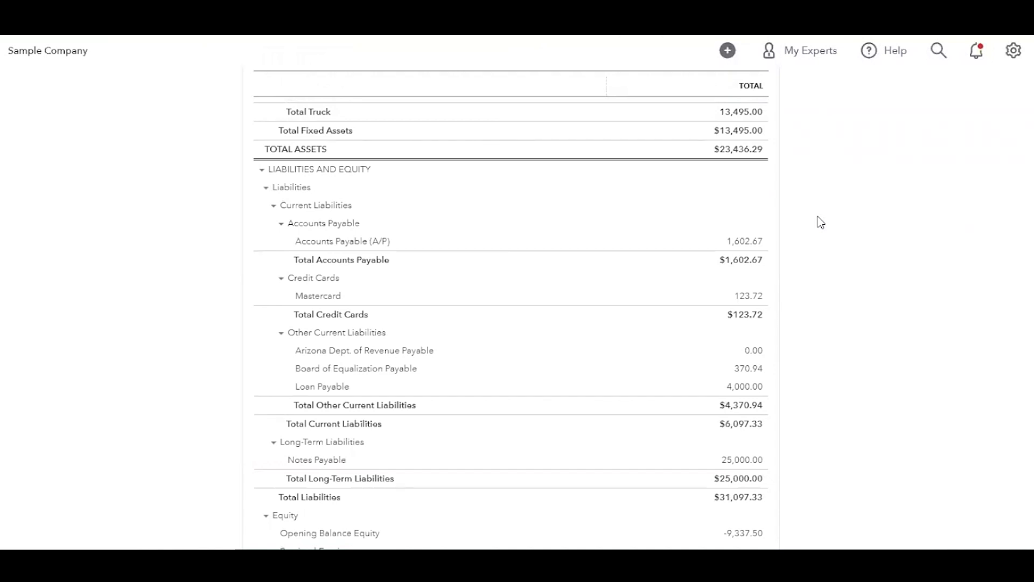
{"action": "scroll", "scroll_direction": "up", "scroll_amount": 3}
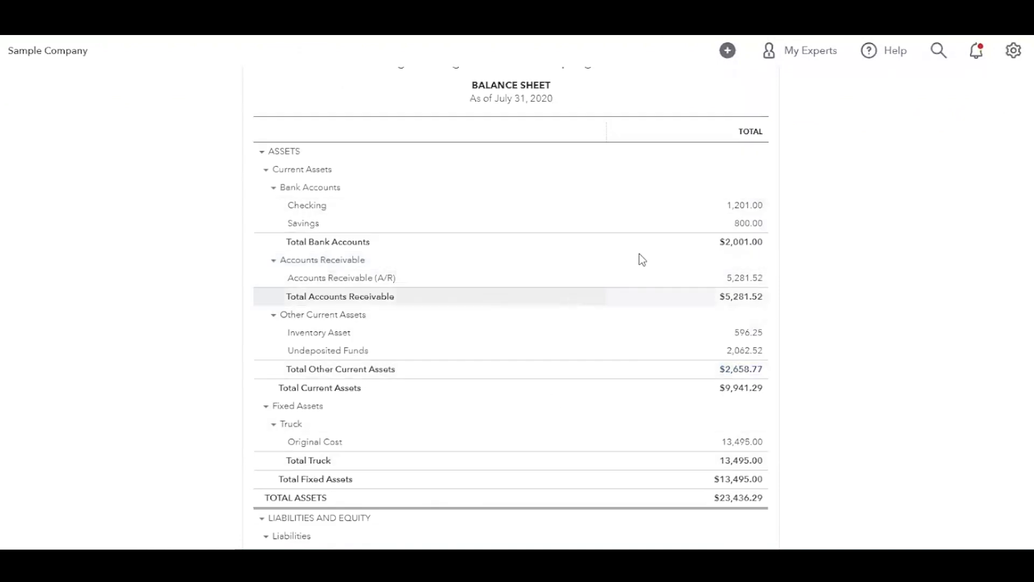
{"action": "mouse_move", "coordinate": [882, 199]}
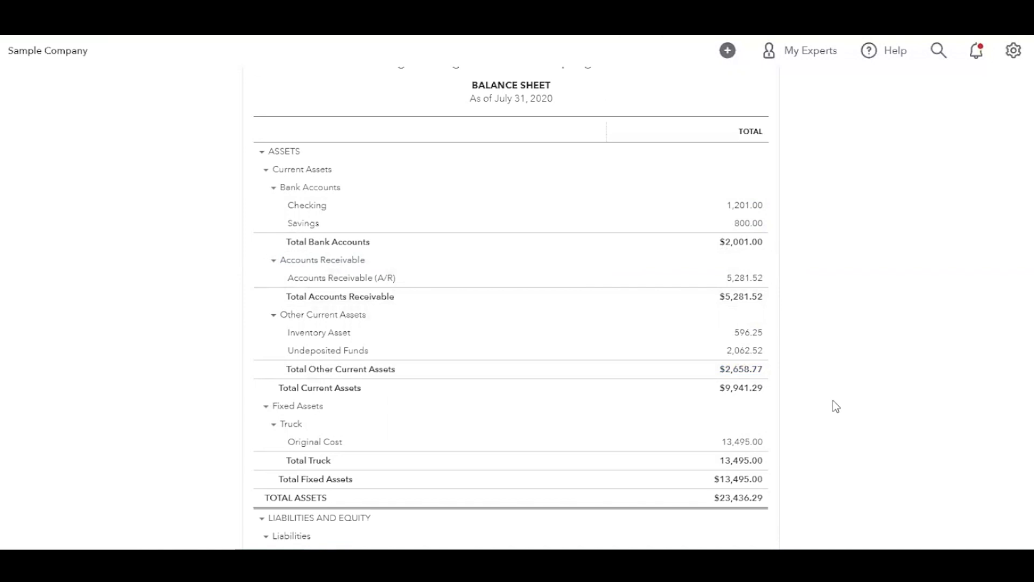
{"action": "mouse_move", "coordinate": [835, 393]}
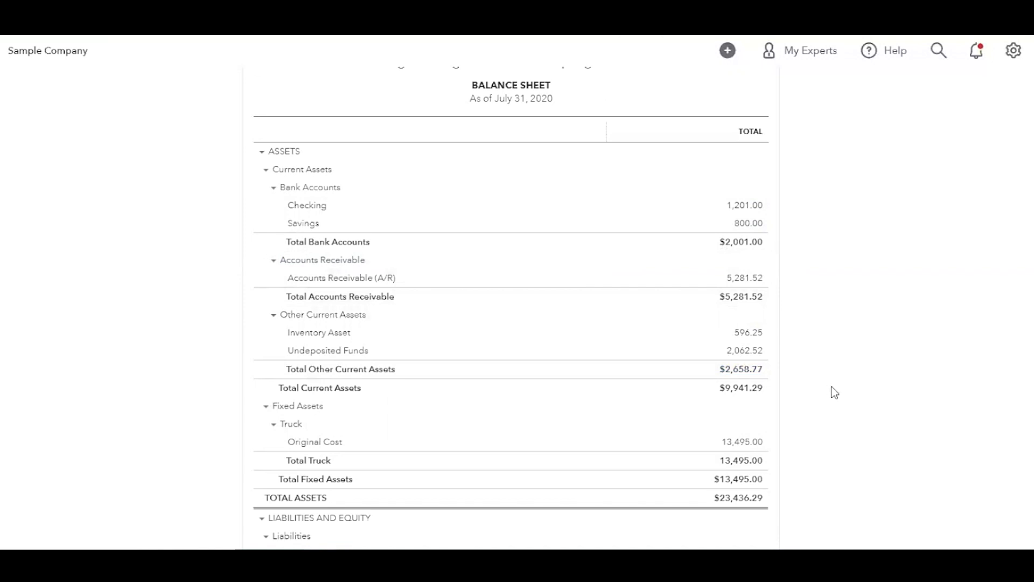
{"action": "scroll", "scroll_direction": "down", "scroll_amount": 3}
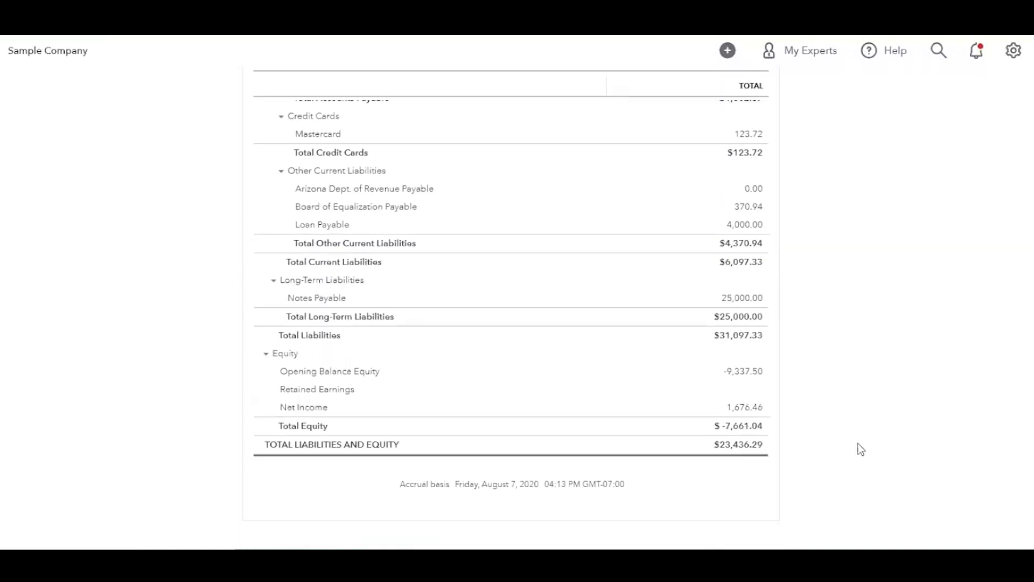
{"action": "scroll", "scroll_direction": "up", "scroll_amount": 3}
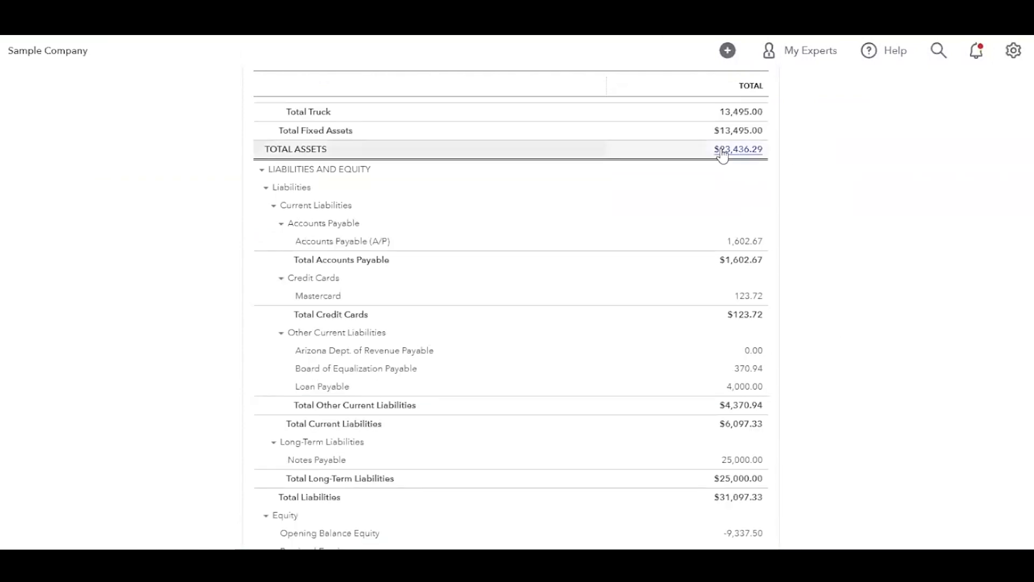
{"action": "mouse_move", "coordinate": [756, 154]}
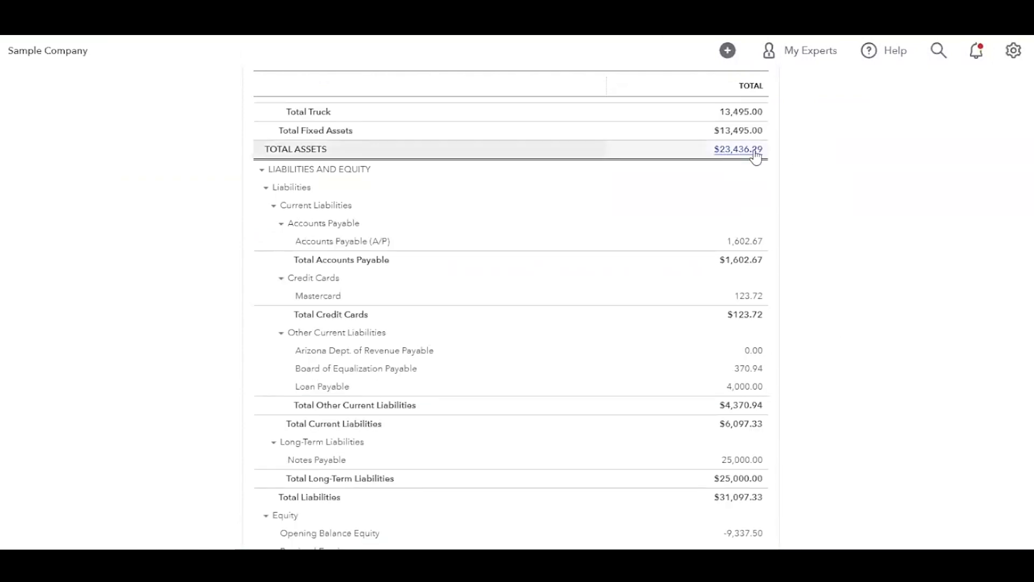
{"action": "scroll", "scroll_direction": "down", "scroll_amount": 3}
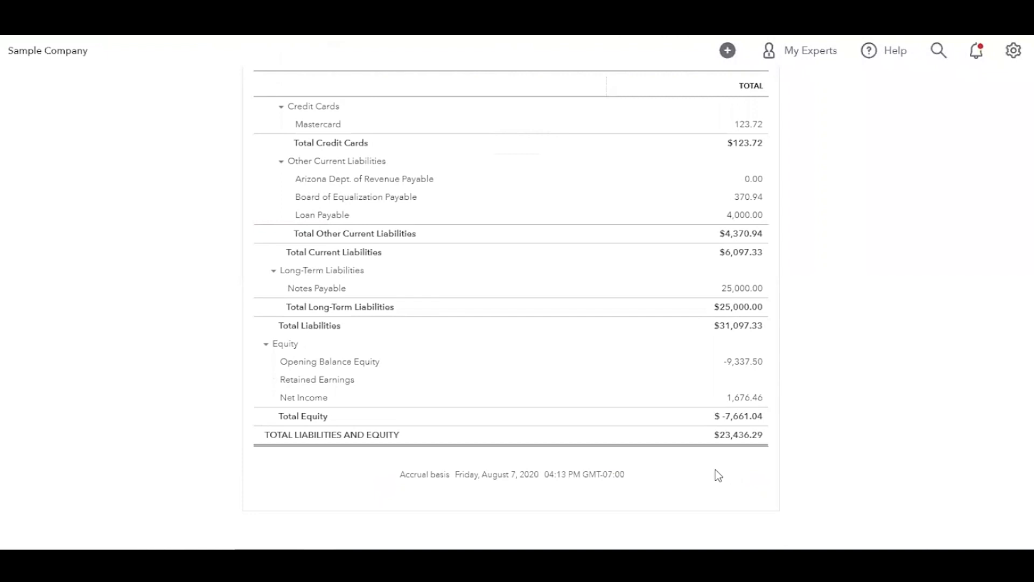
{"action": "mouse_move", "coordinate": [731, 369]}
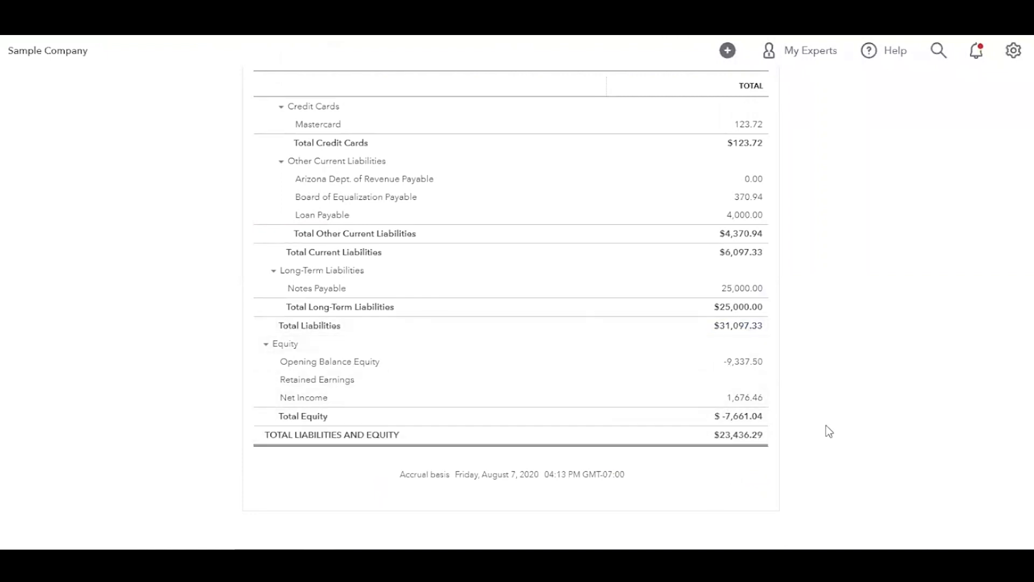
{"action": "scroll", "scroll_direction": "up", "scroll_amount": 3}
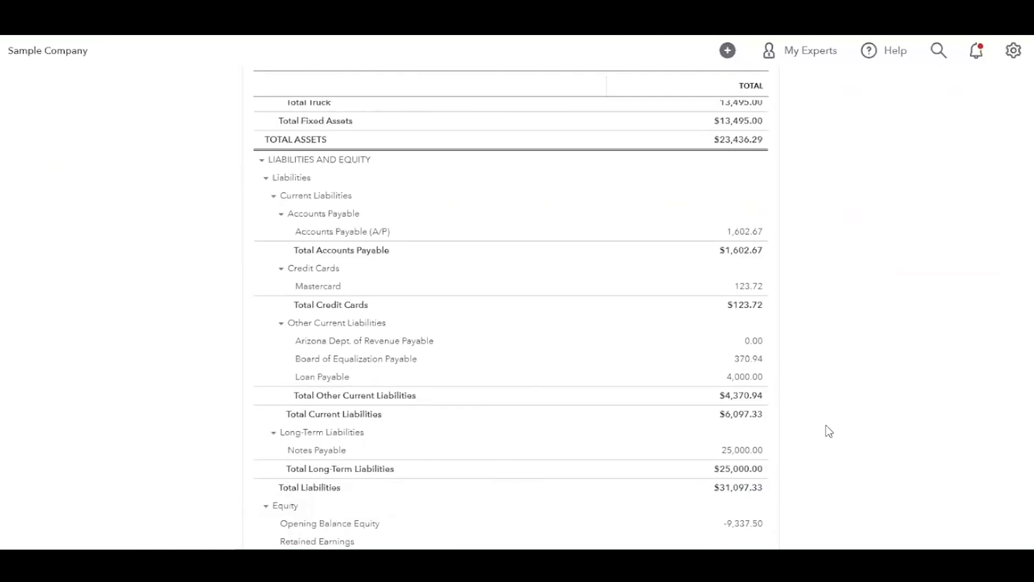
{"action": "mouse_move", "coordinate": [547, 209]}
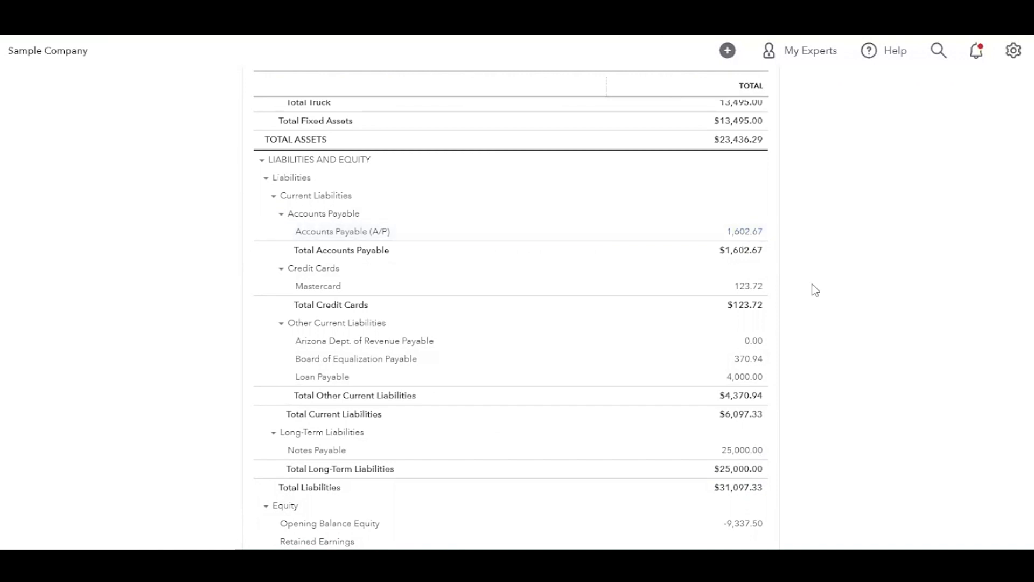
{"action": "scroll", "scroll_direction": "down", "scroll_amount": 3}
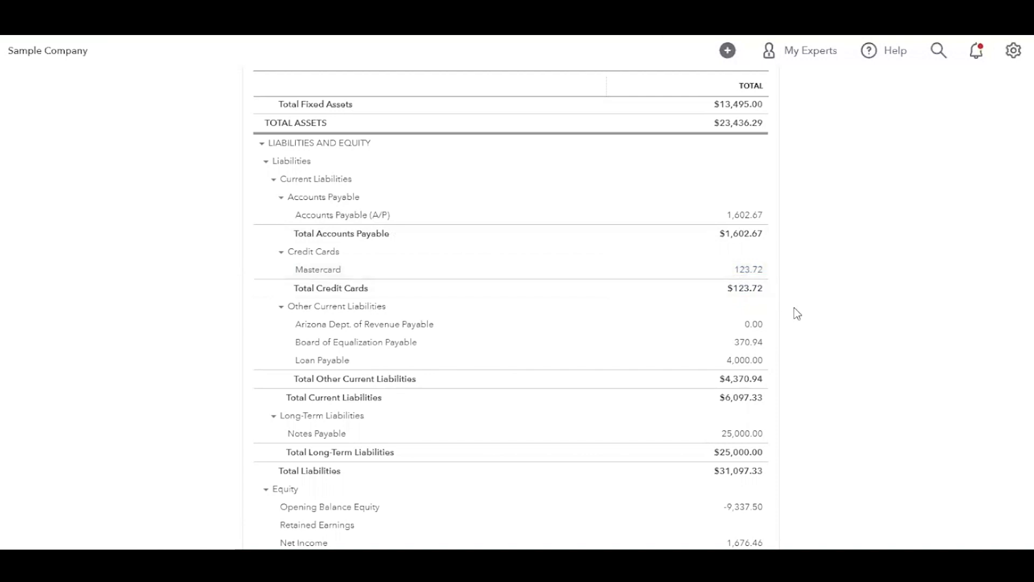
{"action": "scroll", "scroll_direction": "down", "scroll_amount": 3}
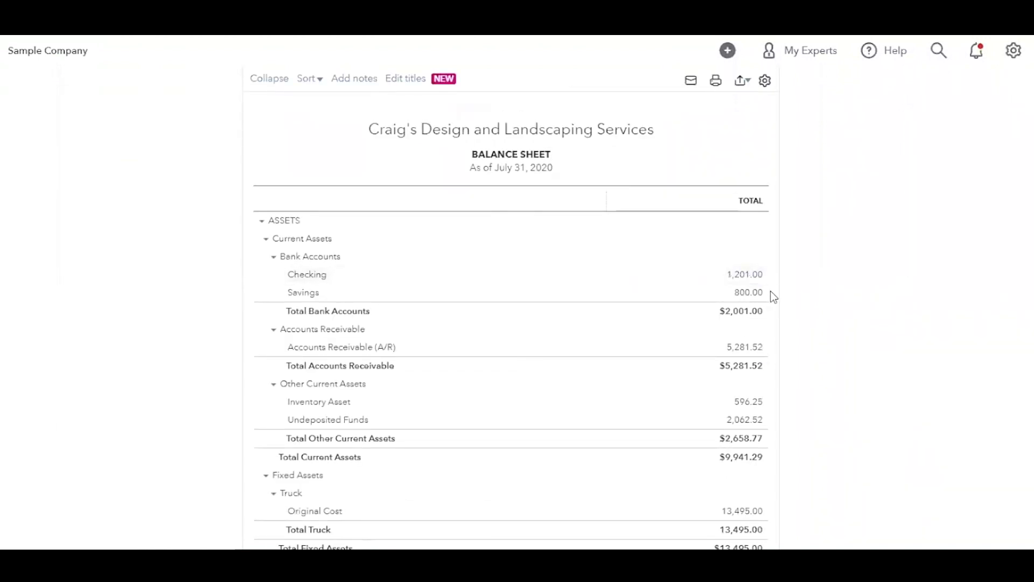
{"action": "scroll", "scroll_direction": "down", "scroll_amount": 3}
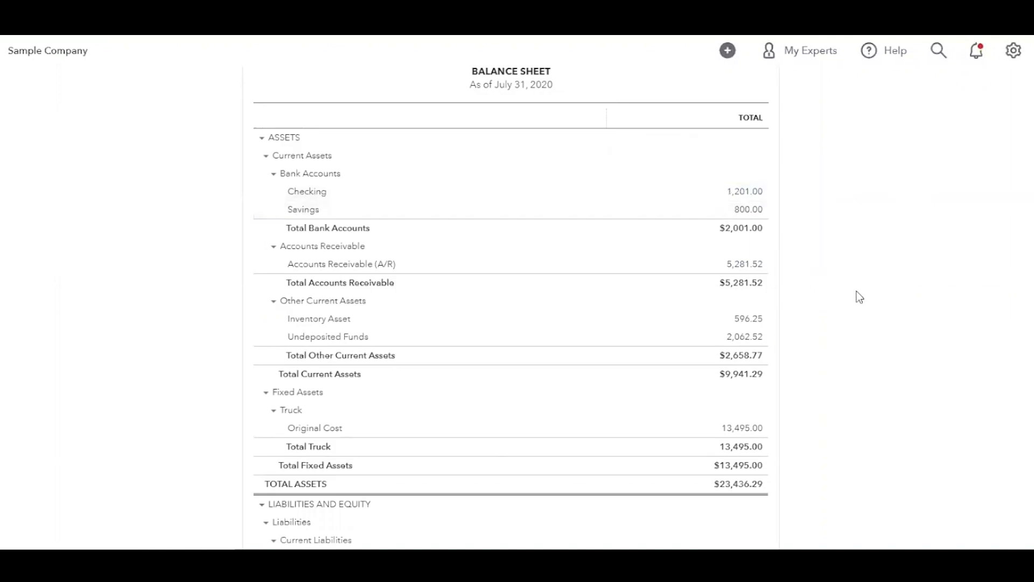
{"action": "scroll", "scroll_direction": "down", "scroll_amount": 3}
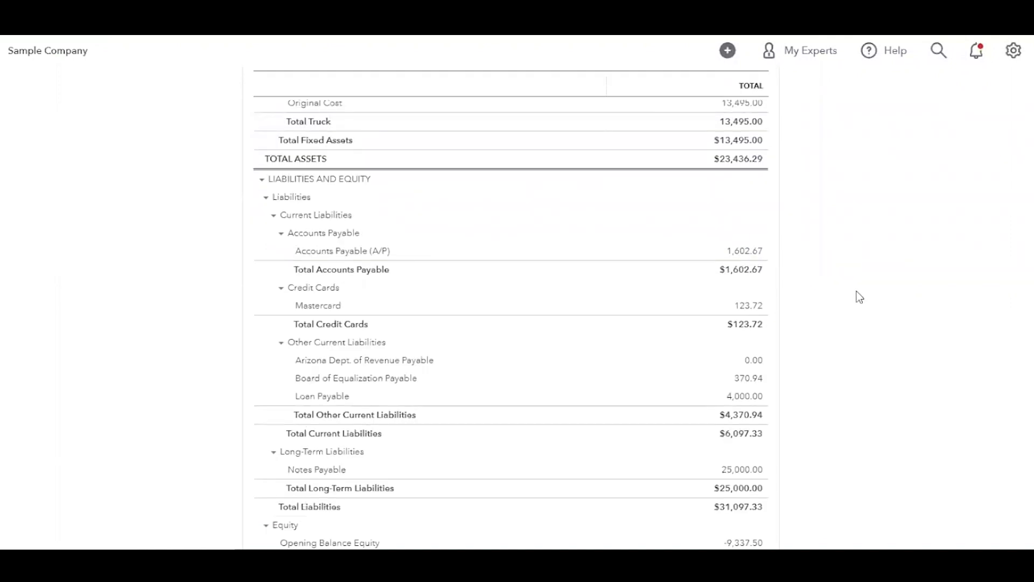
{"action": "scroll", "scroll_direction": "down", "scroll_amount": 3}
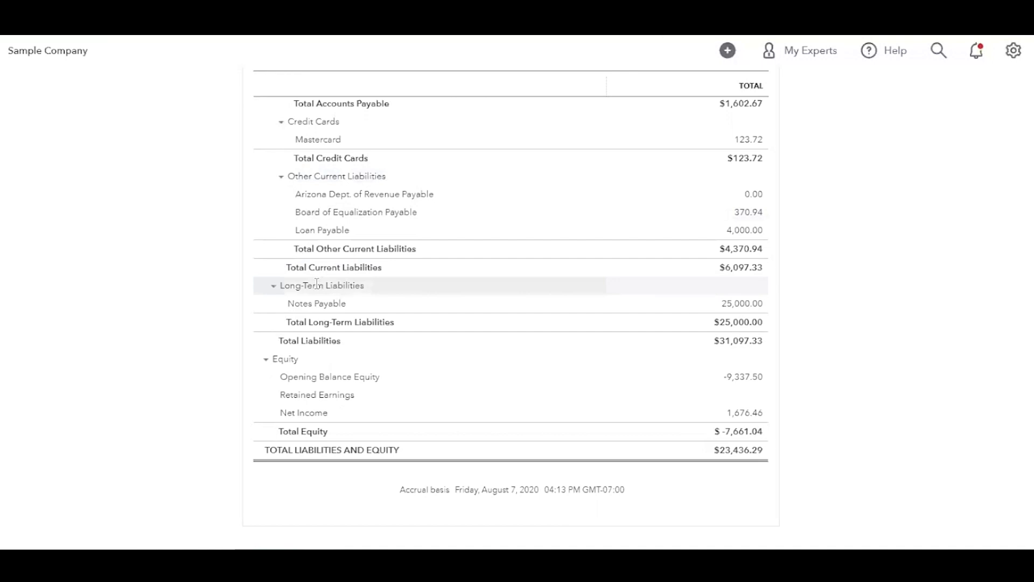
{"action": "mouse_move", "coordinate": [367, 170]}
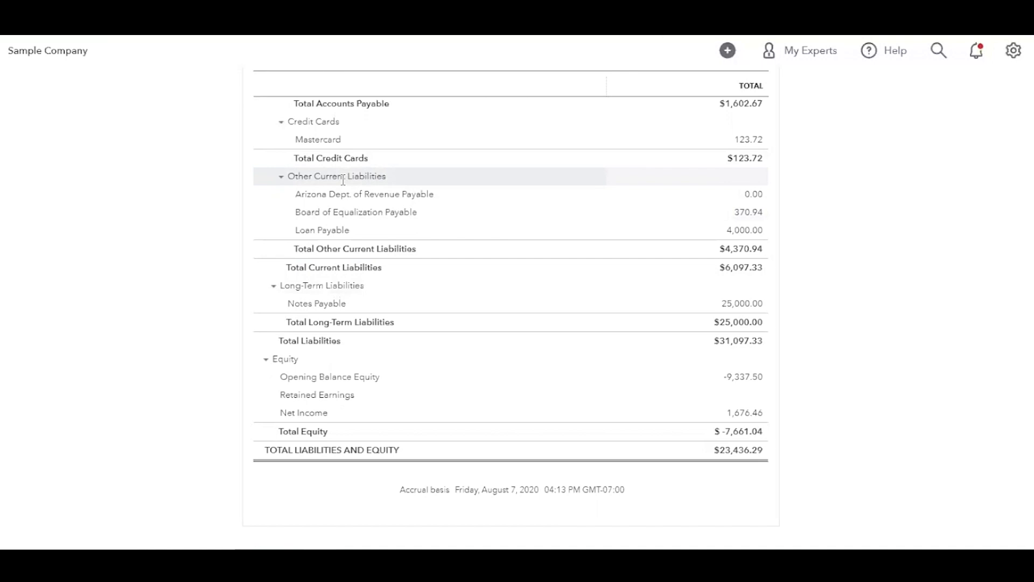
{"action": "mouse_move", "coordinate": [370, 292]}
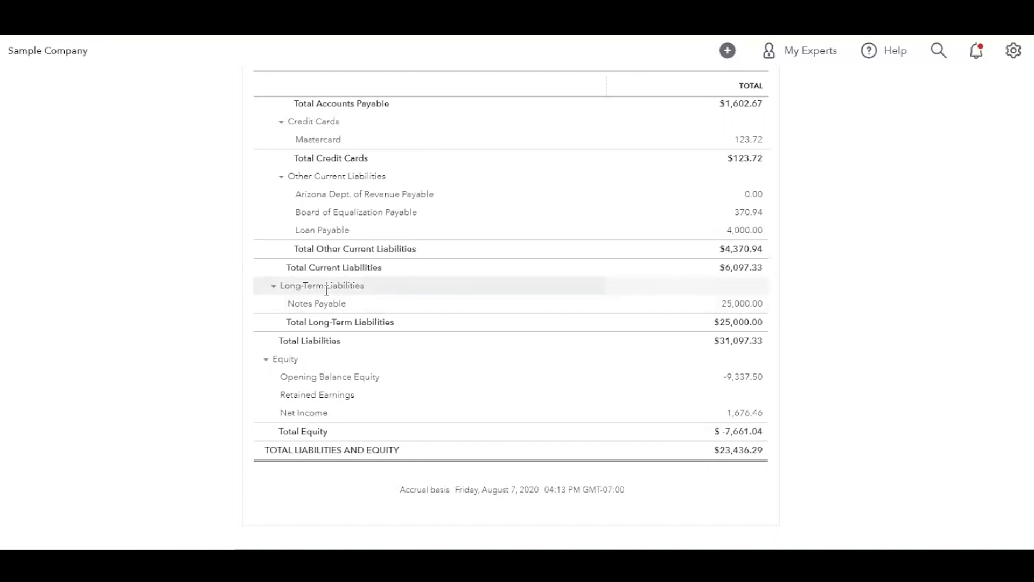
{"action": "mouse_move", "coordinate": [388, 230]}
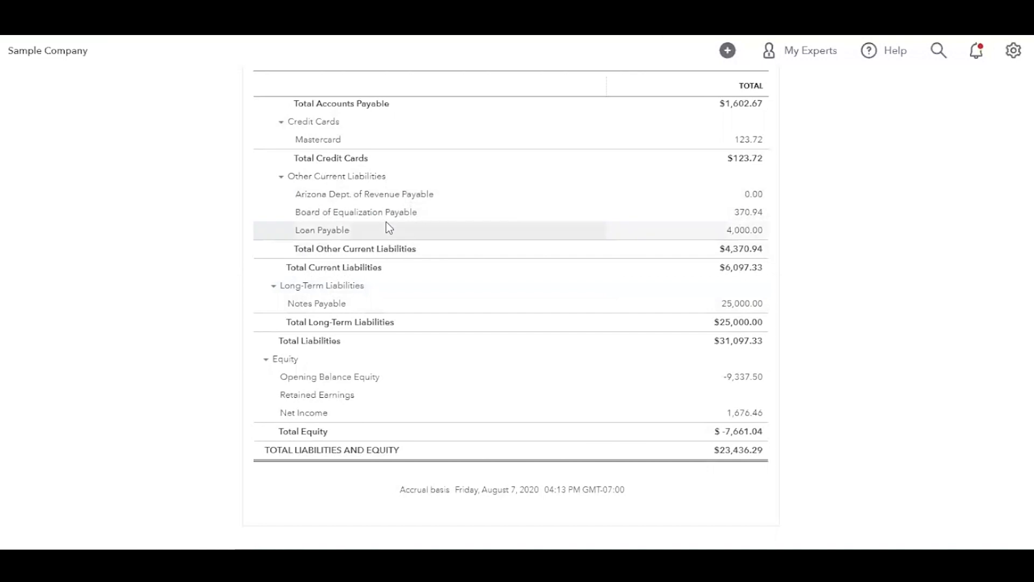
{"action": "mouse_move", "coordinate": [375, 223]}
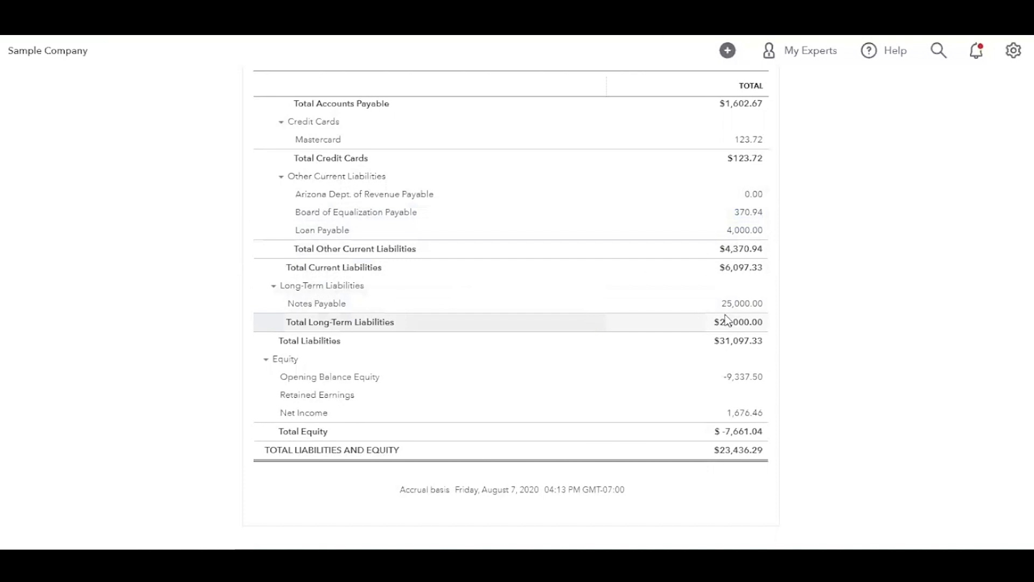
{"action": "mouse_move", "coordinate": [803, 325]}
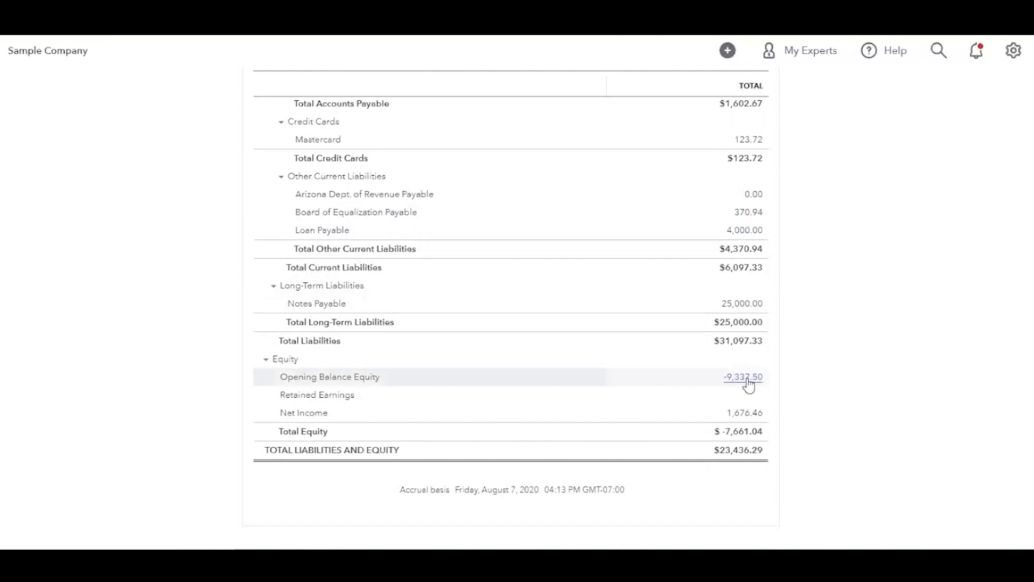
{"action": "mouse_move", "coordinate": [808, 372]}
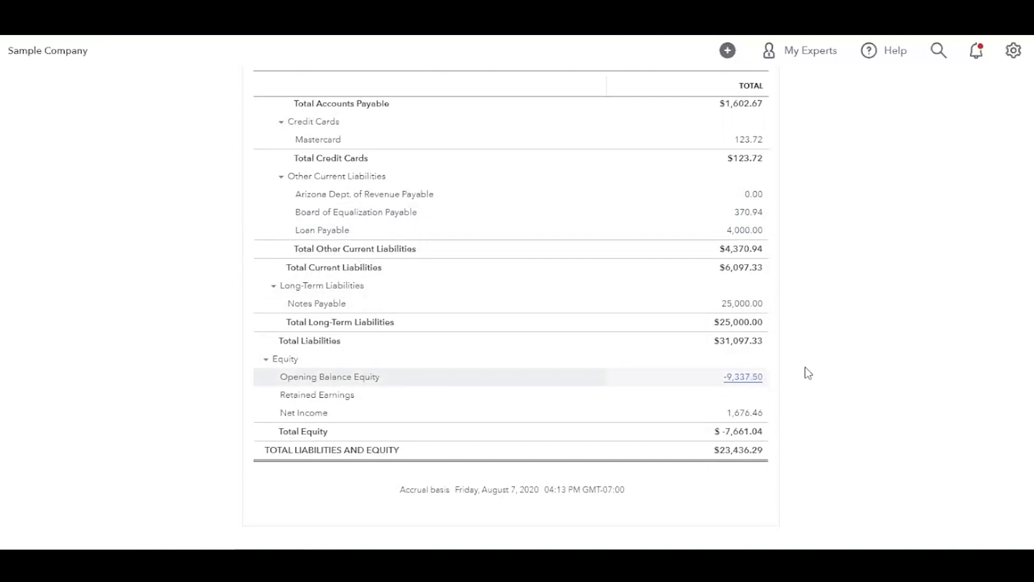
{"action": "mouse_move", "coordinate": [741, 408]}
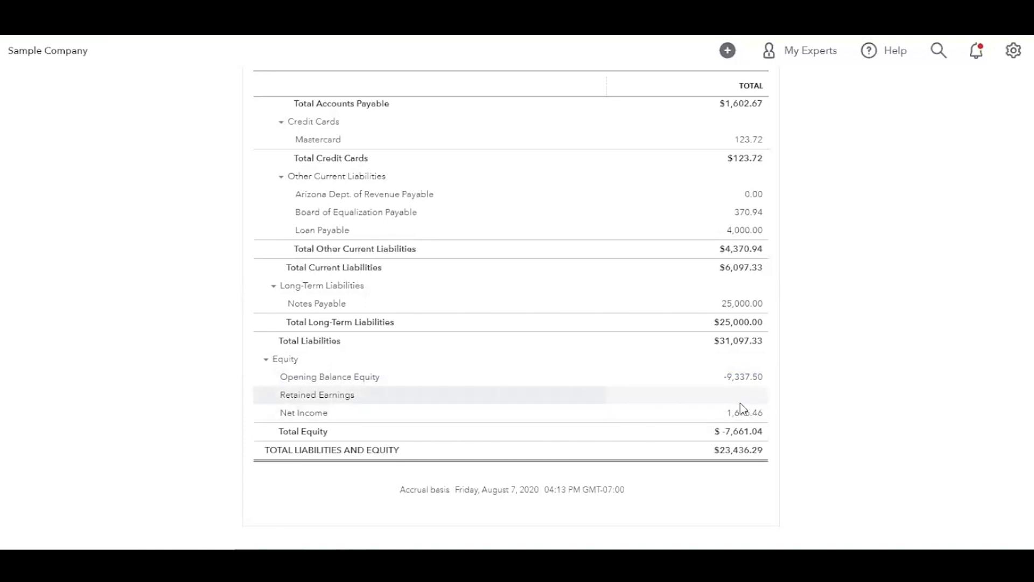
{"action": "mouse_move", "coordinate": [744, 413]}
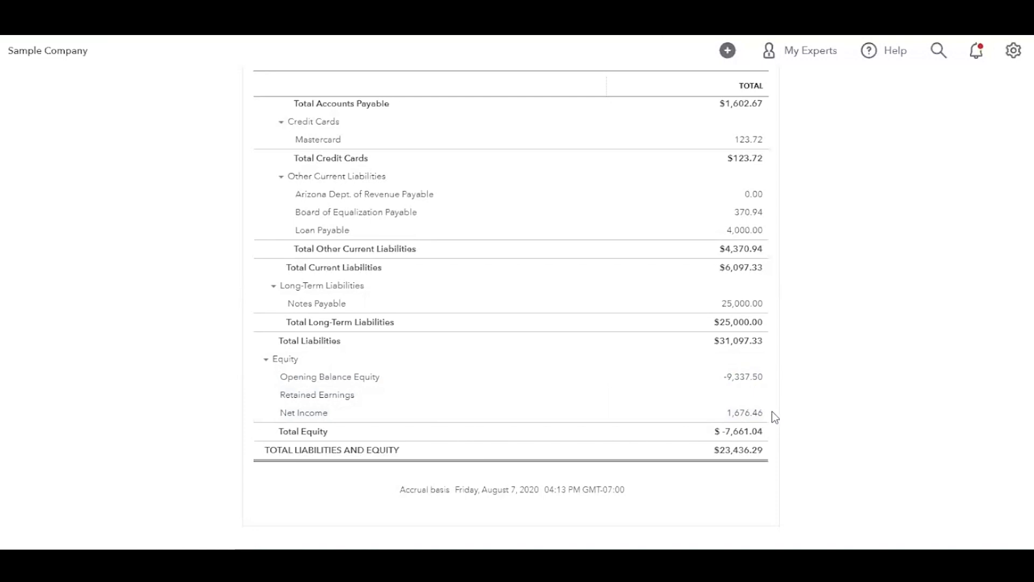
{"action": "mouse_move", "coordinate": [746, 412]}
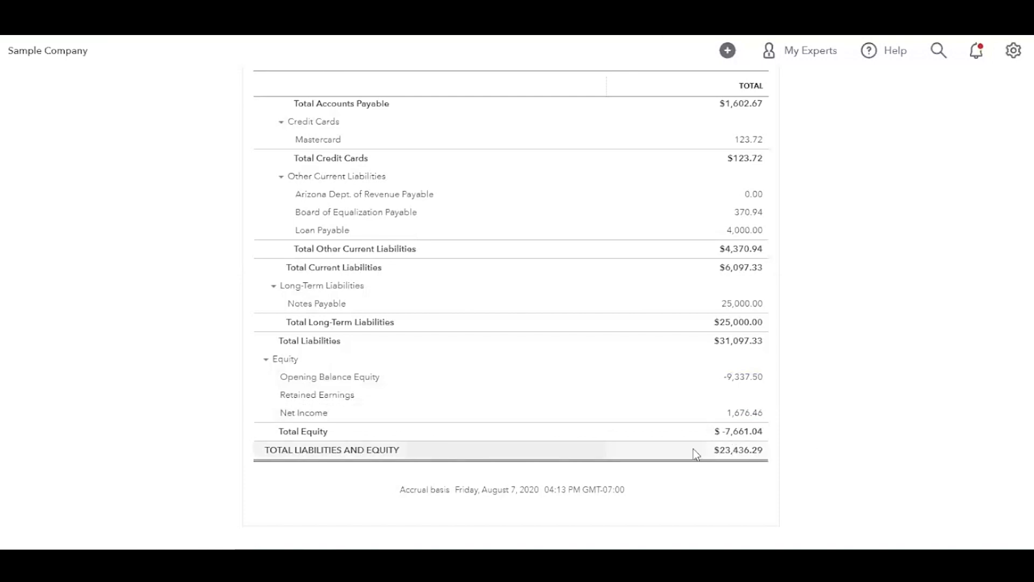
{"action": "mouse_move", "coordinate": [784, 461]}
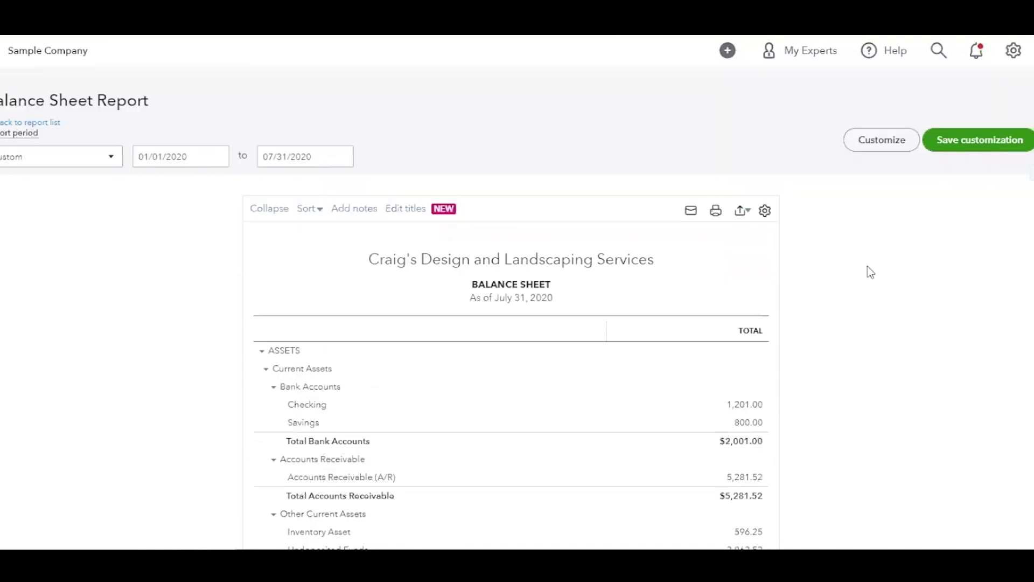
{"action": "mouse_move", "coordinate": [767, 149]}
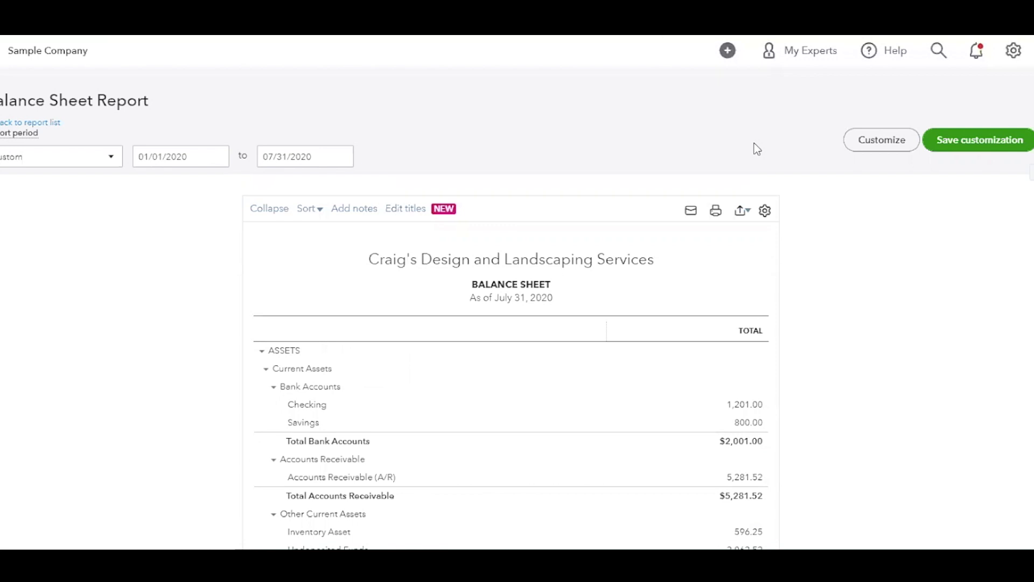
{"action": "mouse_move", "coordinate": [741, 209]}
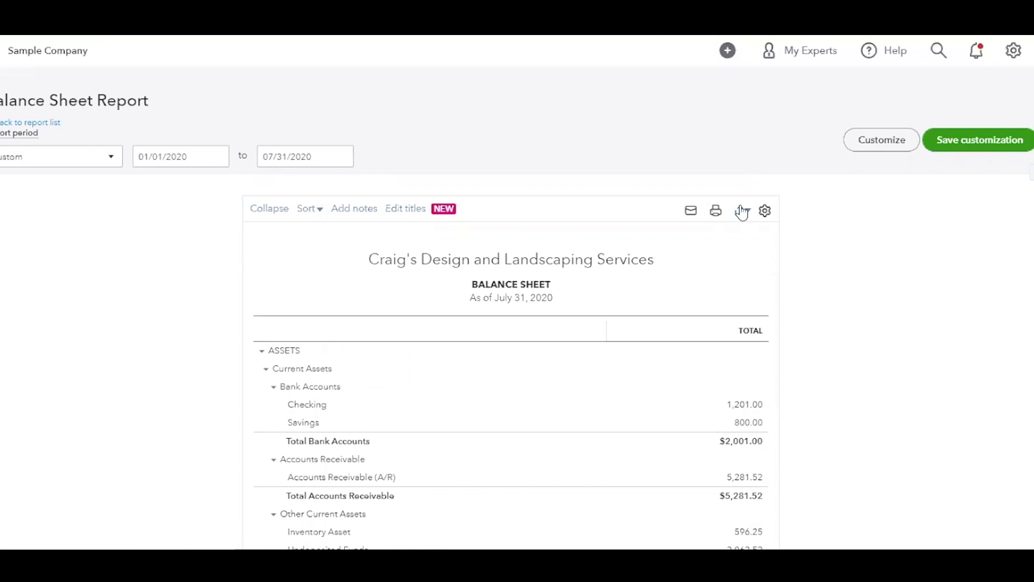
View the Balance Sheet's export choices and print/PDF preview, then close the preview
{"action": "left_click", "coordinate": [740, 210]}
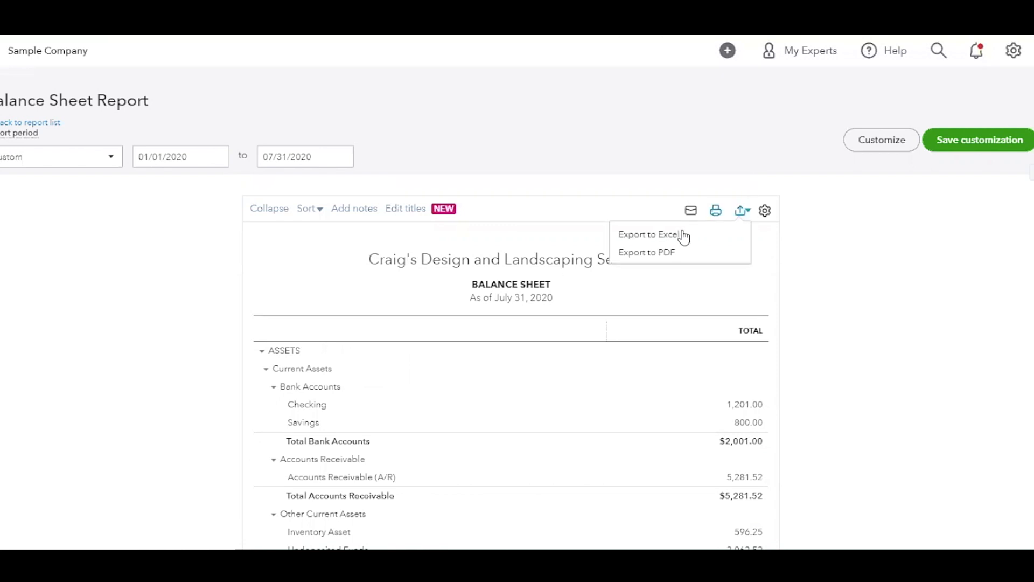
{"action": "mouse_move", "coordinate": [680, 252]}
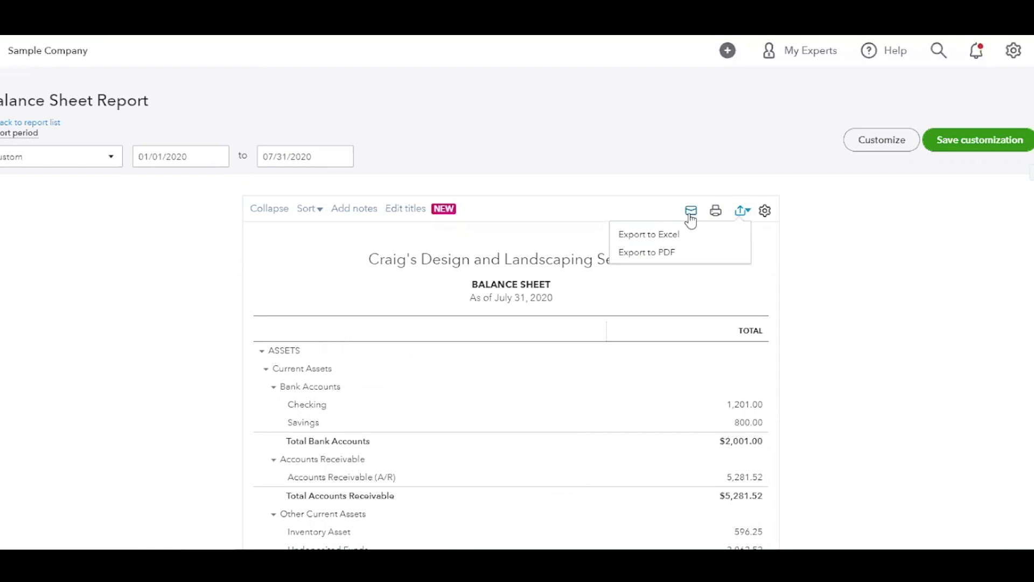
{"action": "left_click", "coordinate": [715, 211]}
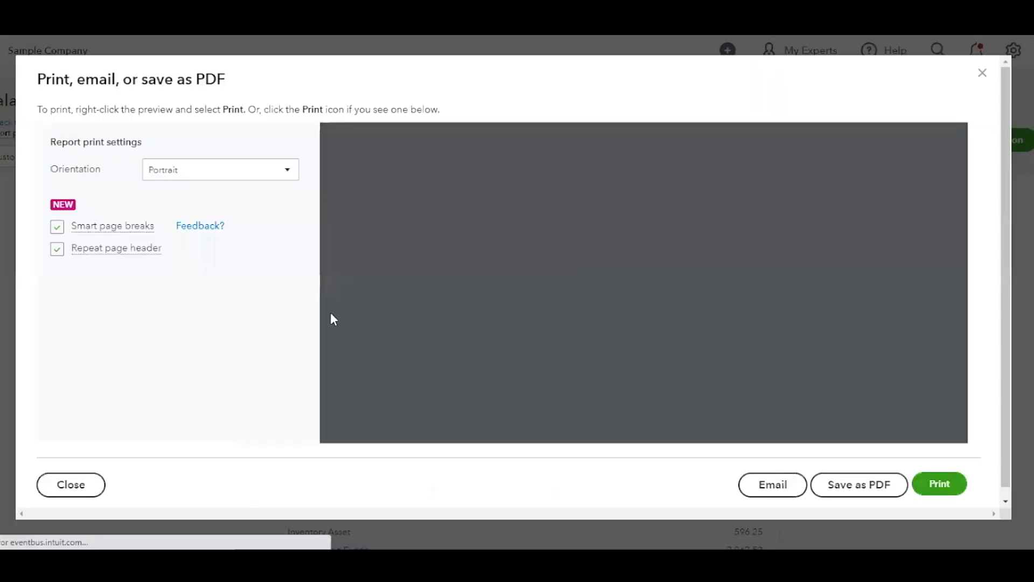
{"action": "left_click", "coordinate": [70, 484]}
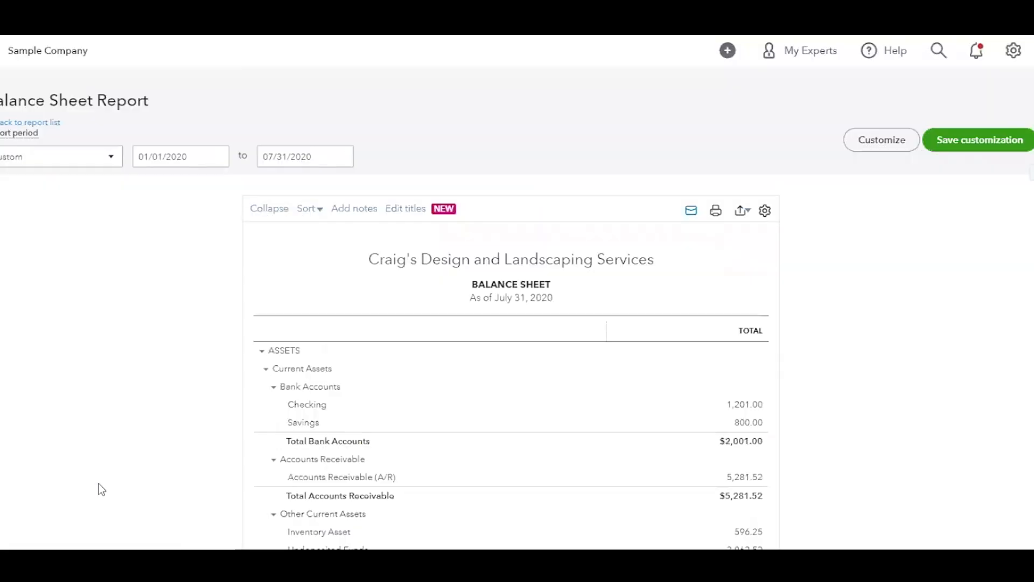
{"action": "mouse_move", "coordinate": [716, 210]}
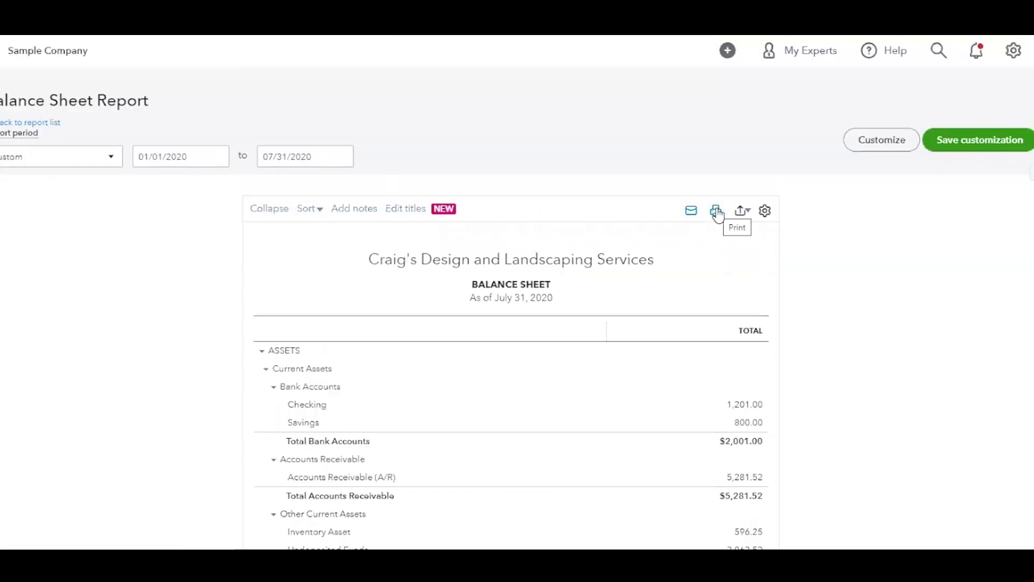
{"action": "mouse_move", "coordinate": [778, 170]}
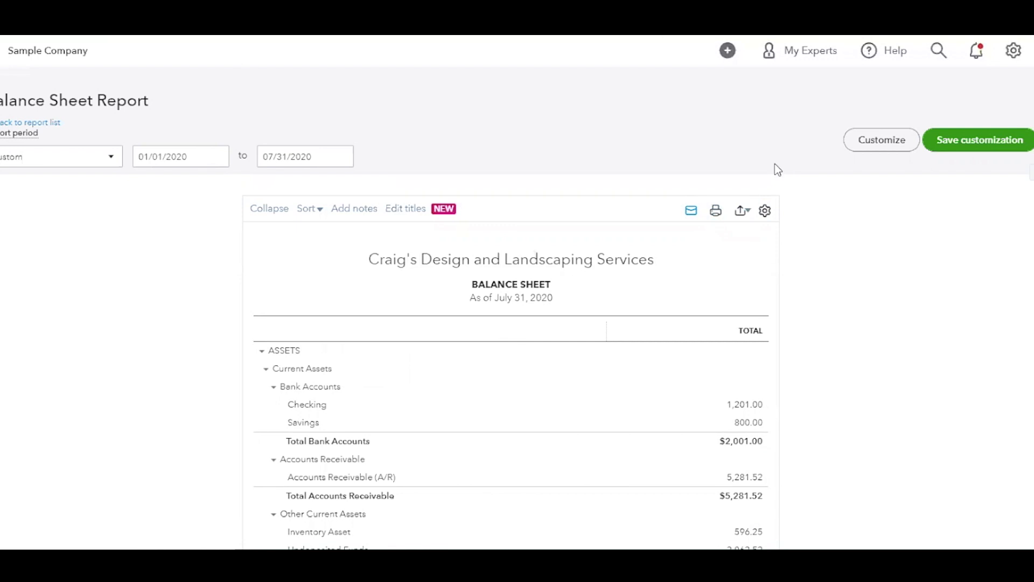
{"action": "mouse_move", "coordinate": [774, 170]}
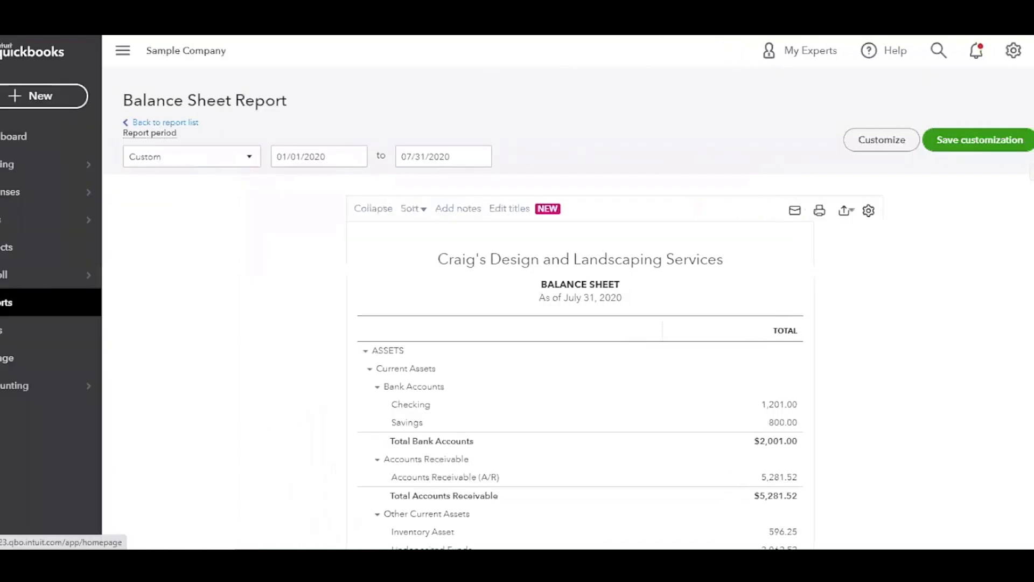
{"action": "mouse_move", "coordinate": [41, 153]}
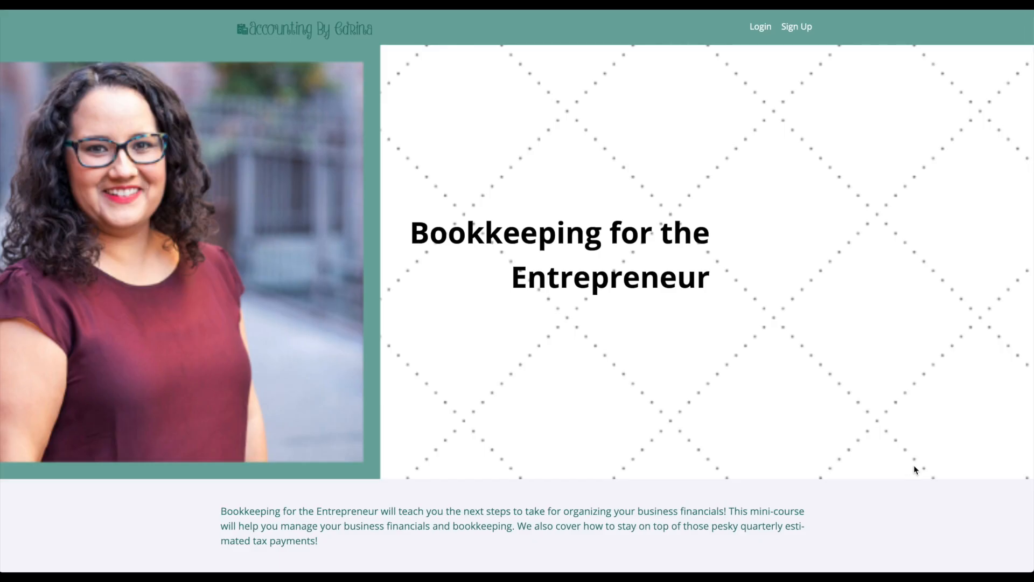
Scroll the Teachable course page through the curriculum and bio to the $75 one-time plan
{"action": "scroll", "scroll_direction": "down", "scroll_amount": 3}
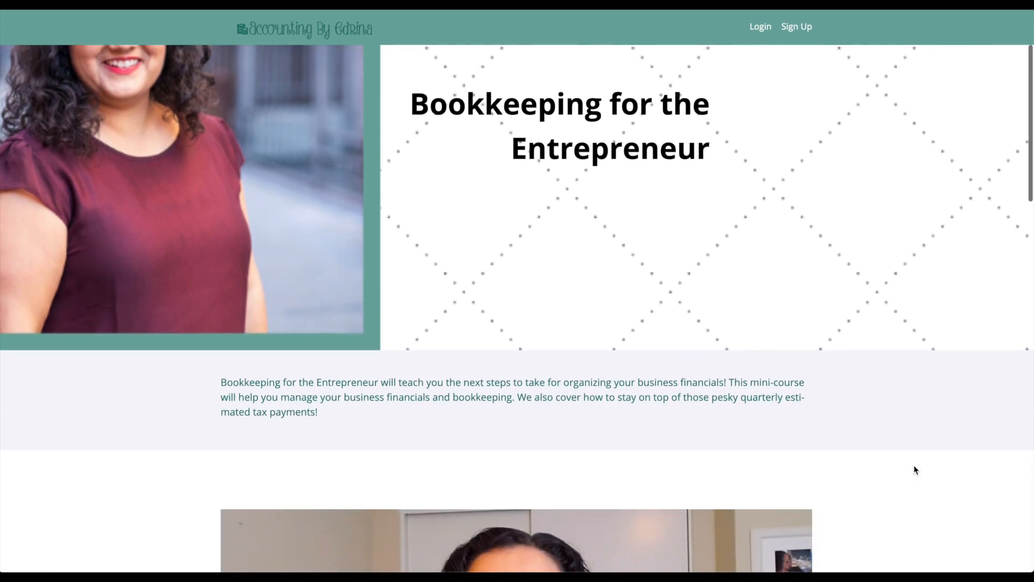
{"action": "scroll", "scroll_direction": "down", "scroll_amount": 3}
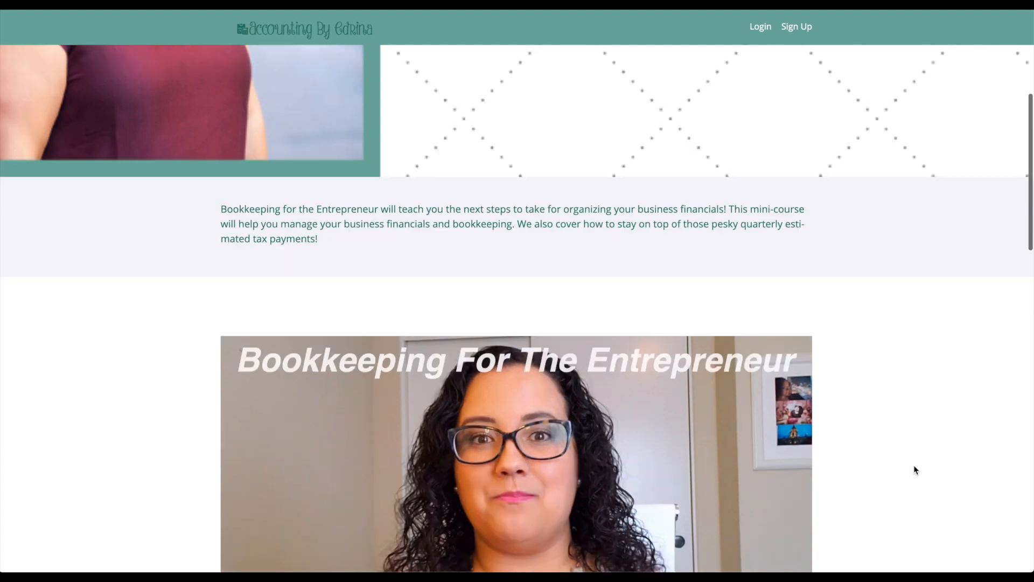
{"action": "scroll", "scroll_direction": "down", "scroll_amount": 3}
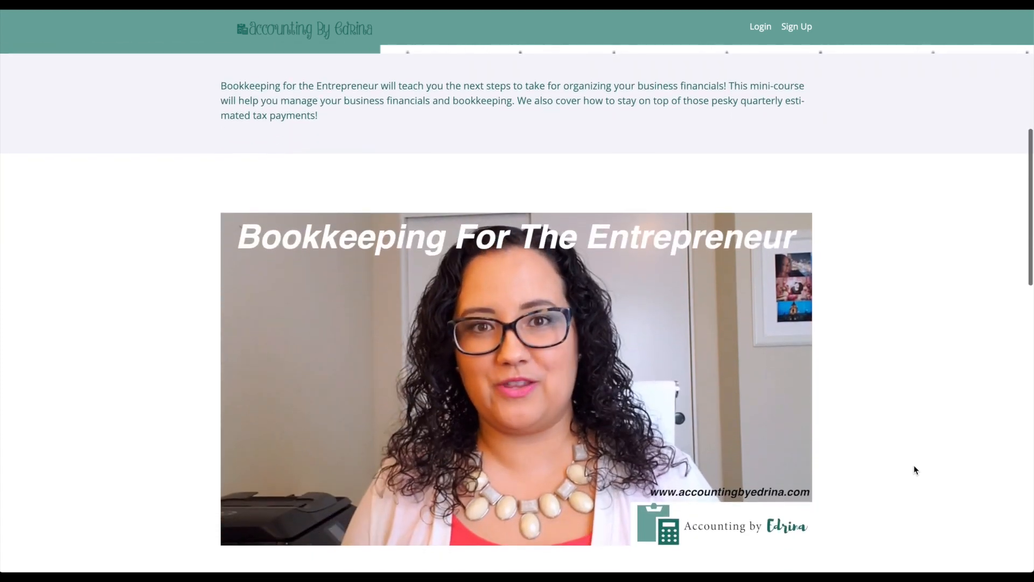
{"action": "scroll", "scroll_direction": "down", "scroll_amount": 3}
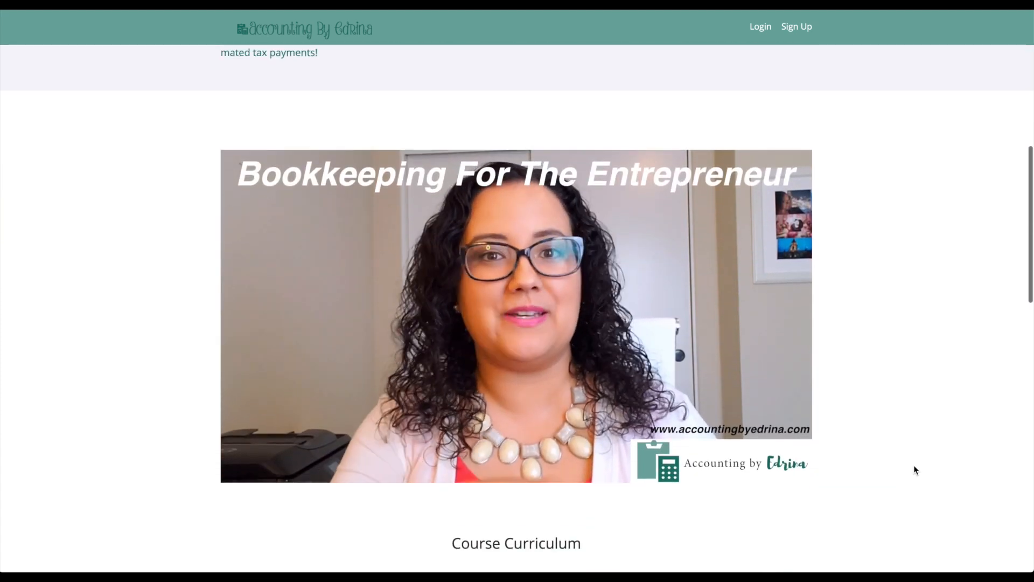
{"action": "scroll", "scroll_direction": "down", "scroll_amount": 3}
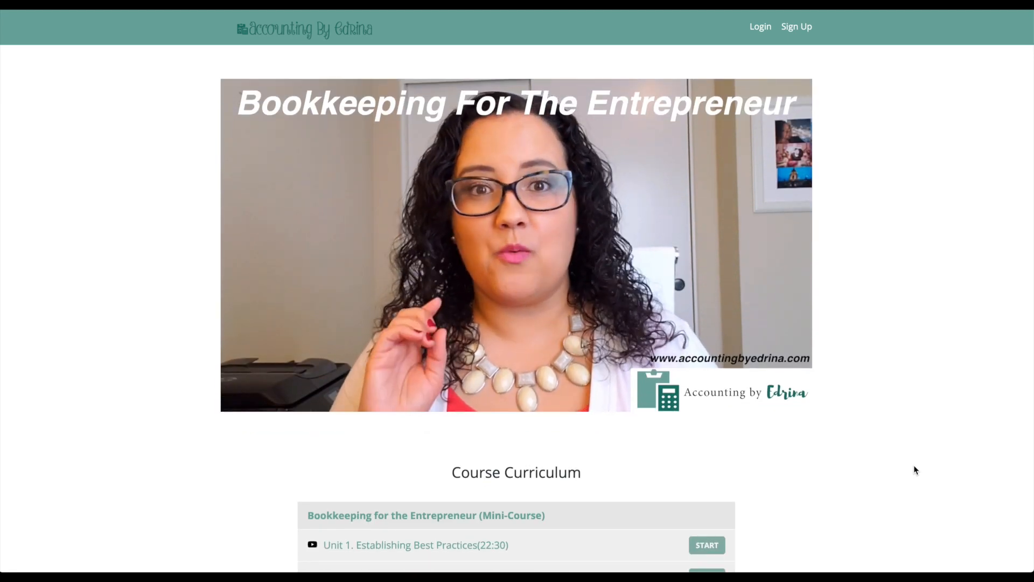
{"action": "scroll", "scroll_direction": "down", "scroll_amount": 3}
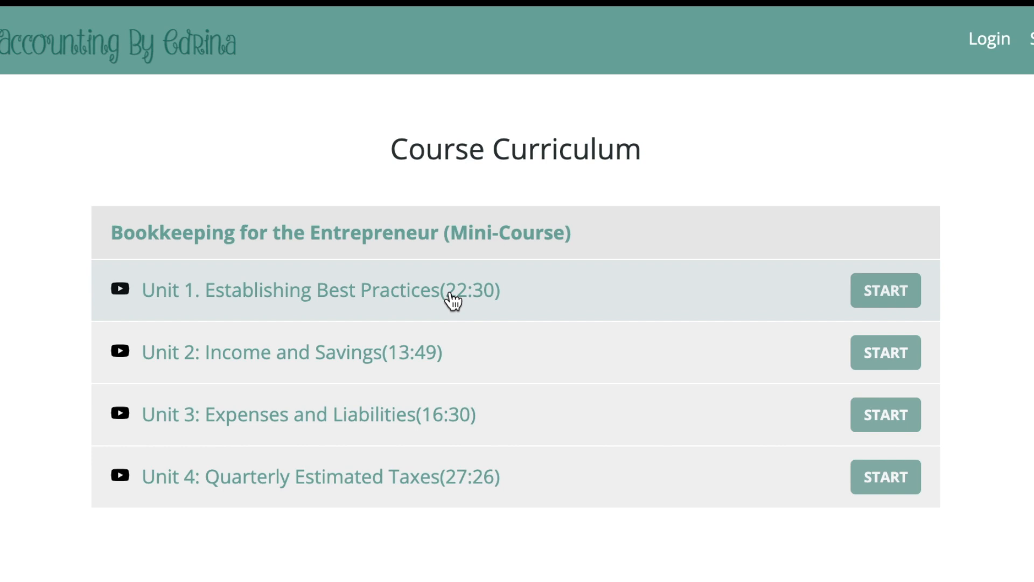
{"action": "mouse_move", "coordinate": [452, 326]}
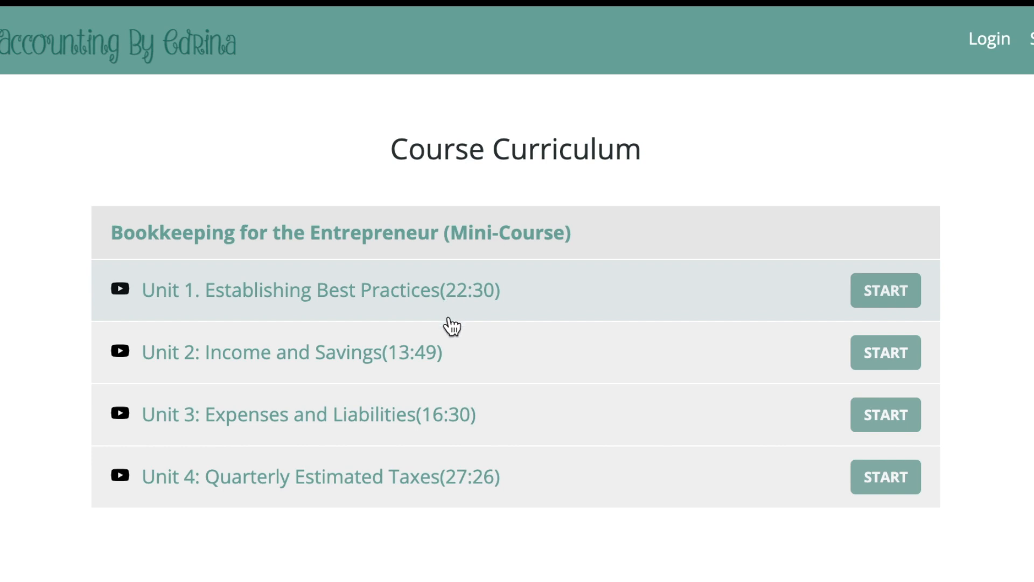
{"action": "mouse_move", "coordinate": [454, 362]}
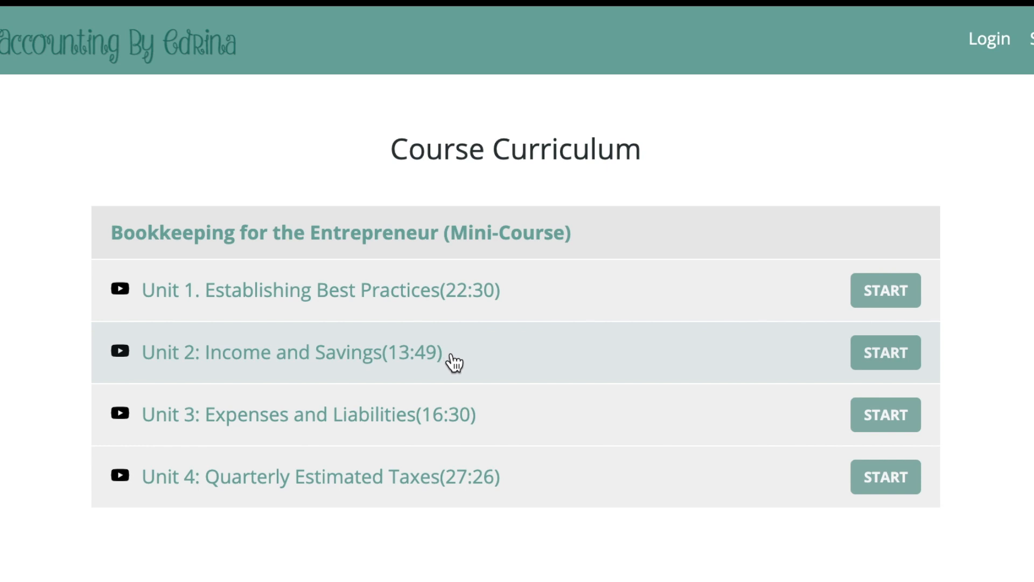
{"action": "mouse_move", "coordinate": [477, 394]}
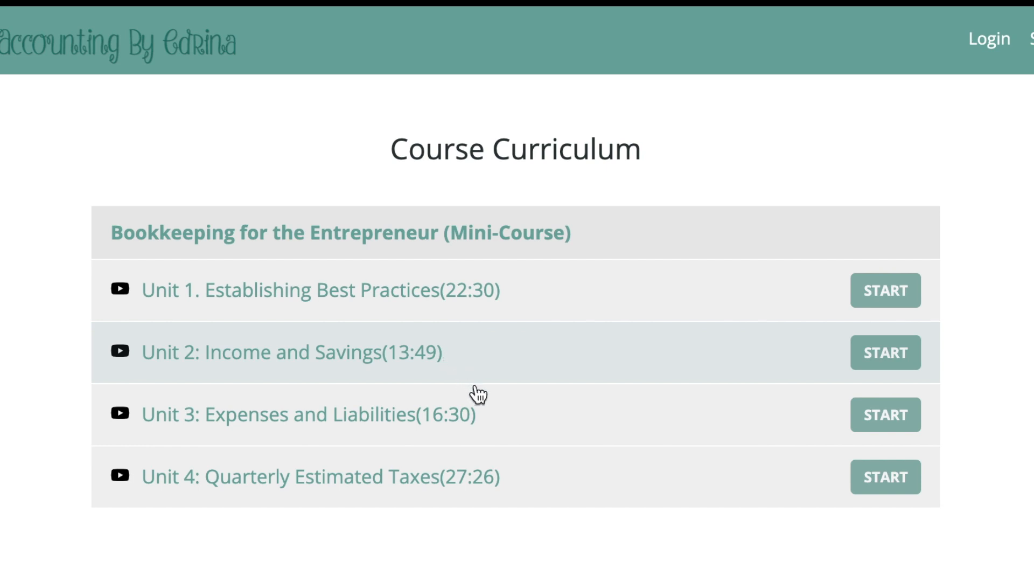
{"action": "mouse_move", "coordinate": [497, 414]}
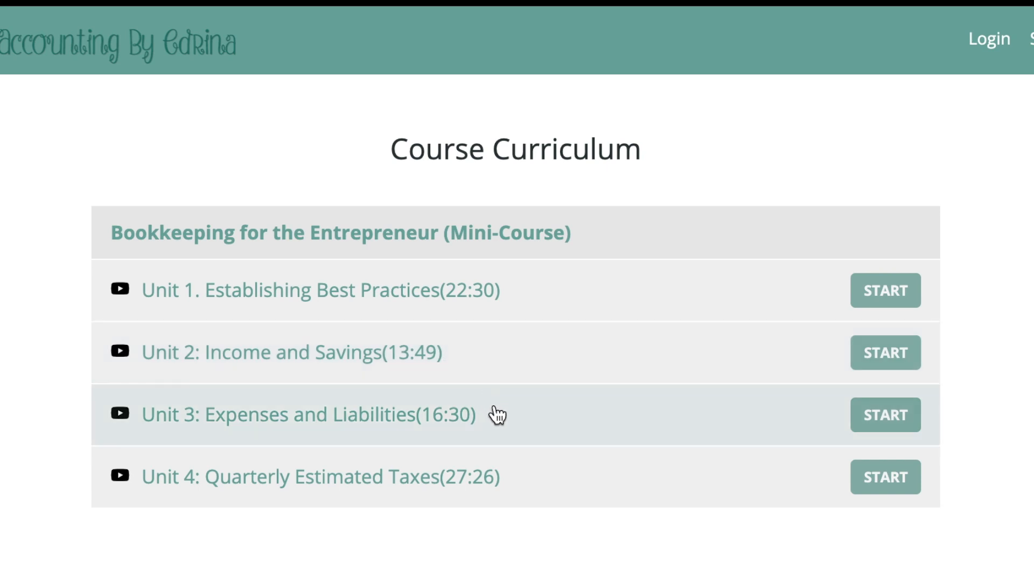
{"action": "mouse_move", "coordinate": [511, 443]}
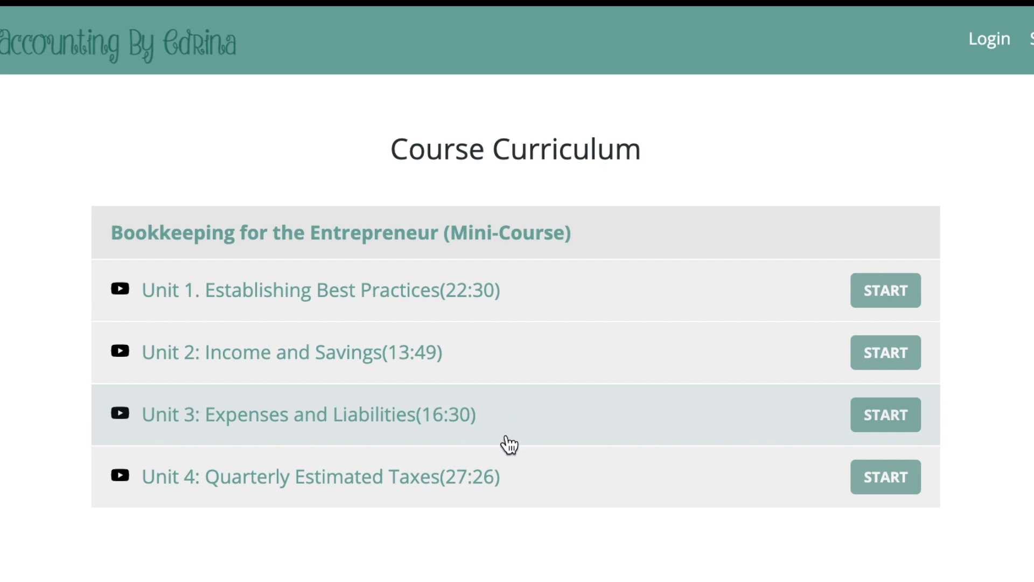
{"action": "mouse_move", "coordinate": [523, 478]}
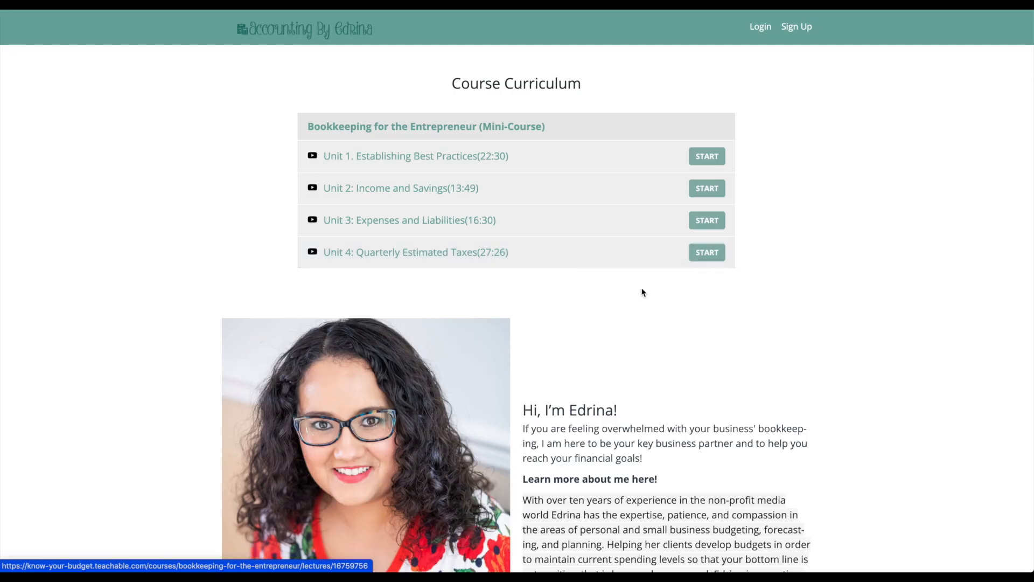
{"action": "scroll", "scroll_direction": "down", "scroll_amount": 3}
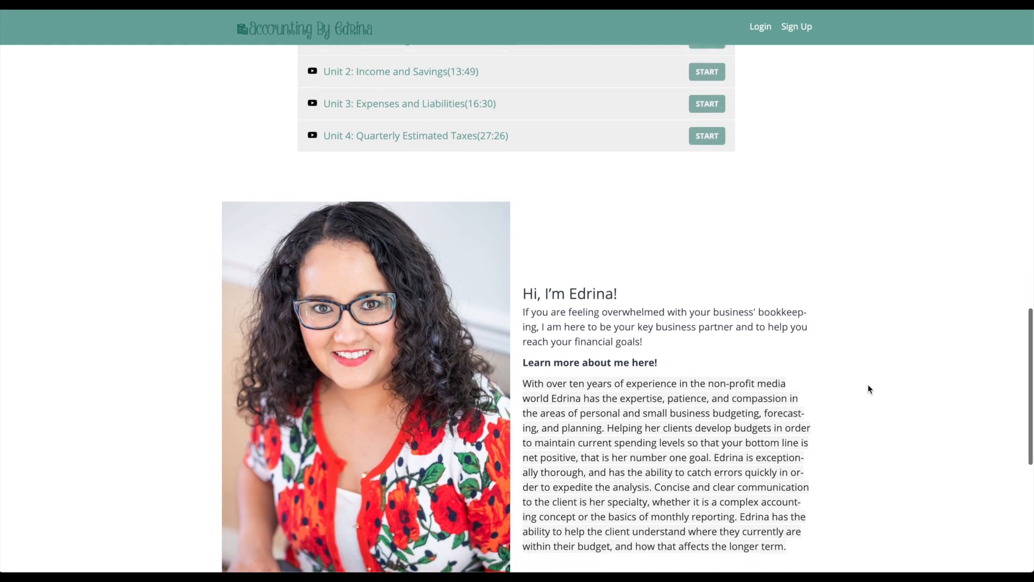
{"action": "scroll", "scroll_direction": "down", "scroll_amount": 3}
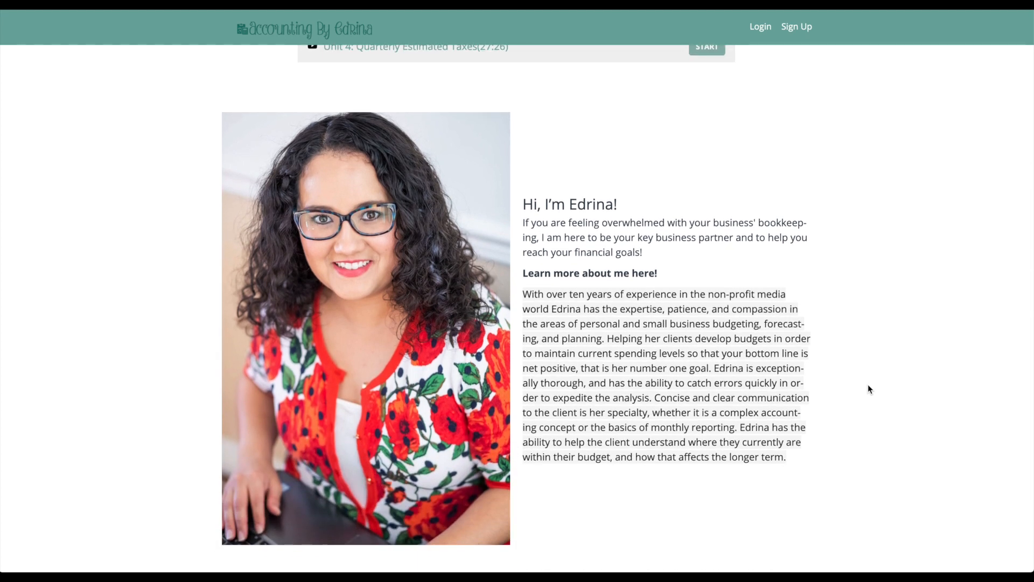
{"action": "scroll", "scroll_direction": "down", "scroll_amount": 3}
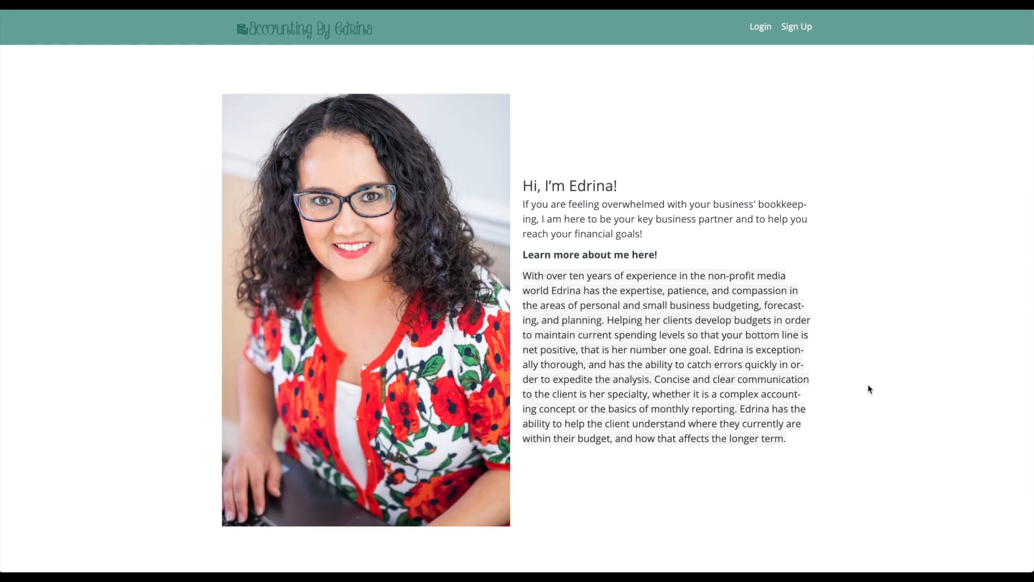
{"action": "scroll", "scroll_direction": "down", "scroll_amount": 3}
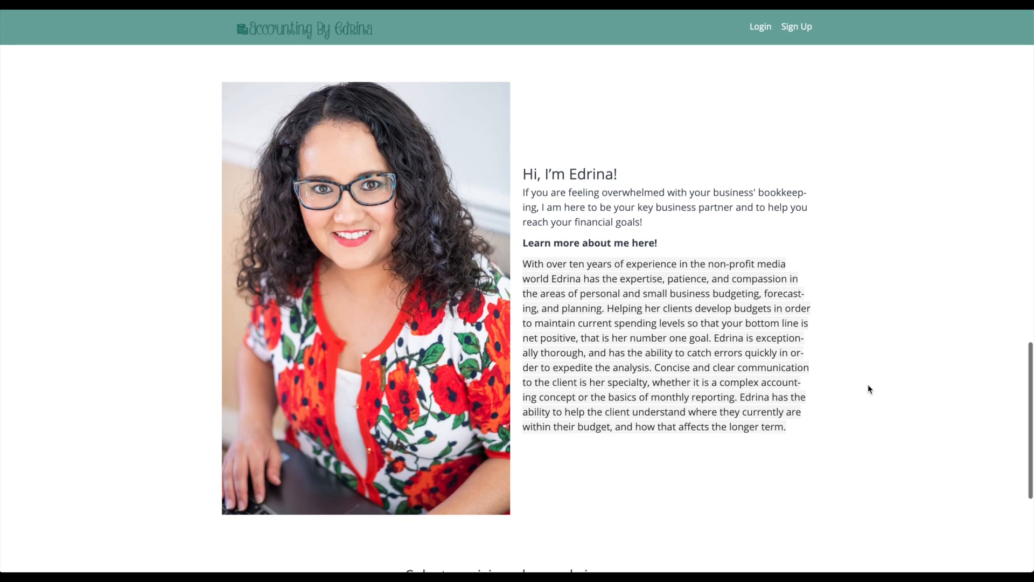
{"action": "scroll", "scroll_direction": "down", "scroll_amount": 3}
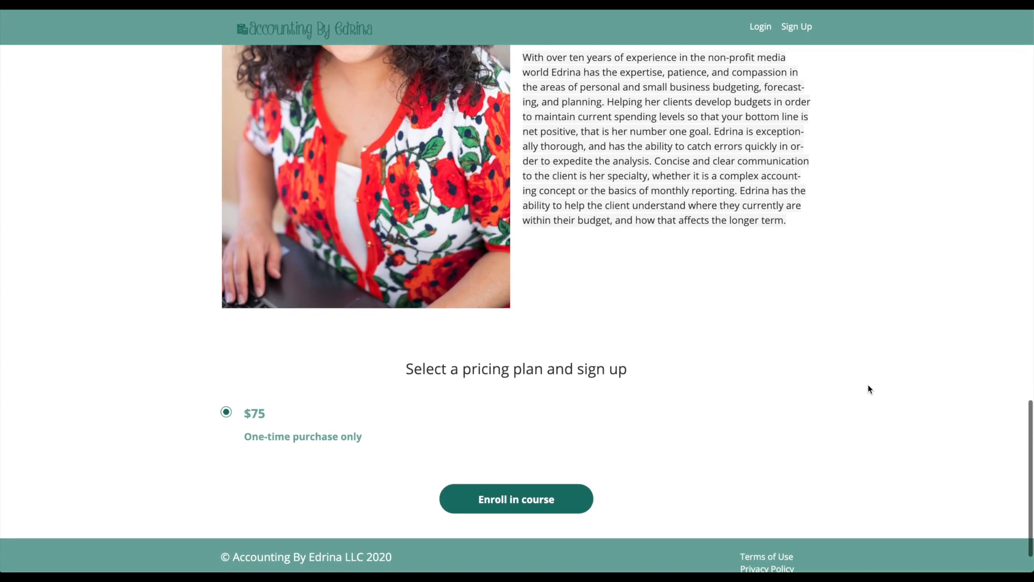
Preview the locked lectures for Units 1, 2, 3 and 4 in turn
{"action": "left_click", "coordinate": [516, 498]}
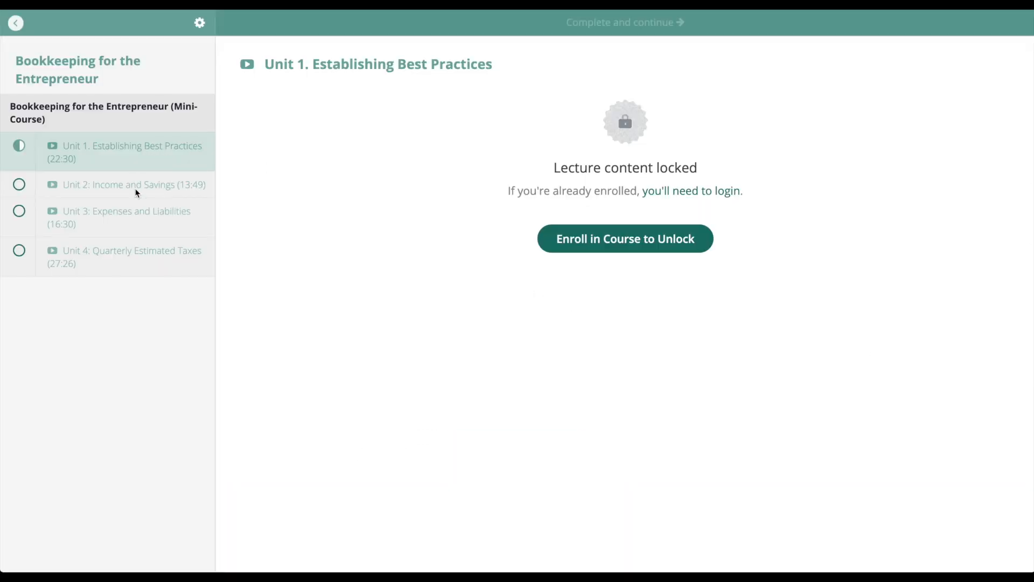
{"action": "left_click", "coordinate": [132, 185]}
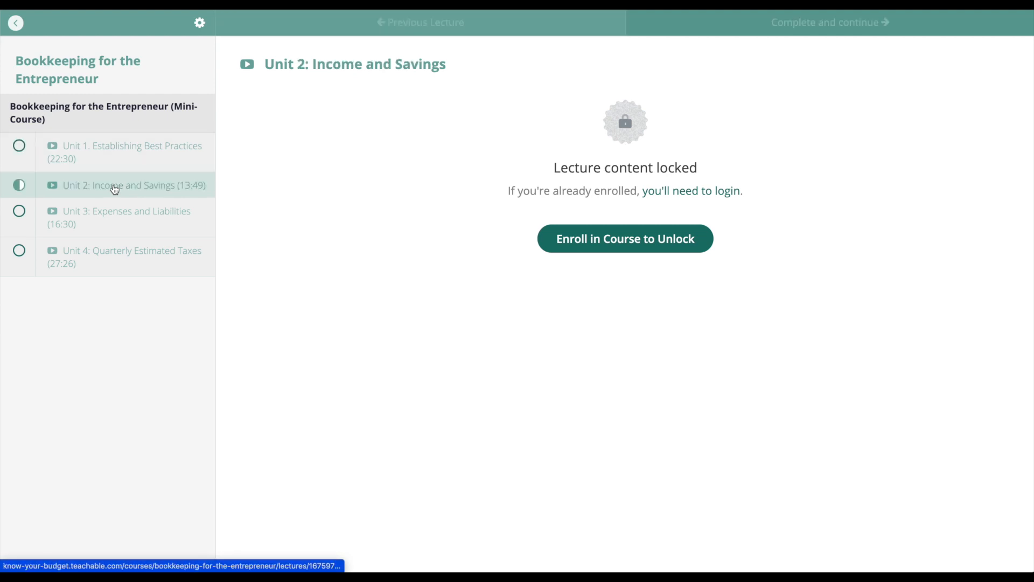
{"action": "left_click", "coordinate": [126, 218]}
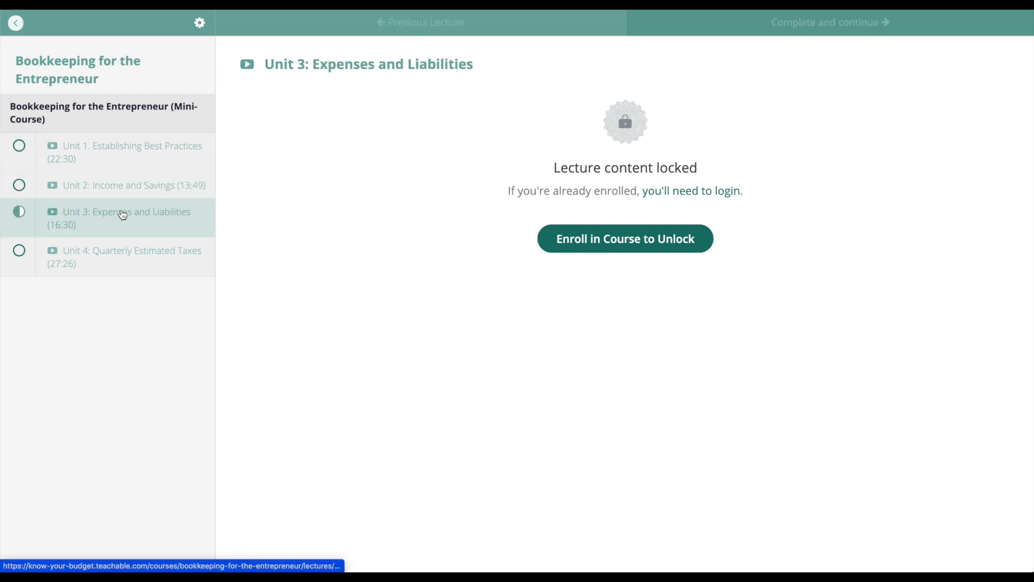
{"action": "left_click", "coordinate": [131, 258]}
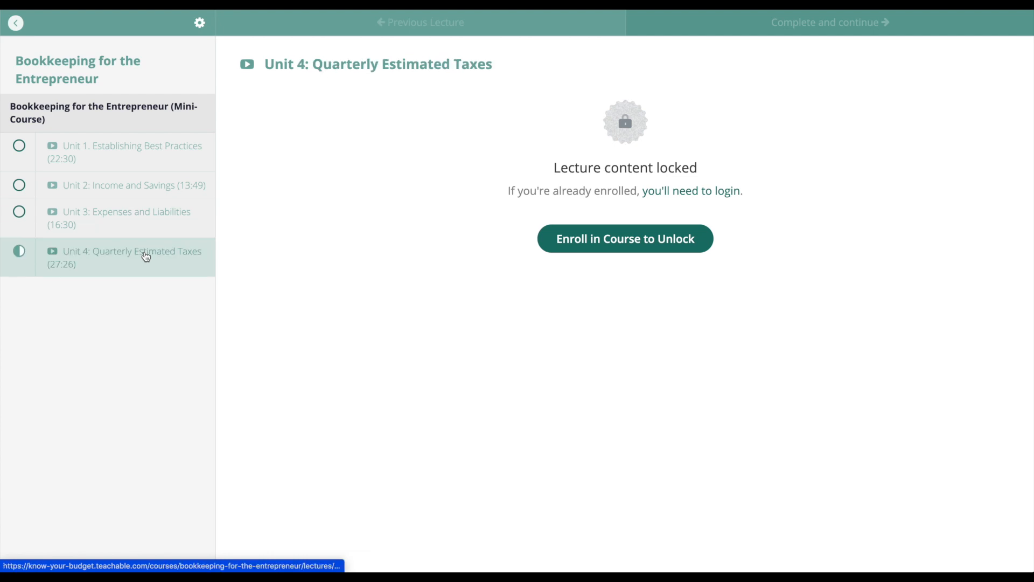
{"action": "mouse_move", "coordinate": [564, 49]}
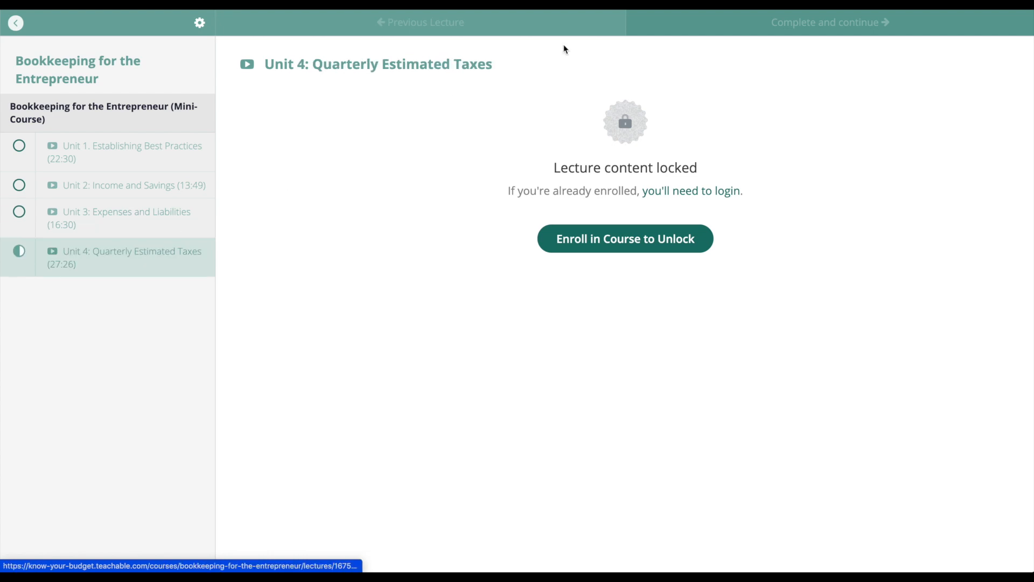